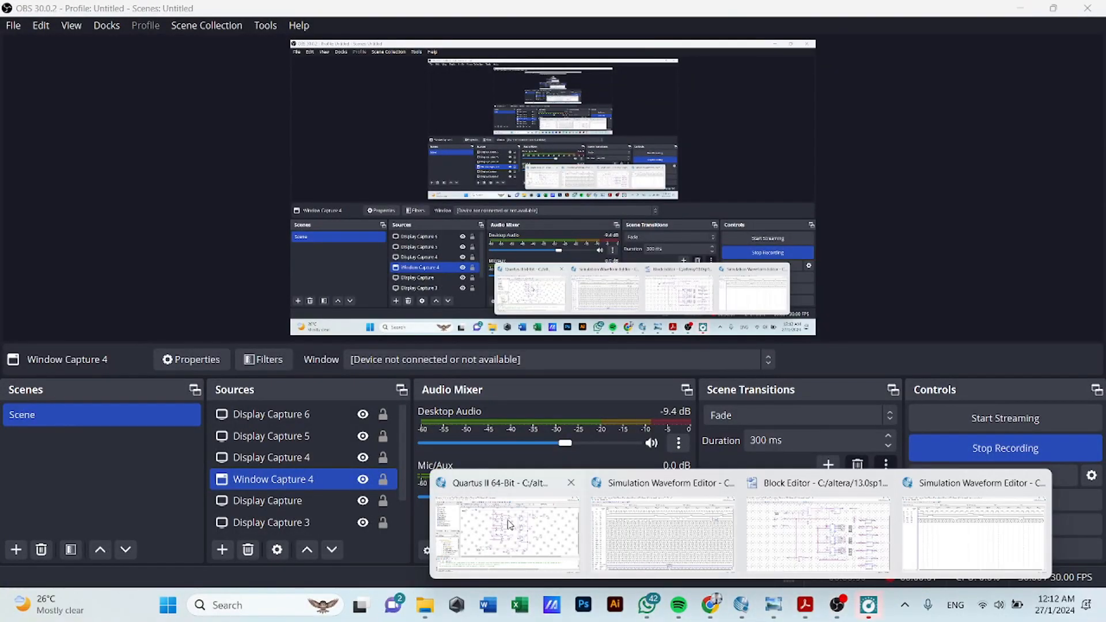
- Bring the DATAPATH.bdf Block Editor window to the front from the taskbar preview
{"action": "left_click", "coordinate": [505, 529]}
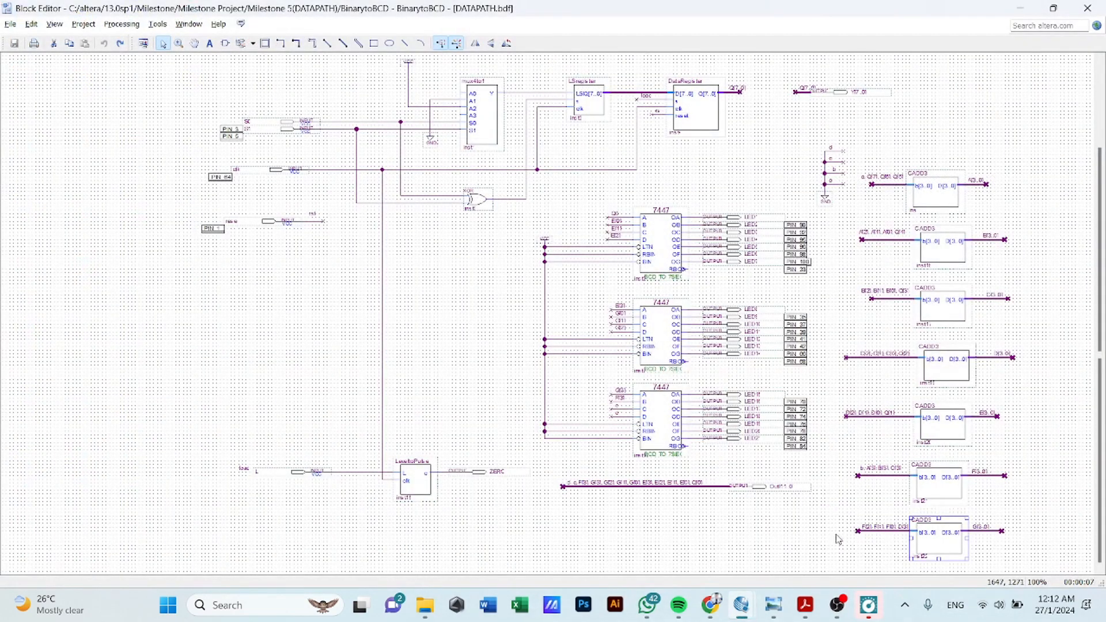
{"action": "mouse_move", "coordinate": [833, 528]}
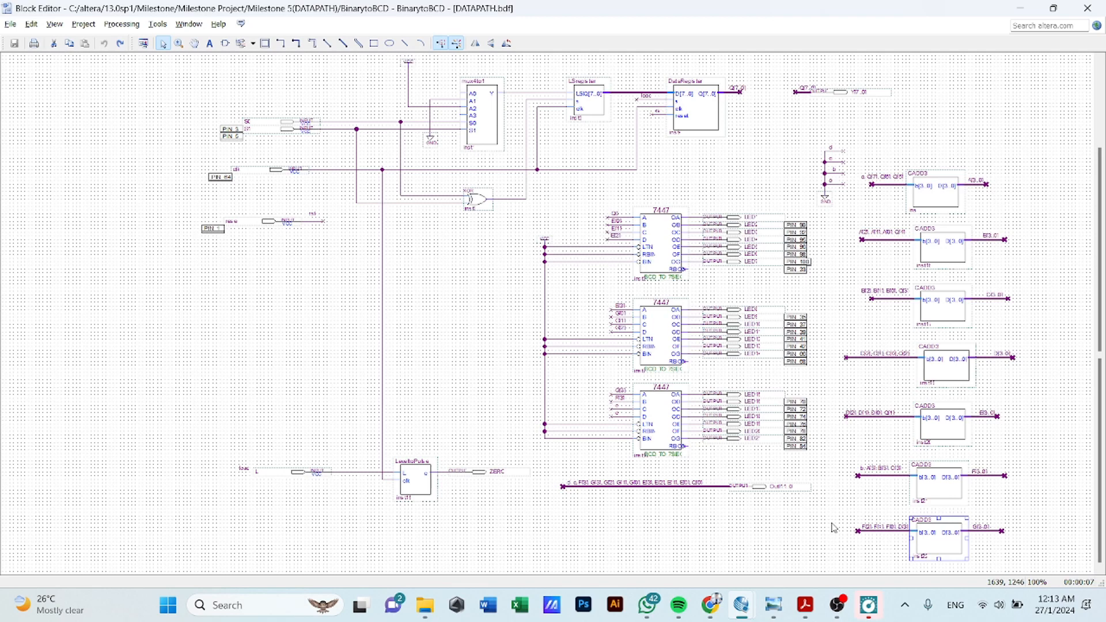
{"action": "mouse_move", "coordinate": [734, 520]}
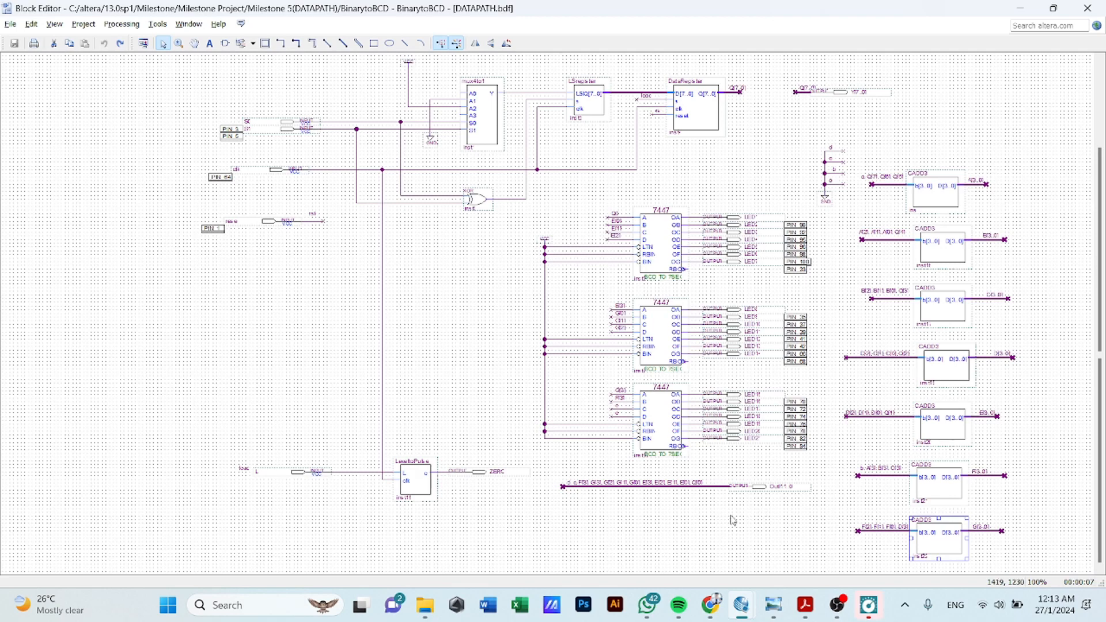
{"action": "mouse_move", "coordinate": [865, 449]}
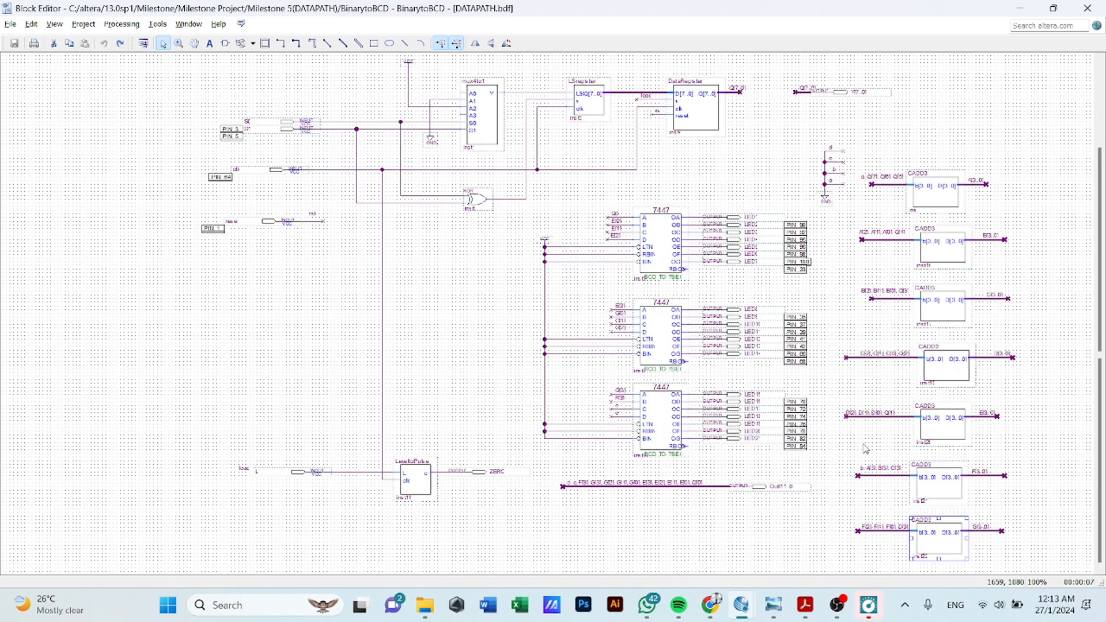
{"action": "mouse_move", "coordinate": [509, 147]}
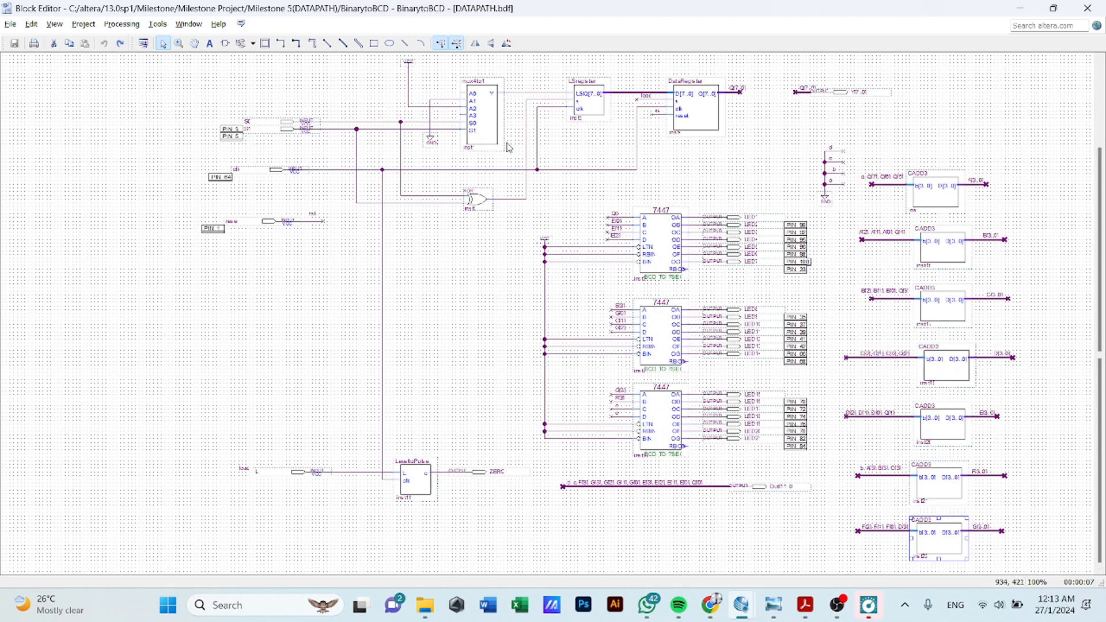
{"action": "mouse_move", "coordinate": [588, 102]}
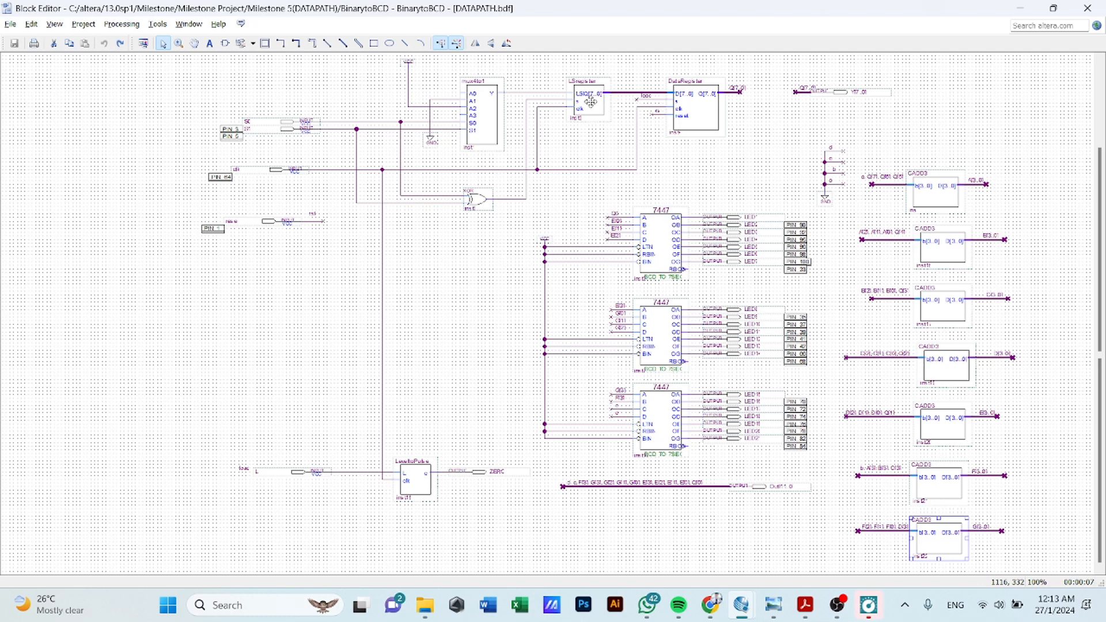
{"action": "mouse_move", "coordinate": [684, 113]}
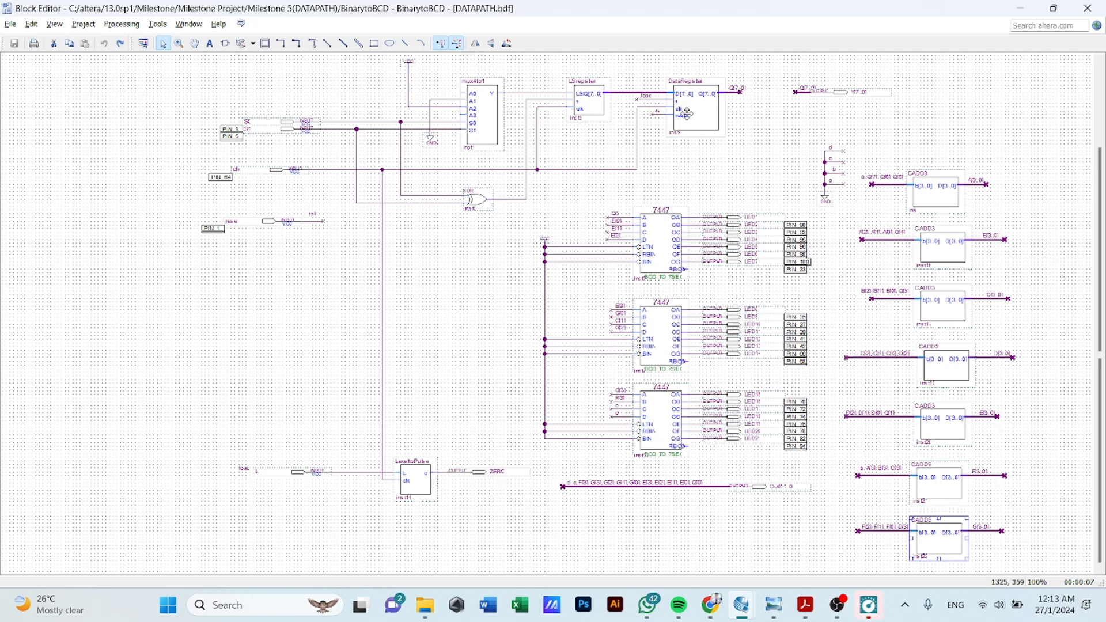
{"action": "mouse_move", "coordinate": [1025, 207]}
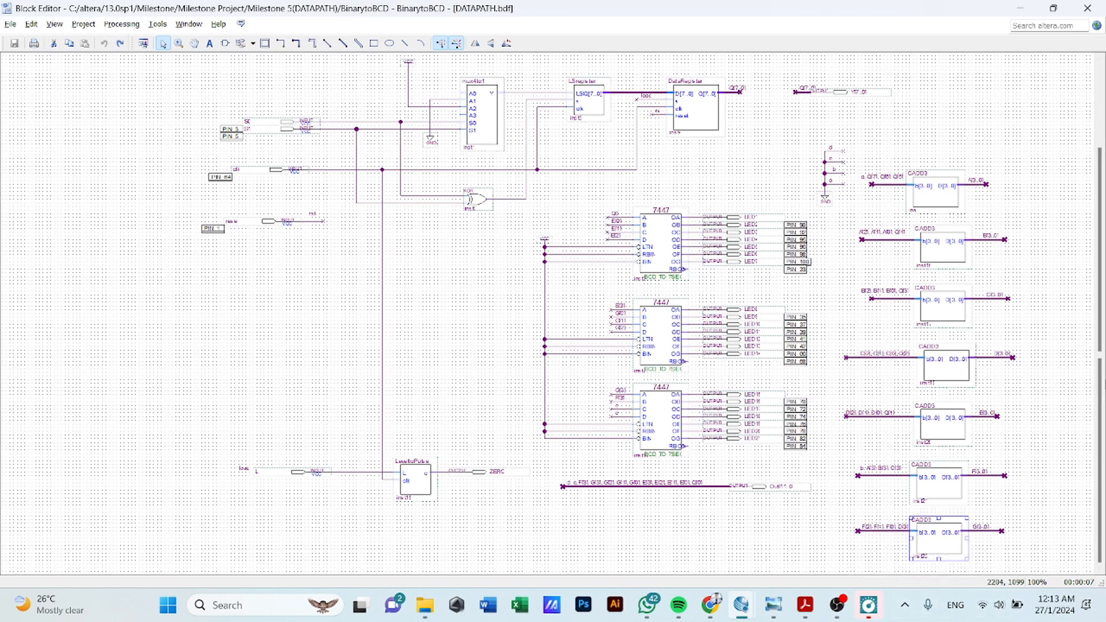
{"action": "mouse_move", "coordinate": [960, 294]}
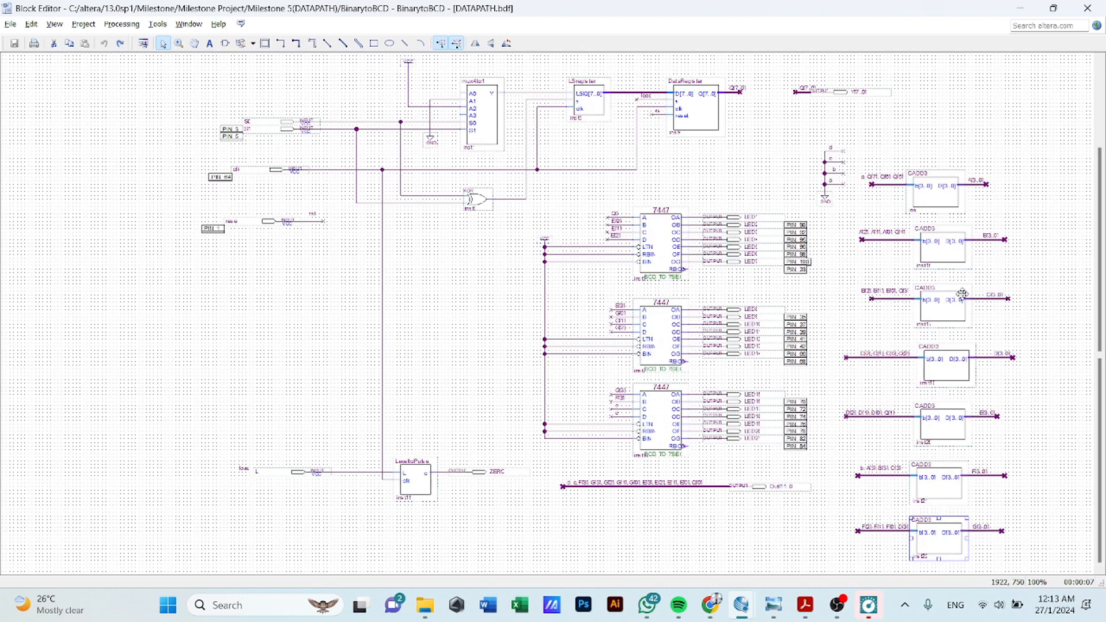
{"action": "mouse_move", "coordinate": [913, 183]}
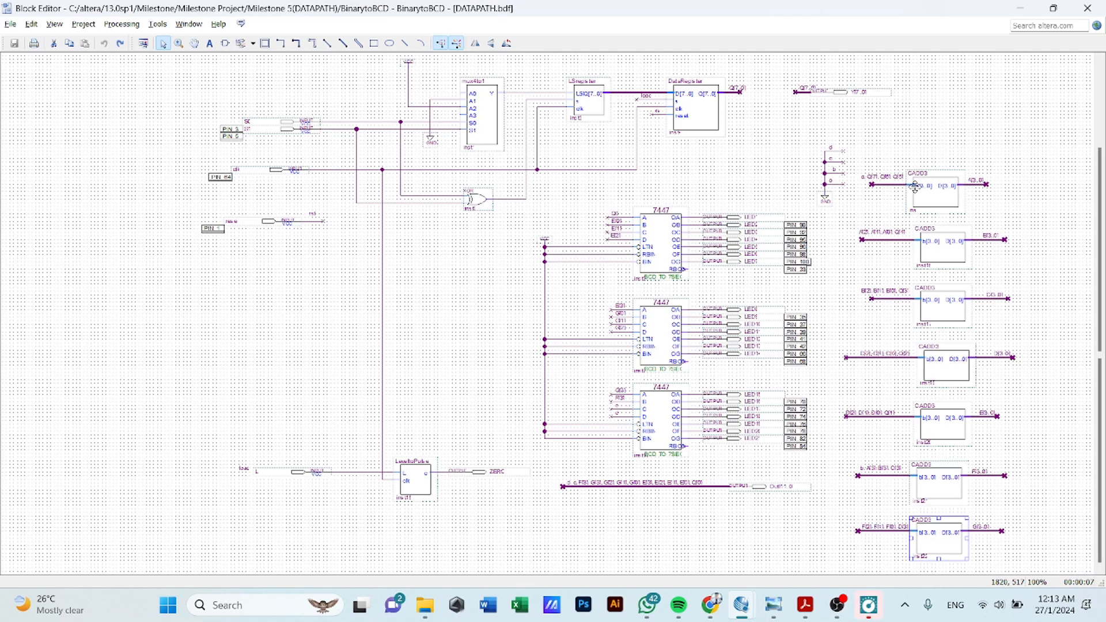
{"action": "mouse_move", "coordinate": [915, 189]}
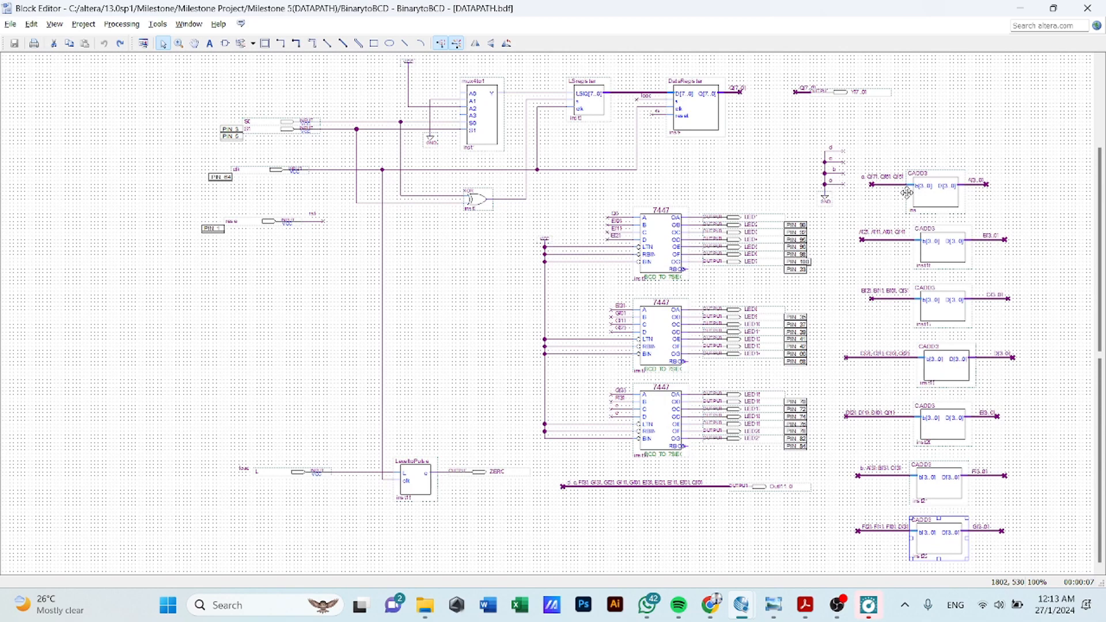
{"action": "mouse_move", "coordinate": [170, 292]}
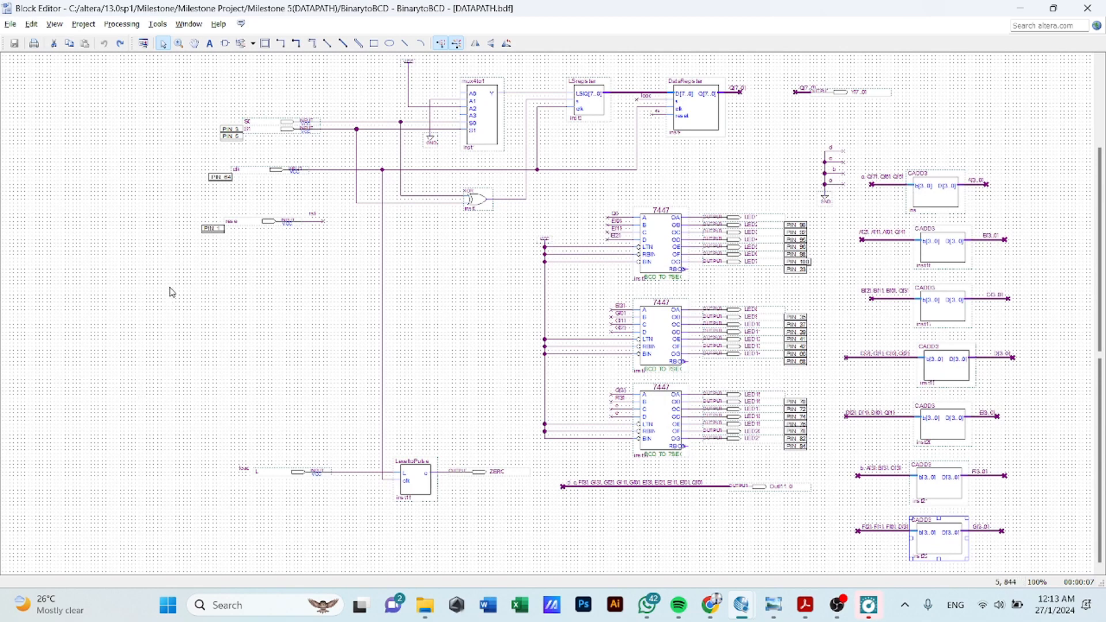
{"action": "mouse_move", "coordinate": [234, 293]}
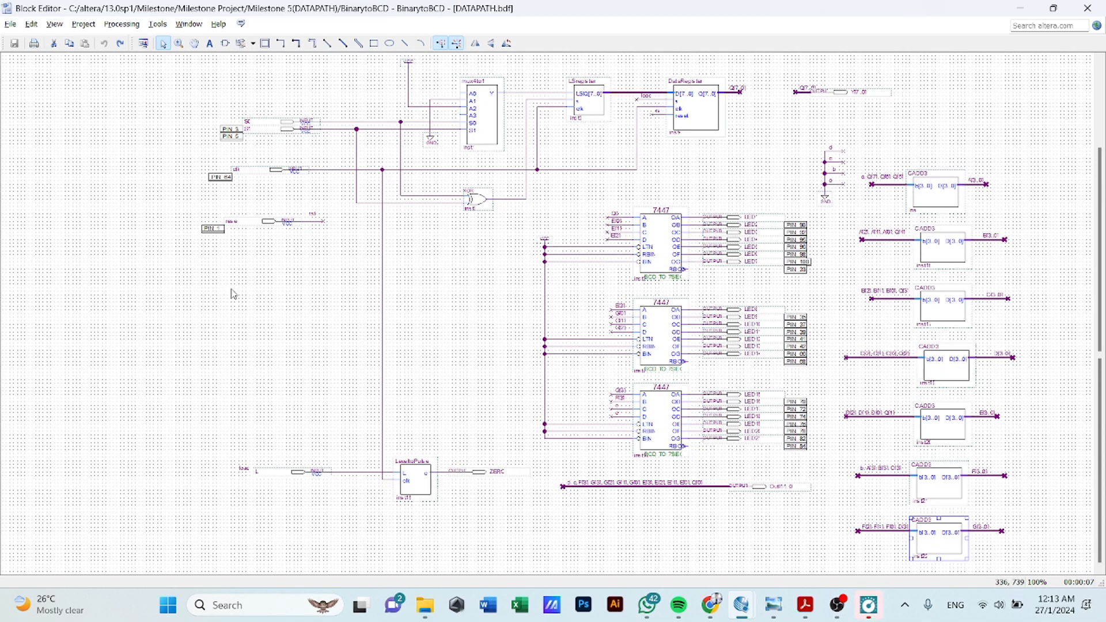
{"action": "mouse_move", "coordinate": [301, 277]}
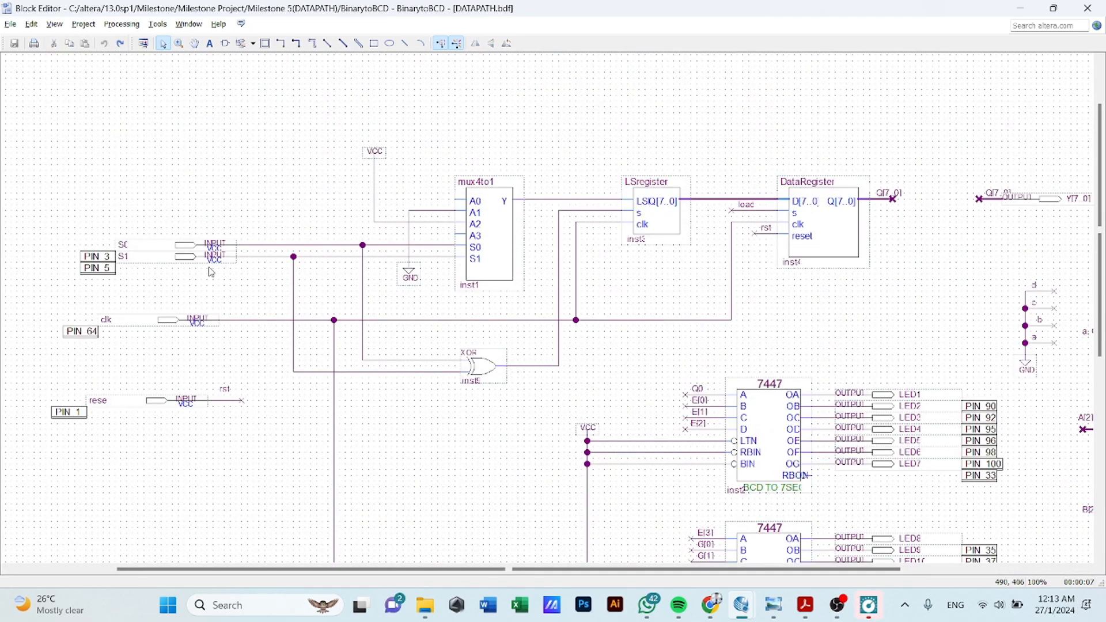
{"action": "mouse_move", "coordinate": [146, 259]}
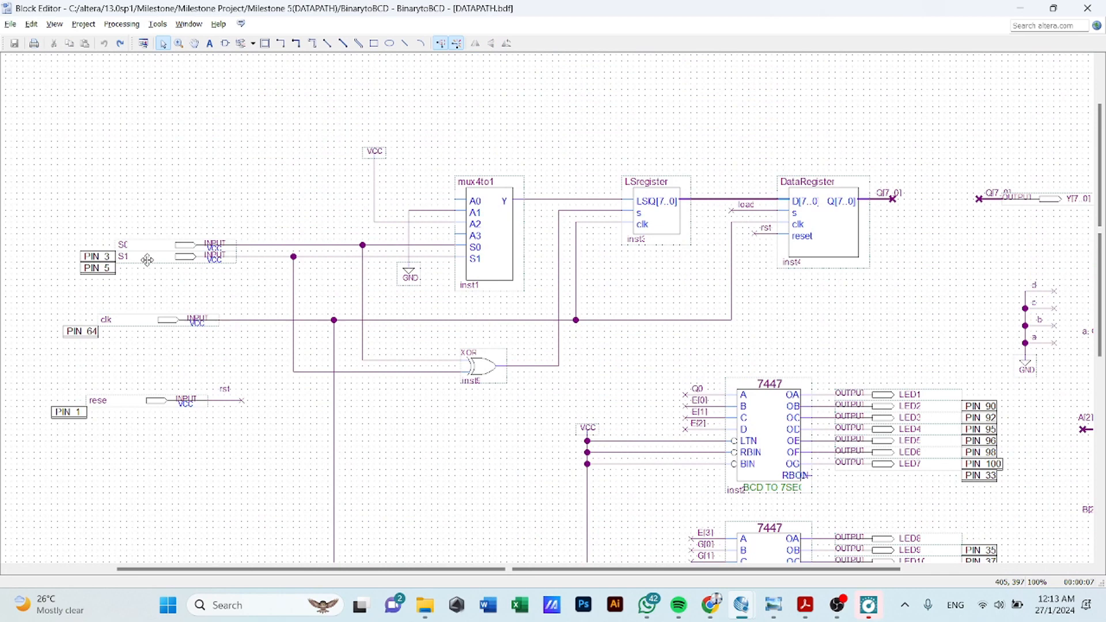
{"action": "mouse_move", "coordinate": [147, 256]}
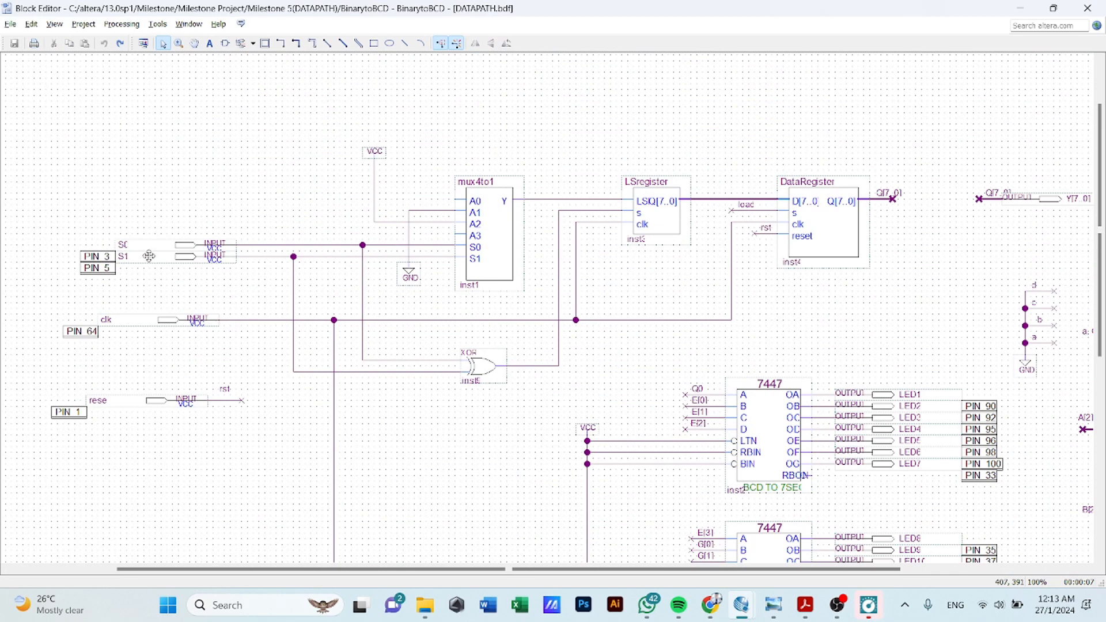
{"action": "mouse_move", "coordinate": [148, 251]}
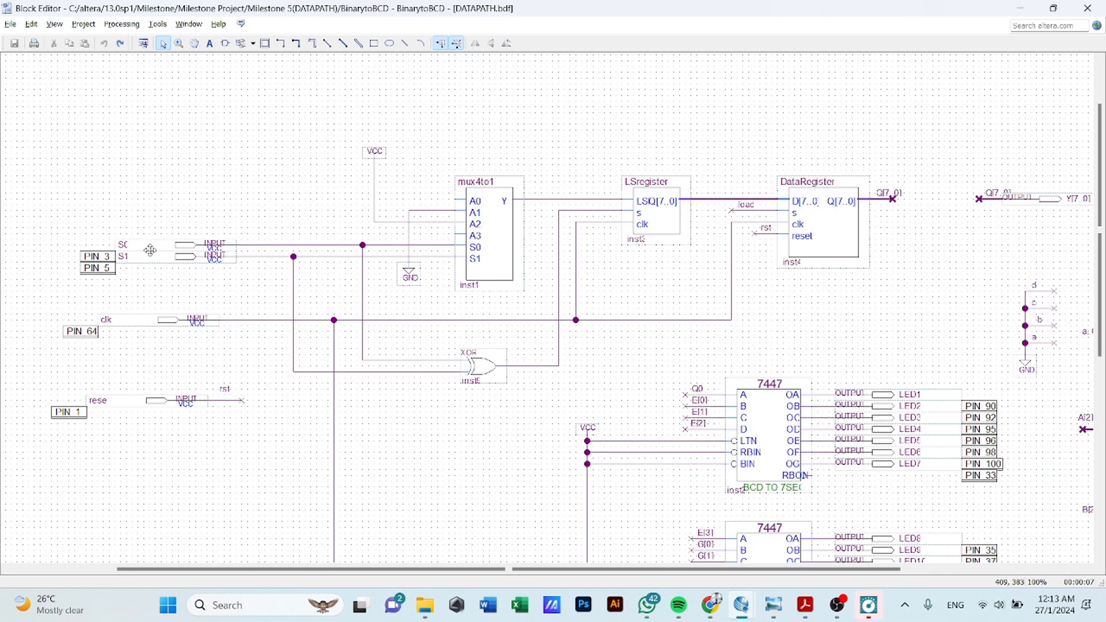
{"action": "mouse_move", "coordinate": [131, 259]}
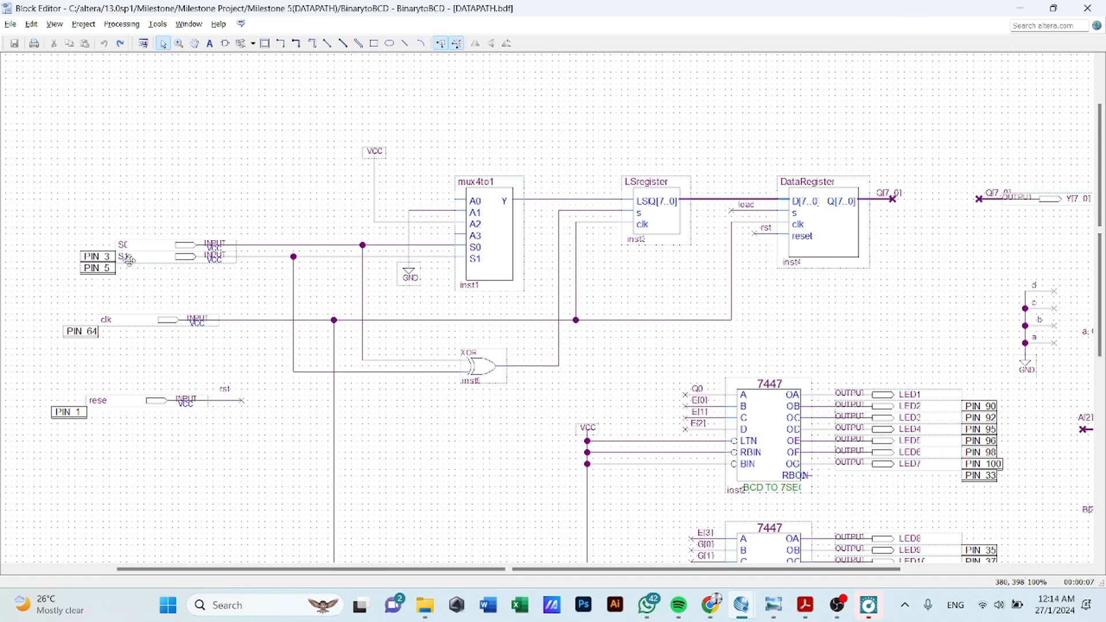
{"action": "scroll", "scroll_direction": "down", "scroll_amount": 3}
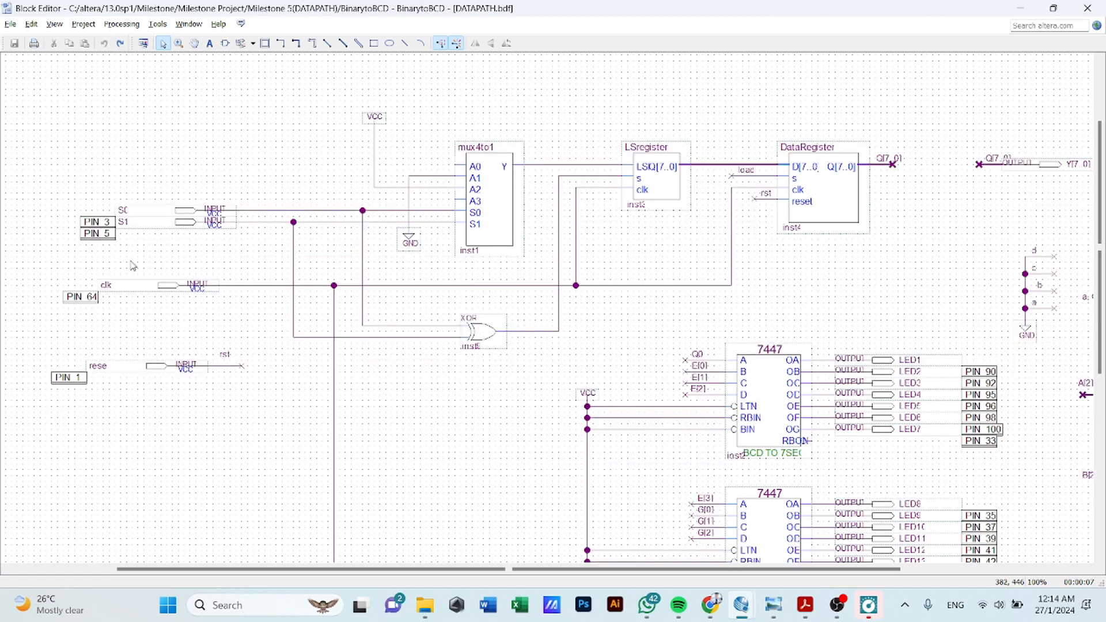
{"action": "mouse_move", "coordinate": [234, 235]}
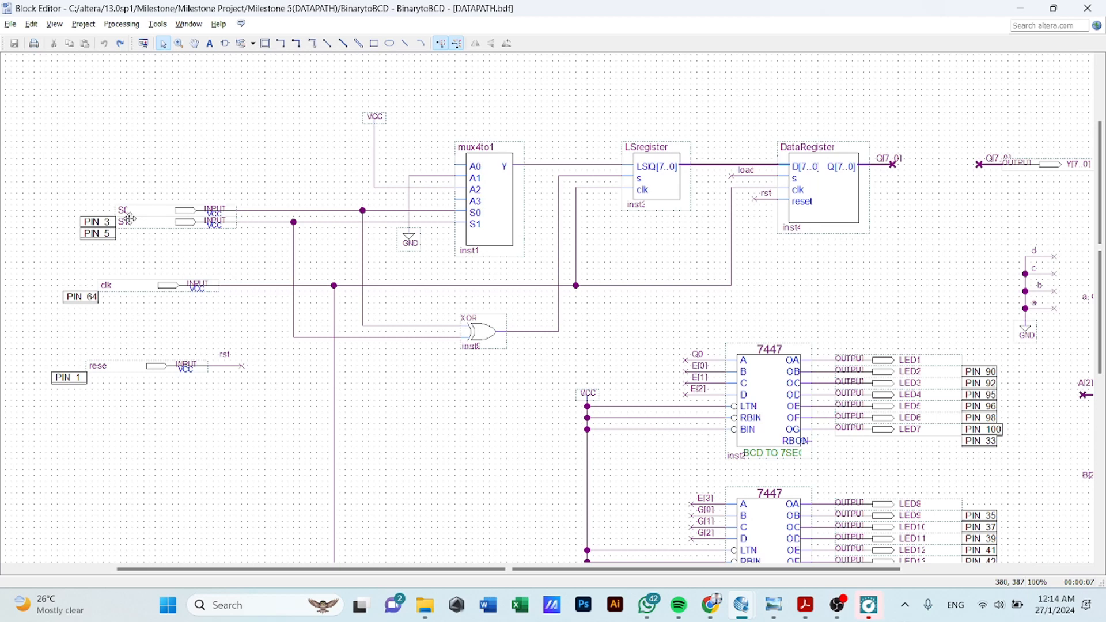
{"action": "mouse_move", "coordinate": [203, 240]}
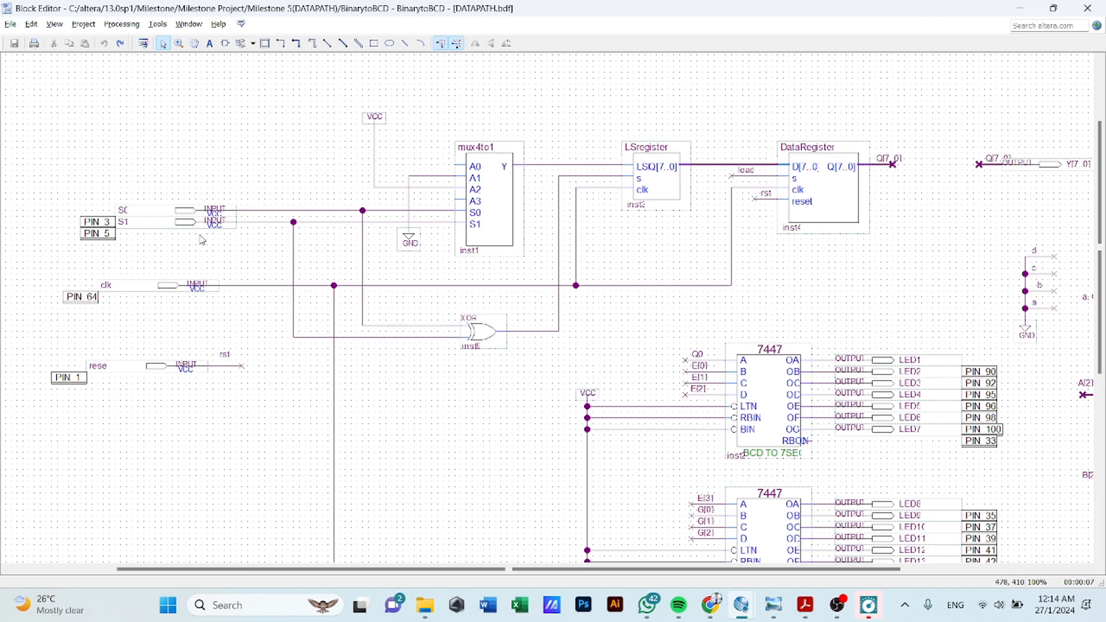
{"action": "mouse_move", "coordinate": [379, 219]}
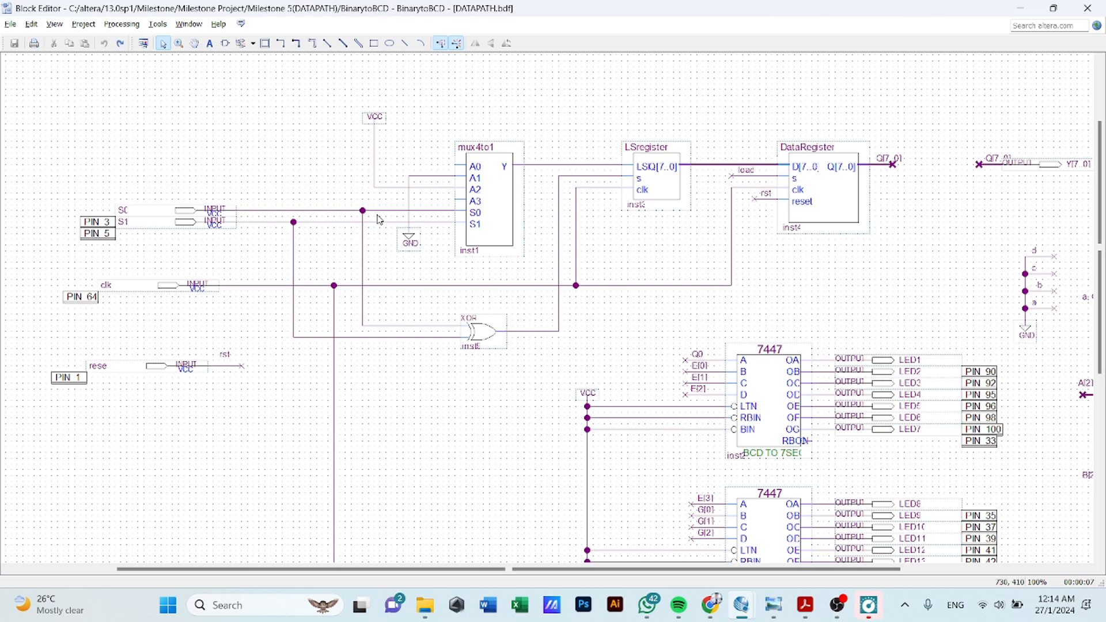
{"action": "mouse_move", "coordinate": [469, 366]}
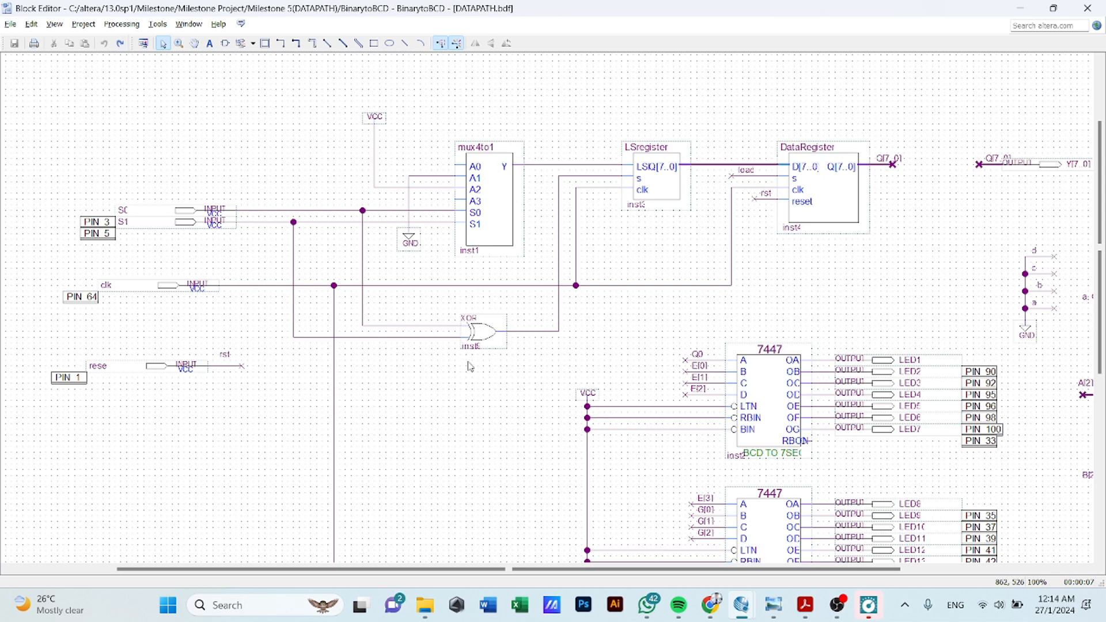
{"action": "mouse_move", "coordinate": [499, 339]}
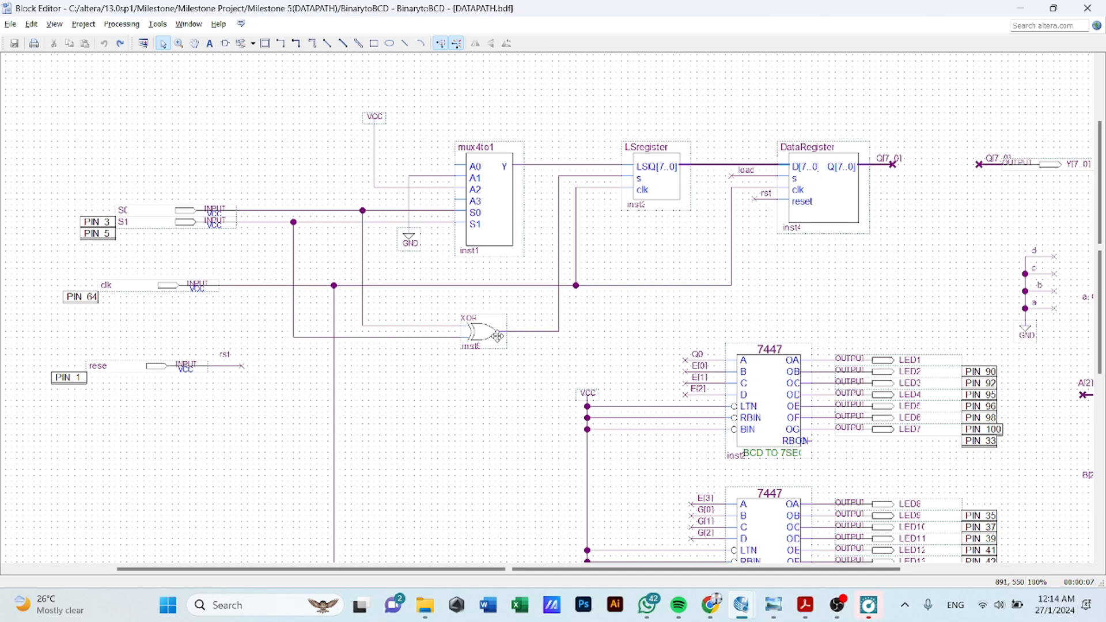
{"action": "mouse_move", "coordinate": [492, 334]}
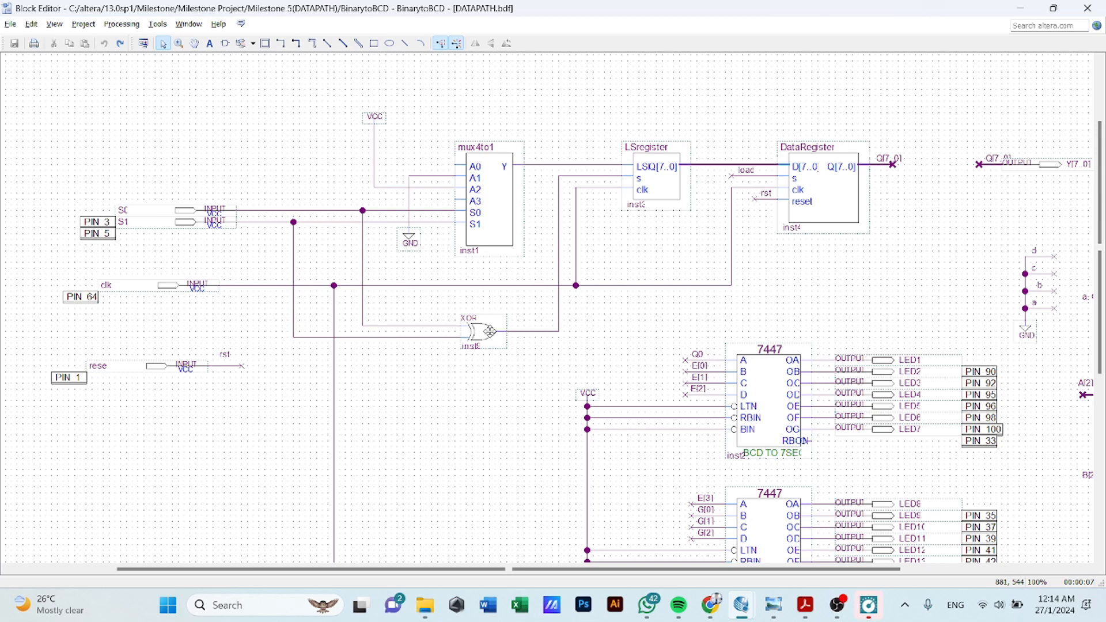
{"action": "mouse_move", "coordinate": [492, 334]}
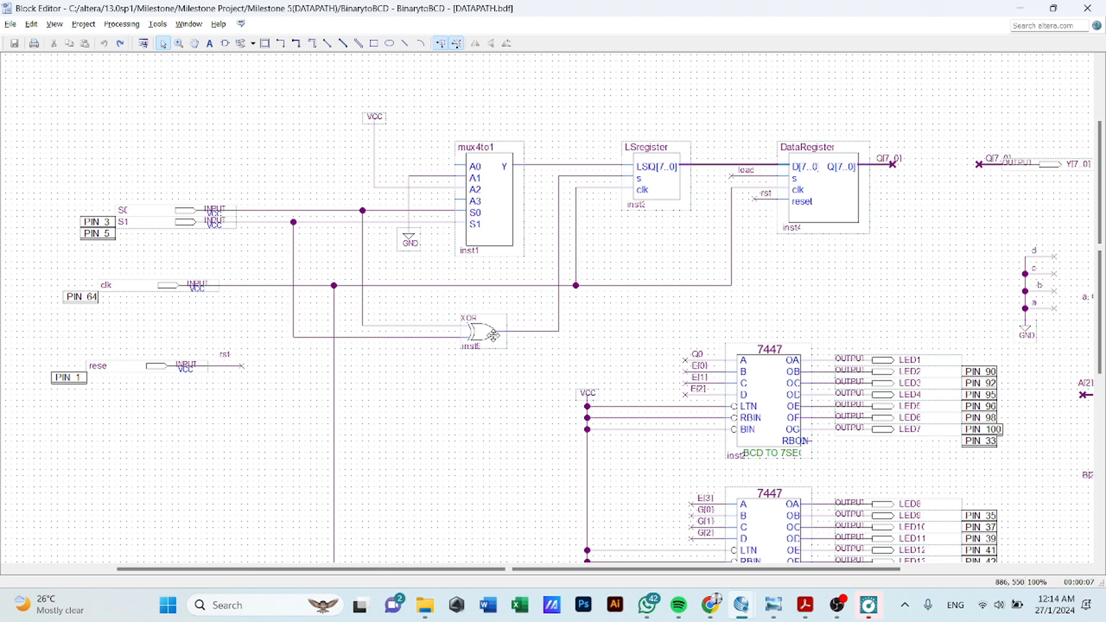
{"action": "mouse_move", "coordinate": [494, 336]}
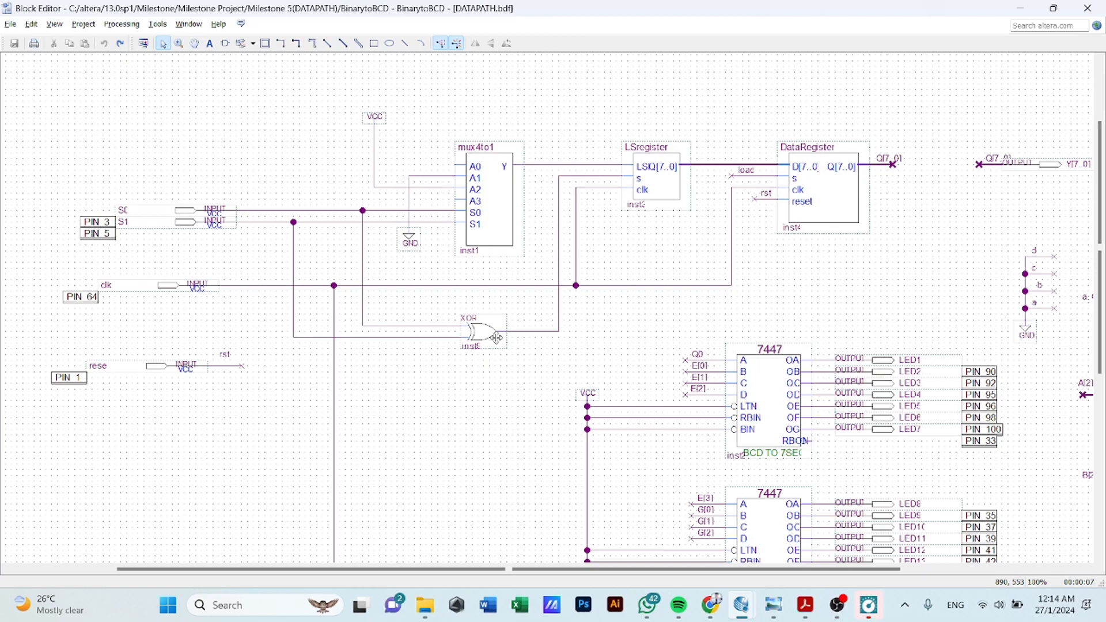
{"action": "scroll", "scroll_direction": "down", "scroll_amount": 3}
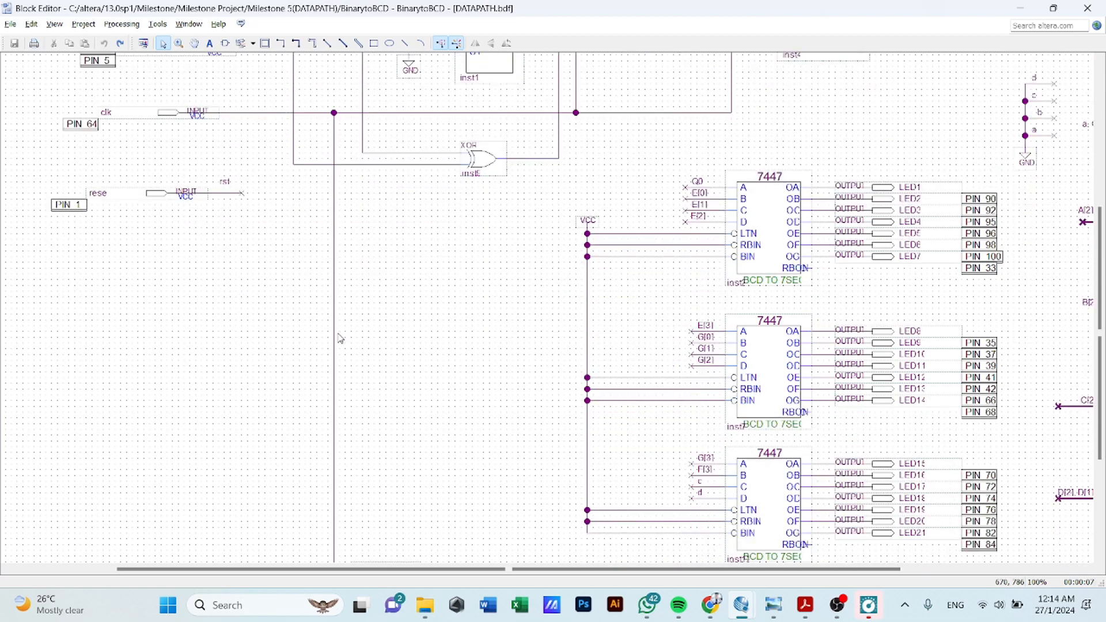
{"action": "scroll", "scroll_direction": "down", "scroll_amount": 3}
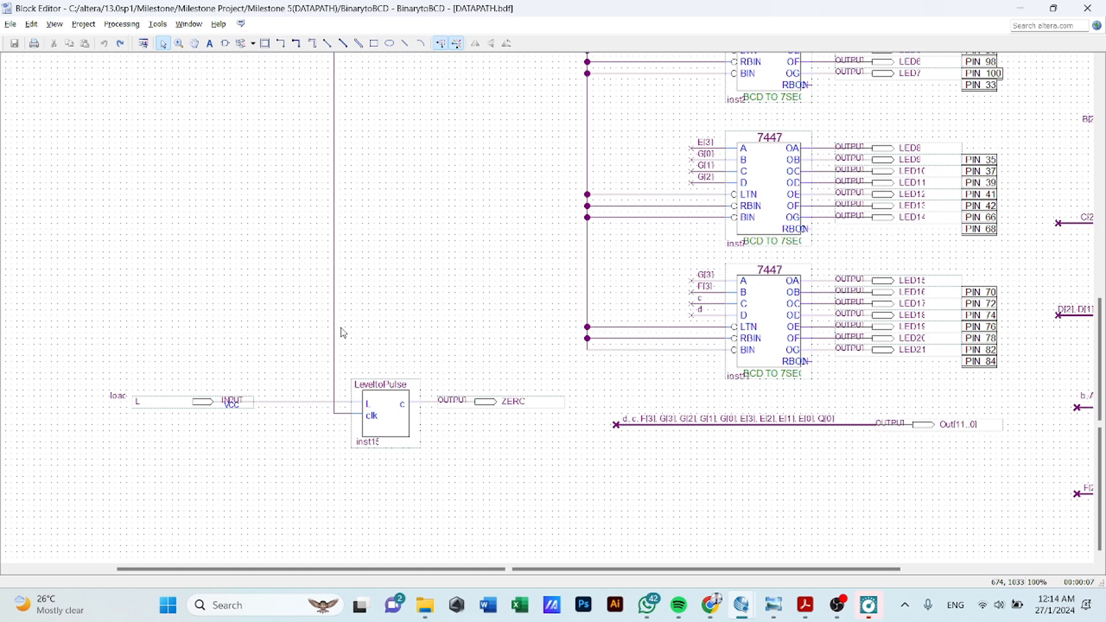
{"action": "mouse_move", "coordinate": [343, 346]}
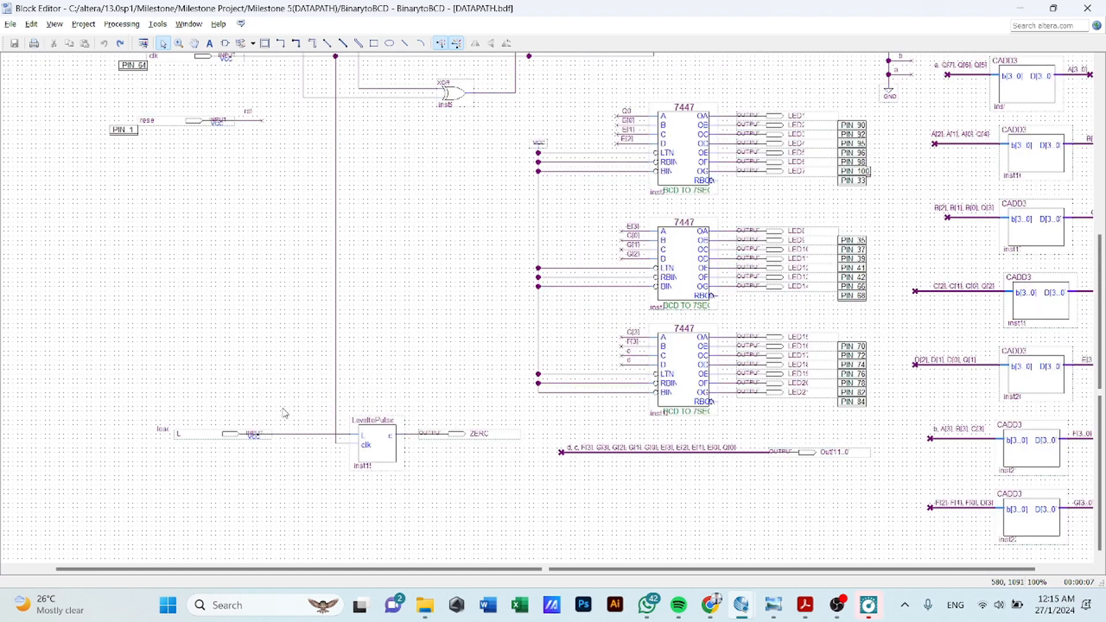
{"action": "mouse_move", "coordinate": [200, 457]}
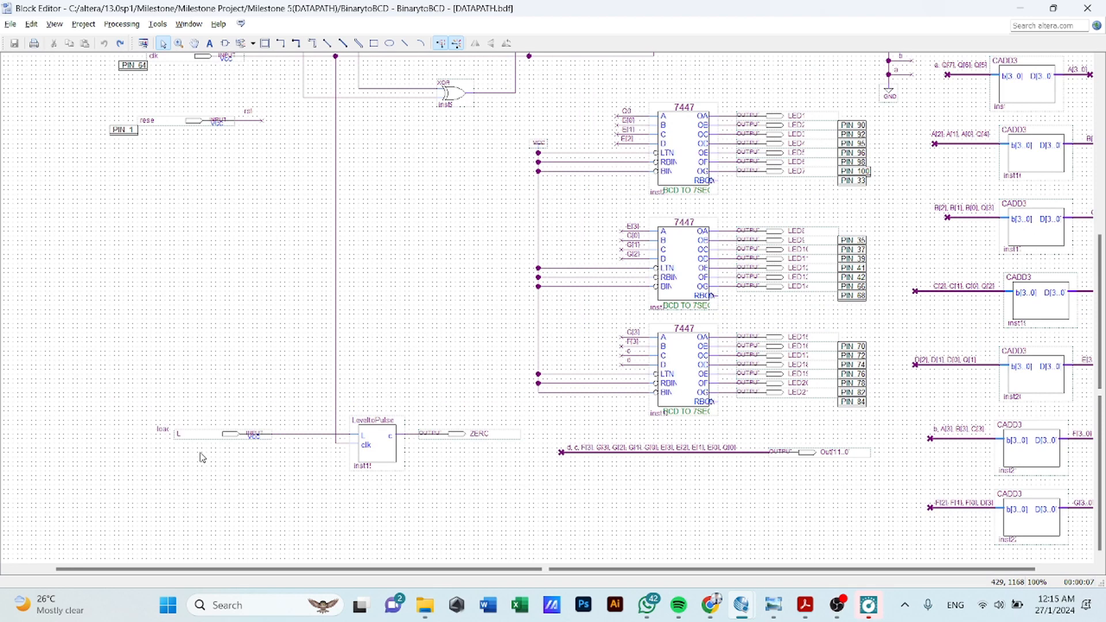
{"action": "scroll", "scroll_direction": "down", "scroll_amount": 3}
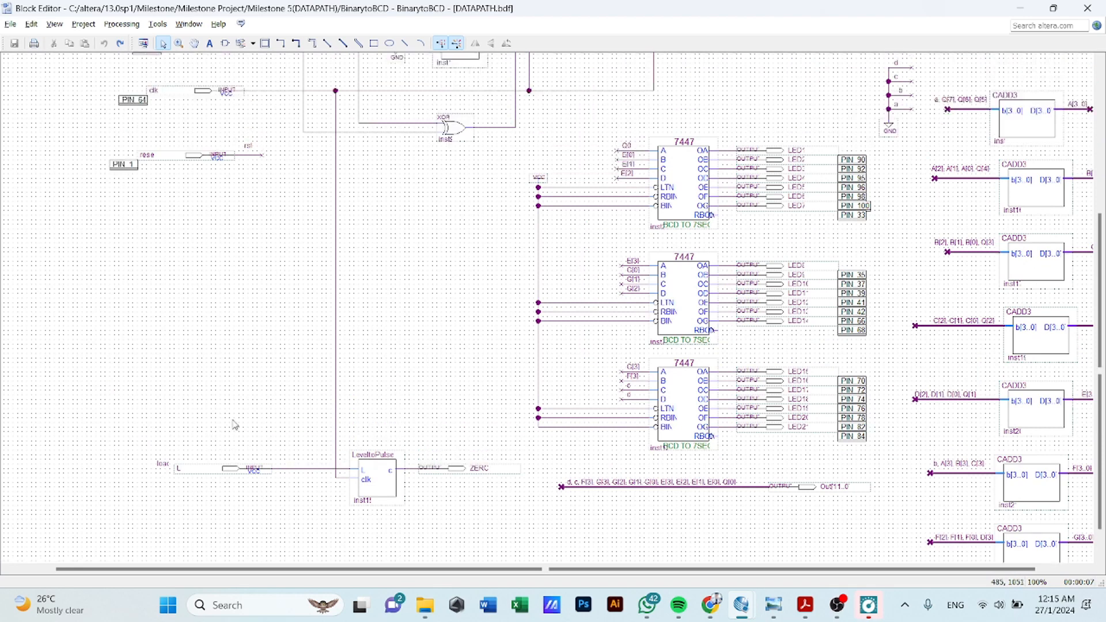
{"action": "scroll", "scroll_direction": "up", "scroll_amount": 3}
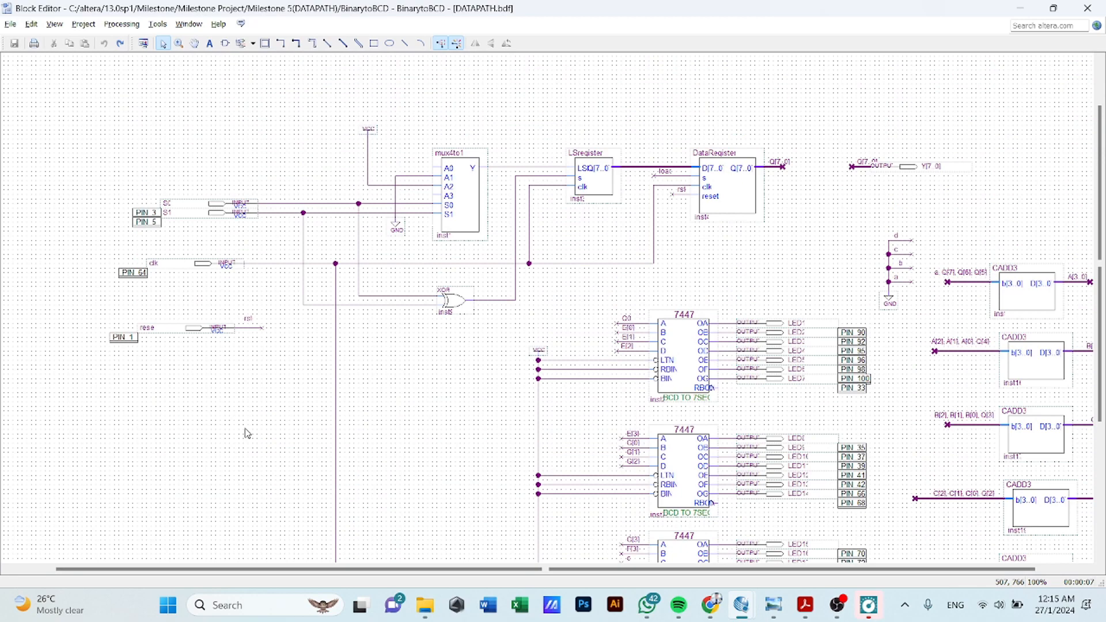
{"action": "scroll", "scroll_direction": "down", "scroll_amount": 3}
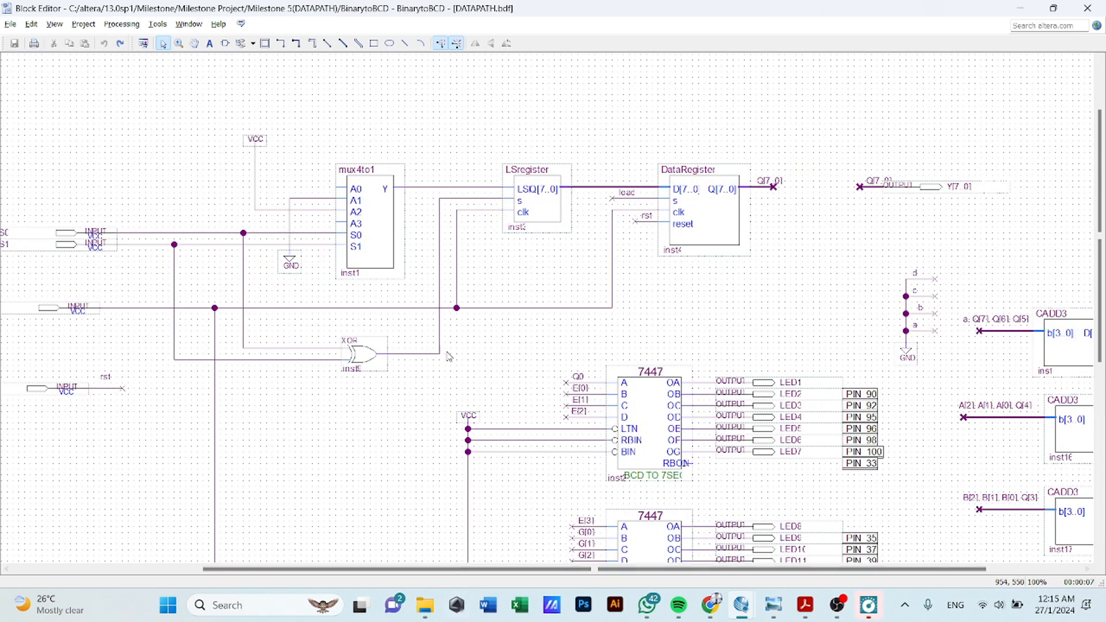
{"action": "mouse_move", "coordinate": [400, 246]}
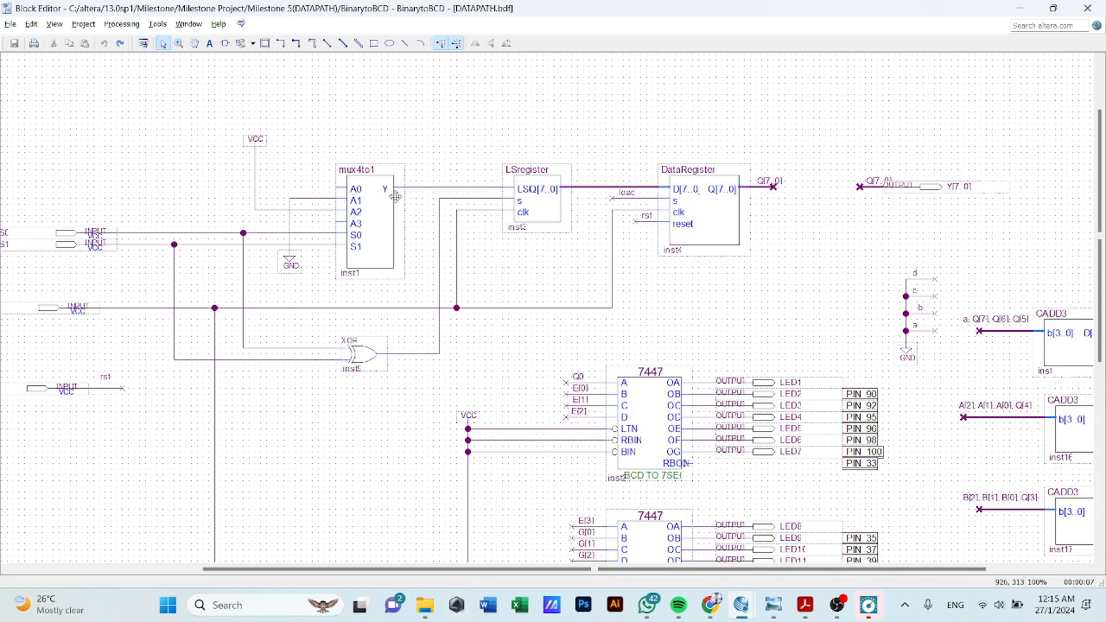
{"action": "mouse_move", "coordinate": [530, 200]}
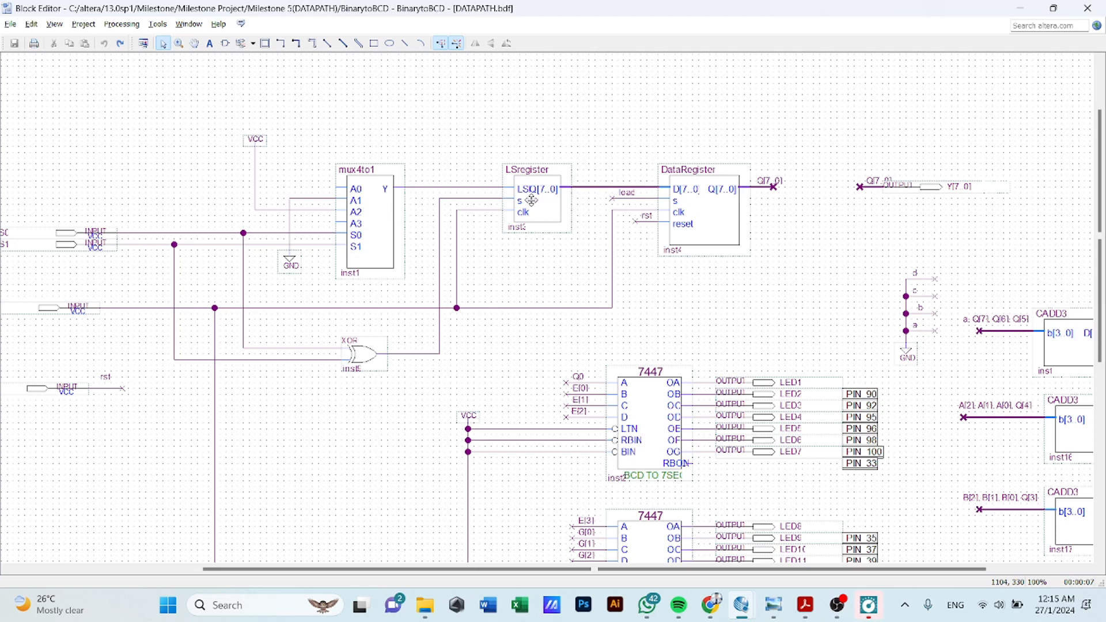
{"action": "mouse_move", "coordinate": [274, 233]}
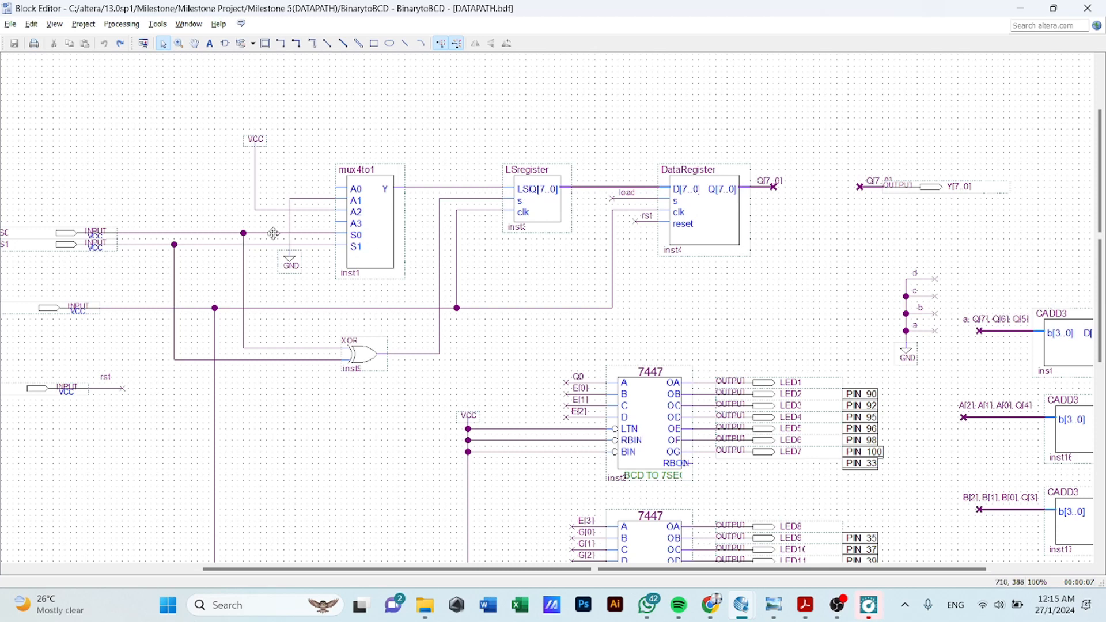
{"action": "mouse_move", "coordinate": [529, 214]}
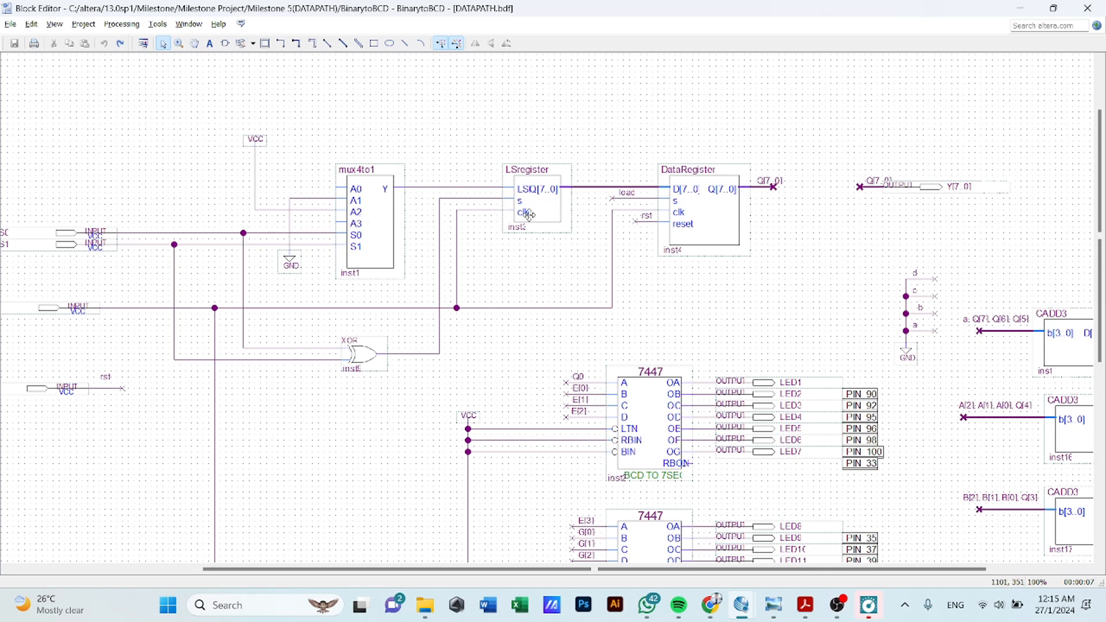
{"action": "mouse_move", "coordinate": [523, 211]}
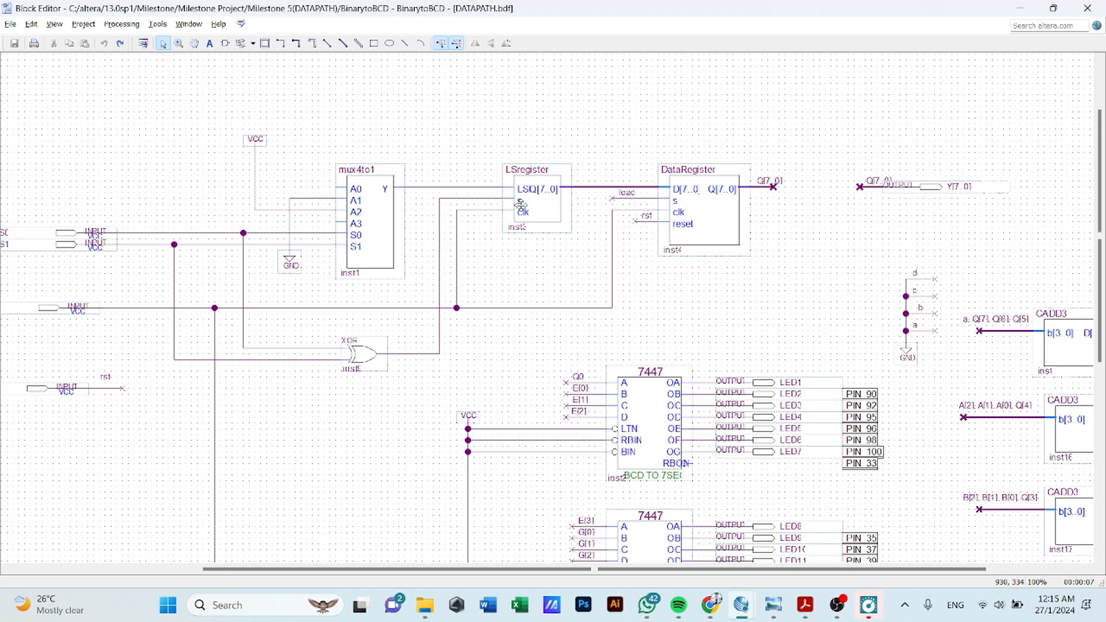
{"action": "mouse_move", "coordinate": [539, 205]}
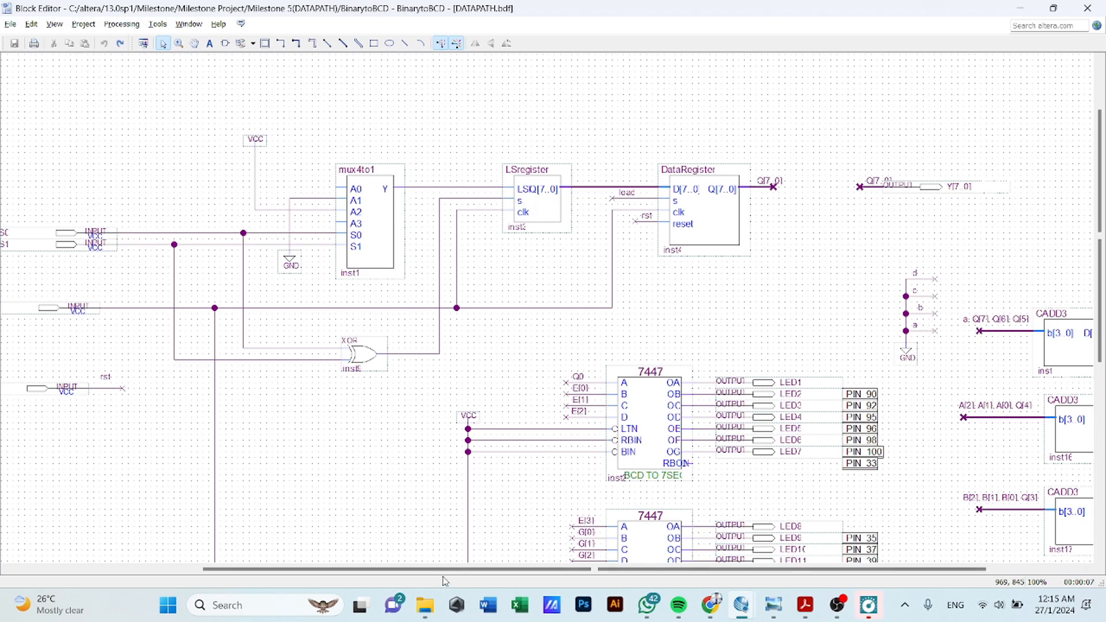
{"action": "scroll", "scroll_direction": "left", "scroll_amount": 3}
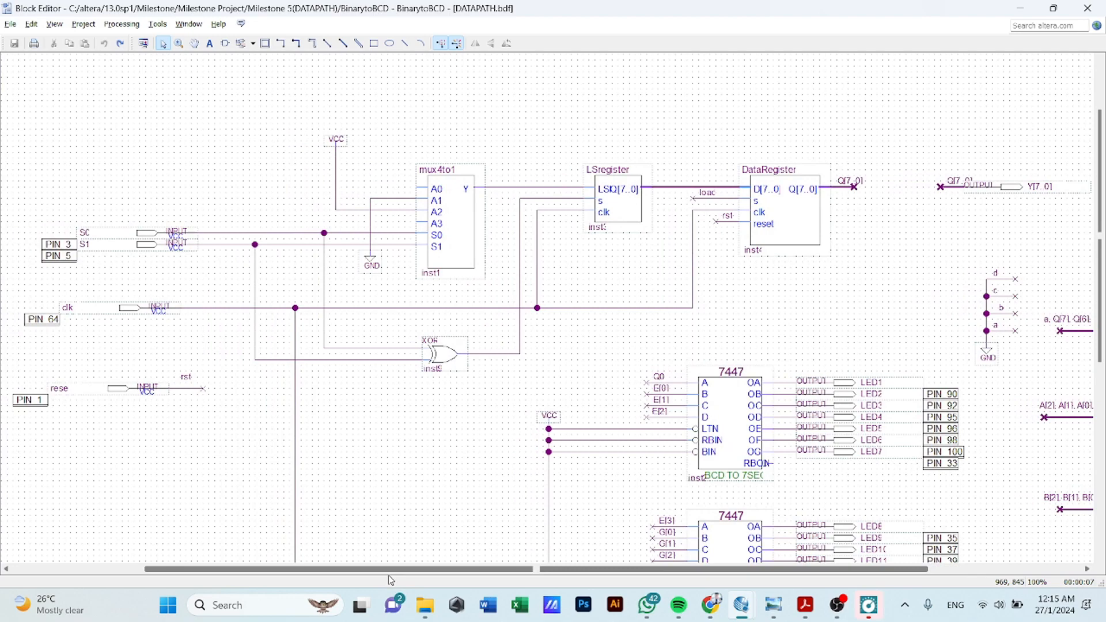
{"action": "scroll", "scroll_direction": "left", "scroll_amount": 3}
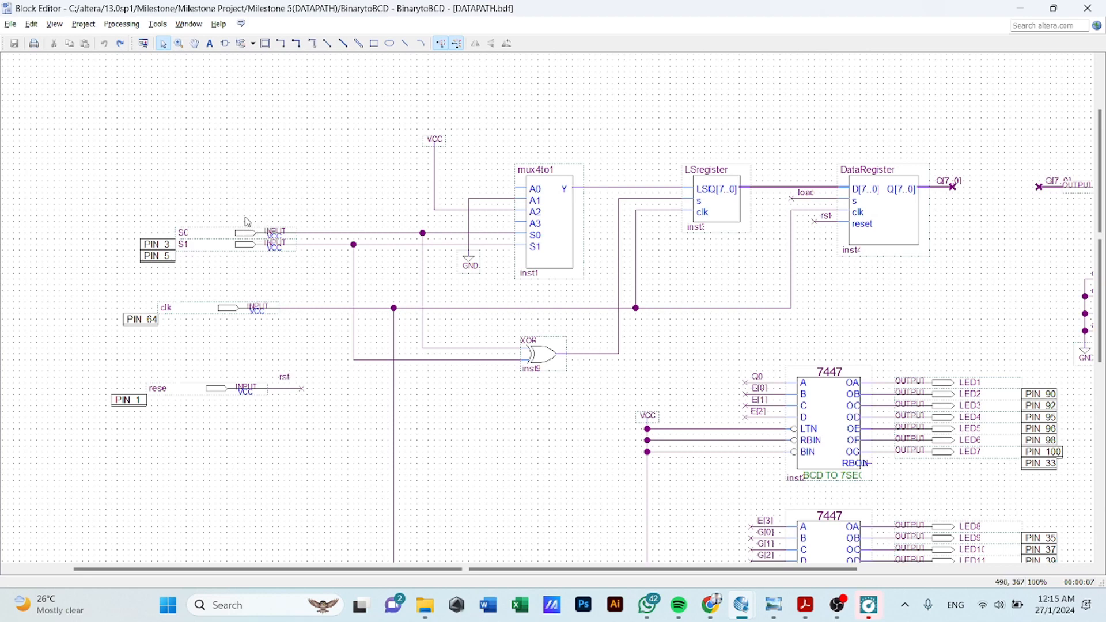
{"action": "mouse_move", "coordinate": [231, 233]}
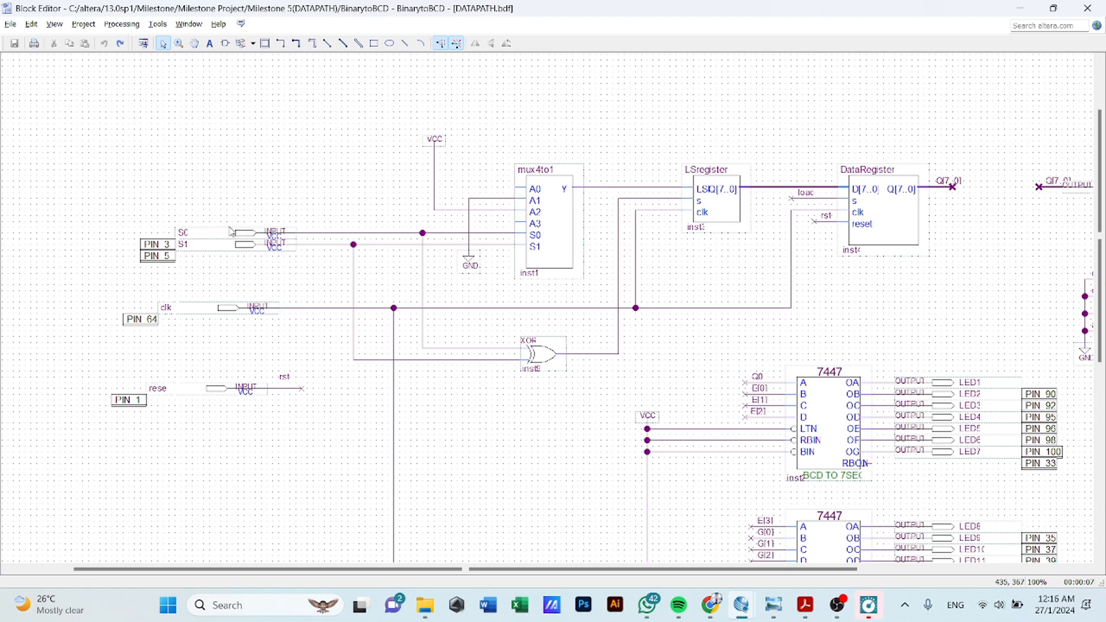
{"action": "mouse_move", "coordinate": [196, 236]}
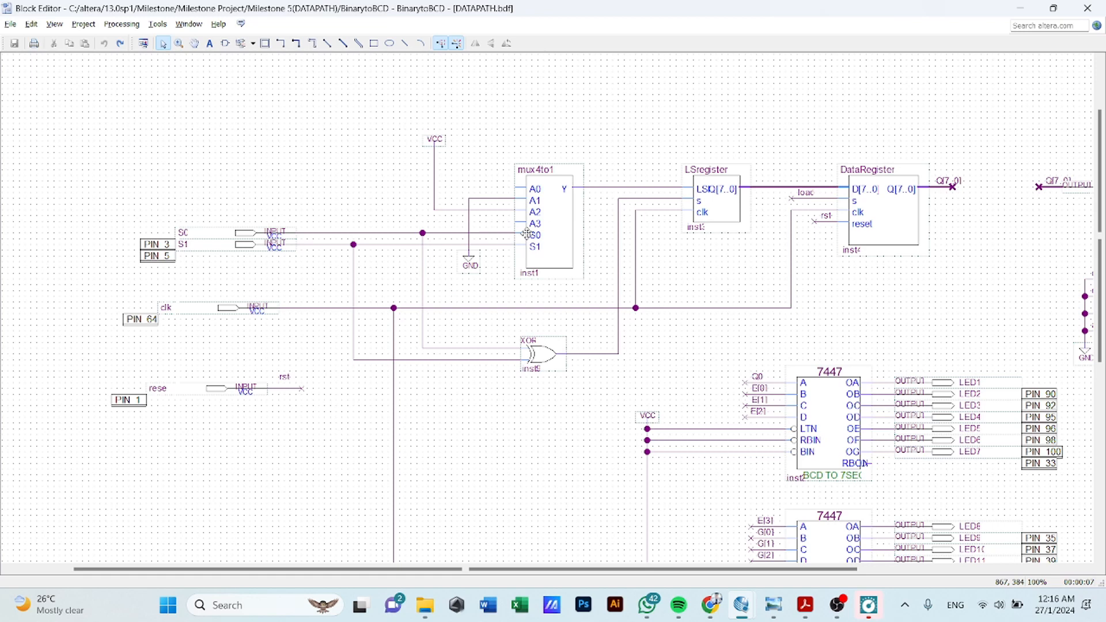
{"action": "mouse_move", "coordinate": [705, 196]}
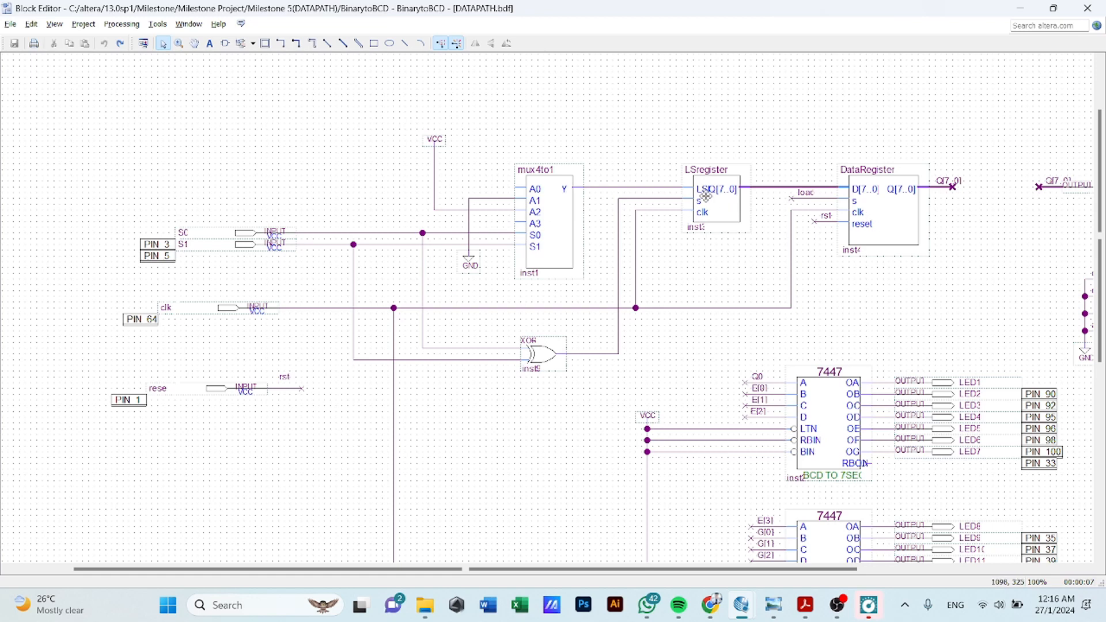
{"action": "mouse_move", "coordinate": [719, 202]}
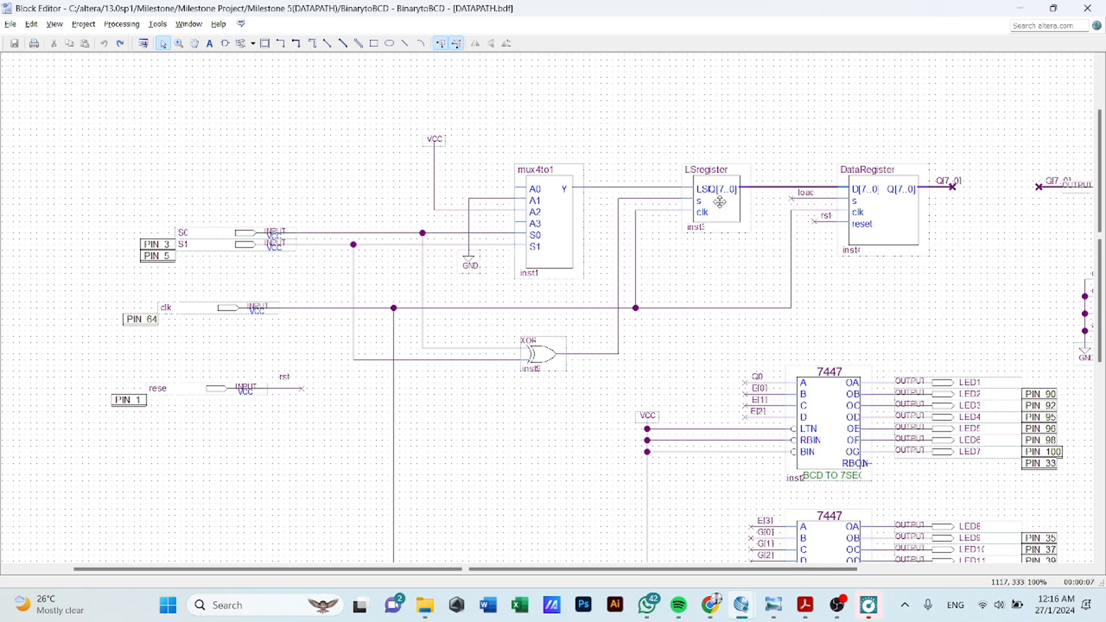
{"action": "left_click", "coordinate": [715, 200]}
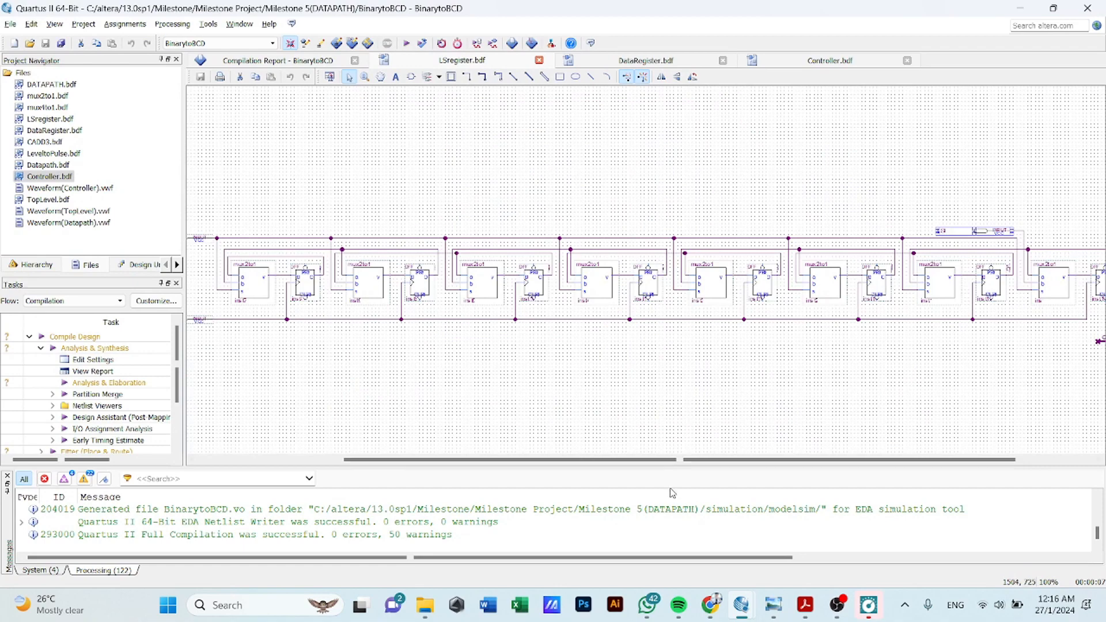
{"action": "scroll", "scroll_direction": "right", "scroll_amount": 3}
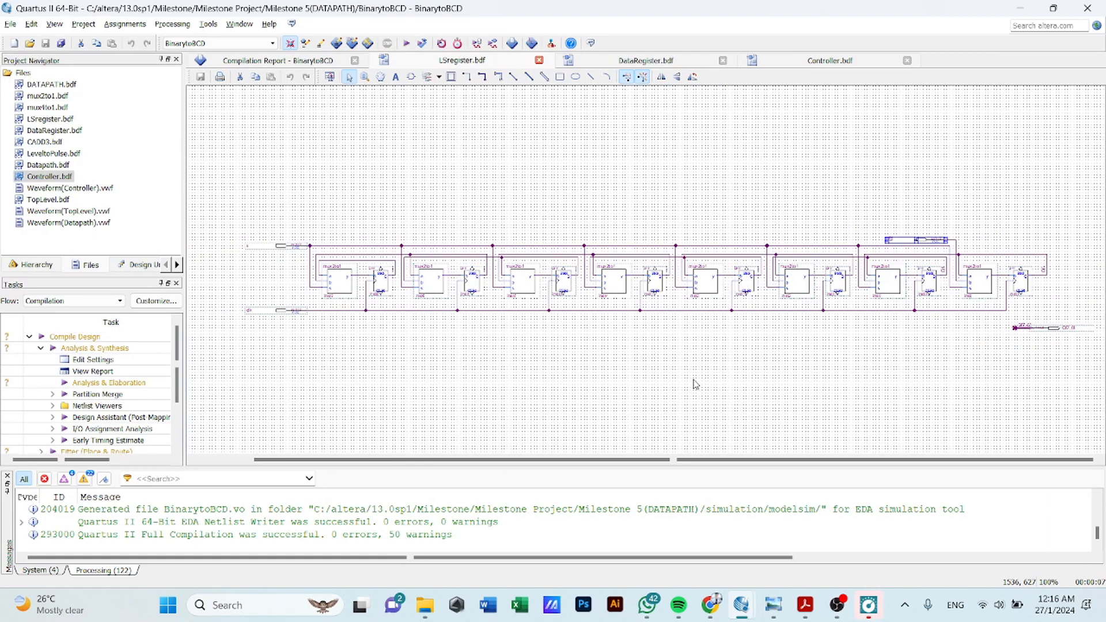
{"action": "mouse_move", "coordinate": [693, 385]}
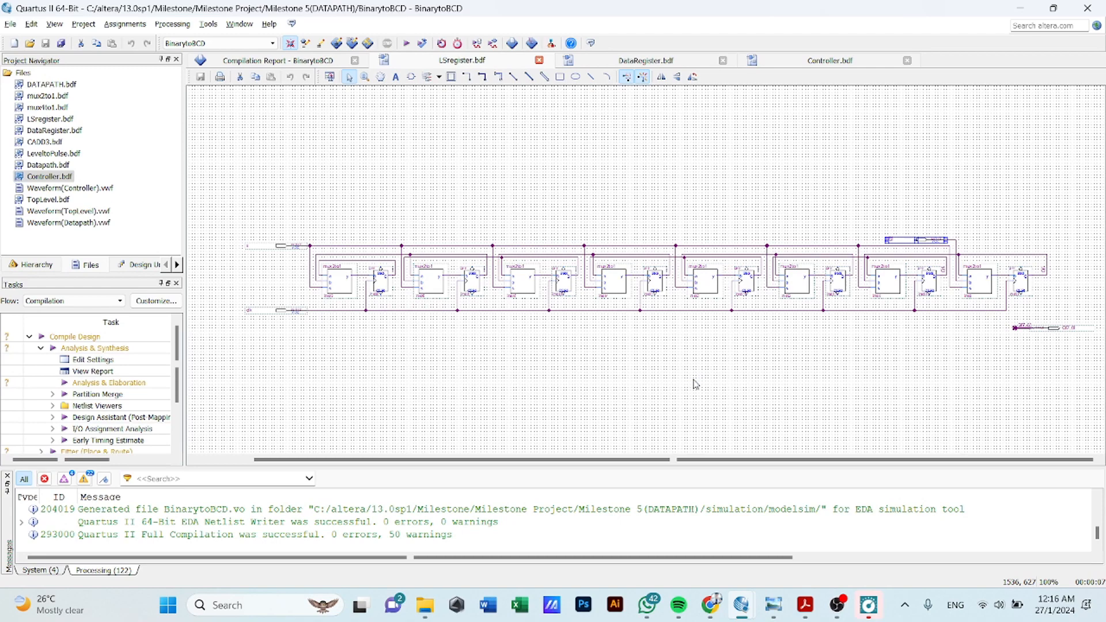
{"action": "mouse_move", "coordinate": [699, 387]}
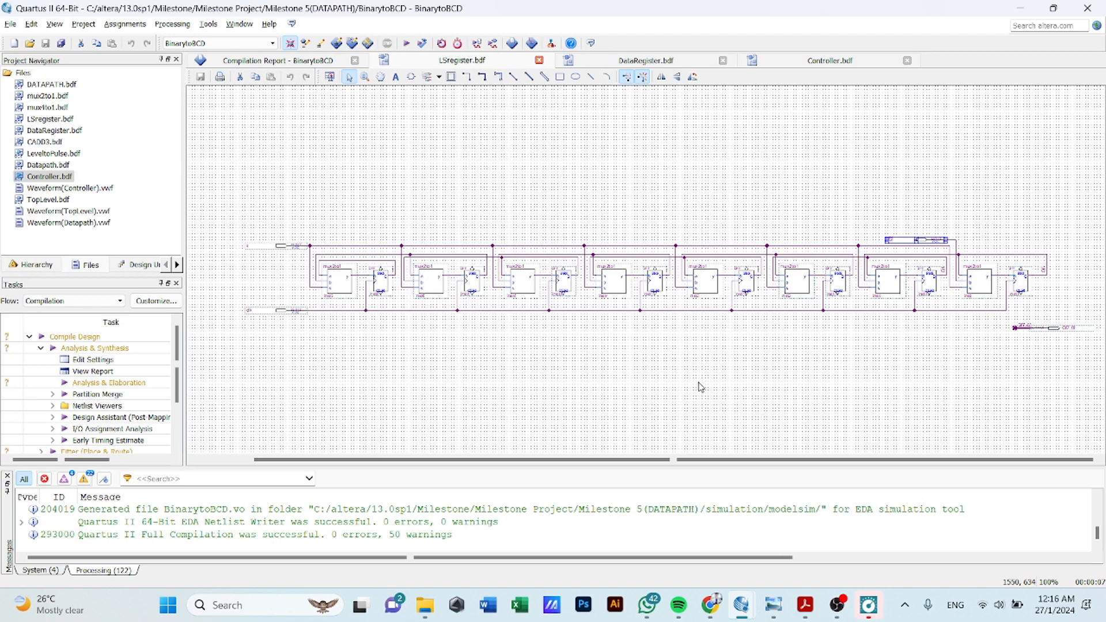
{"action": "mouse_move", "coordinate": [744, 580]}
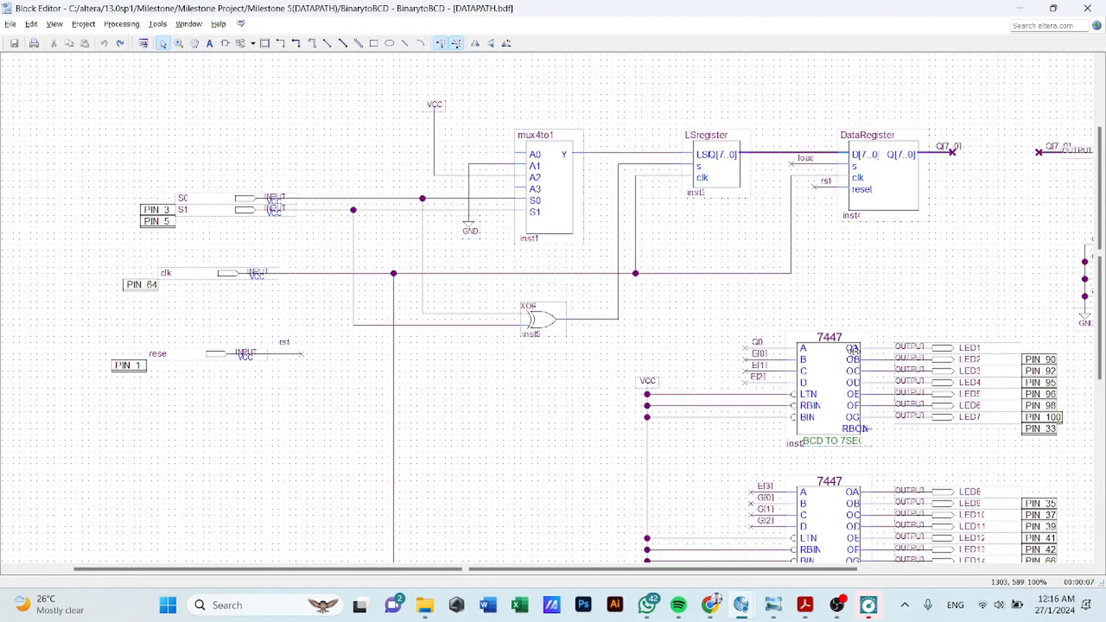
- Scroll the tab bar right to reach the DataRegister.bdf design tab
{"action": "scroll", "scroll_direction": "right", "scroll_amount": 3}
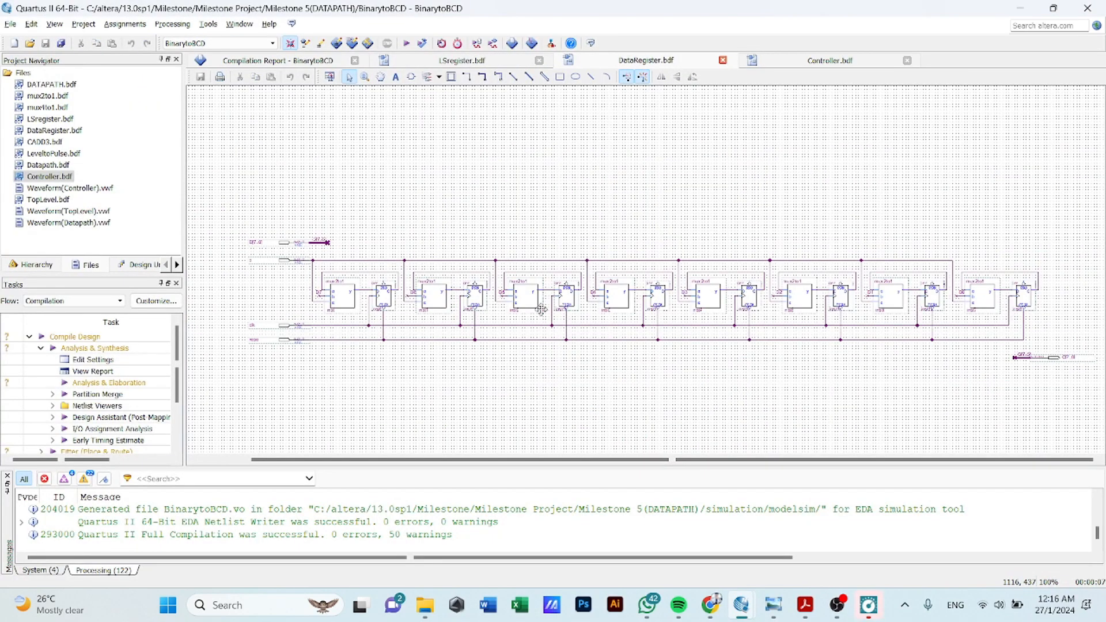
{"action": "mouse_move", "coordinate": [711, 605]}
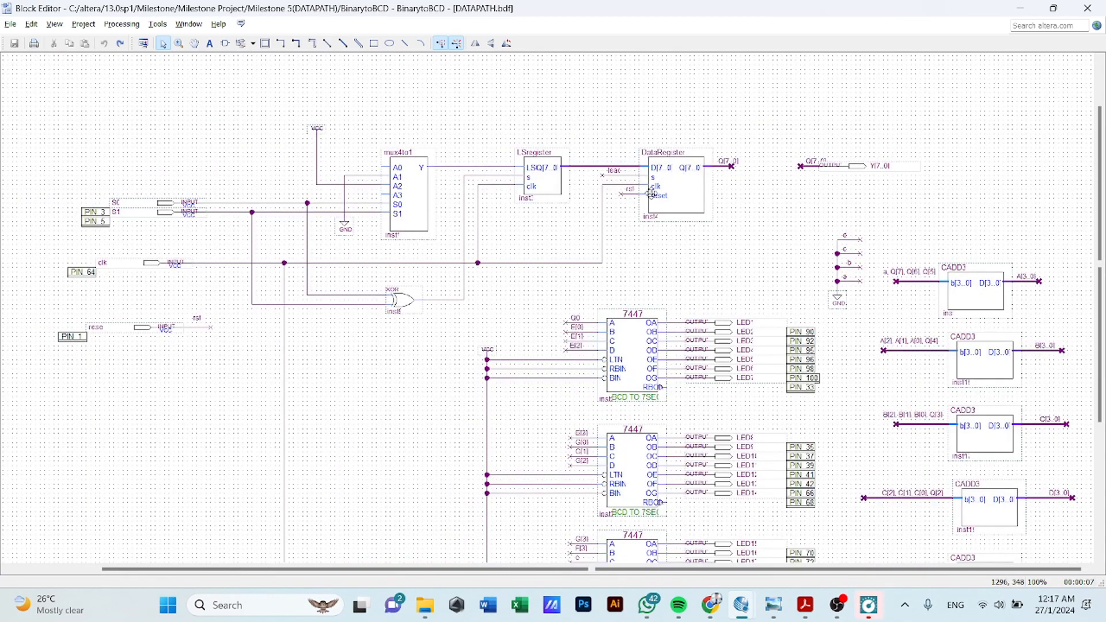
{"action": "mouse_move", "coordinate": [667, 187]}
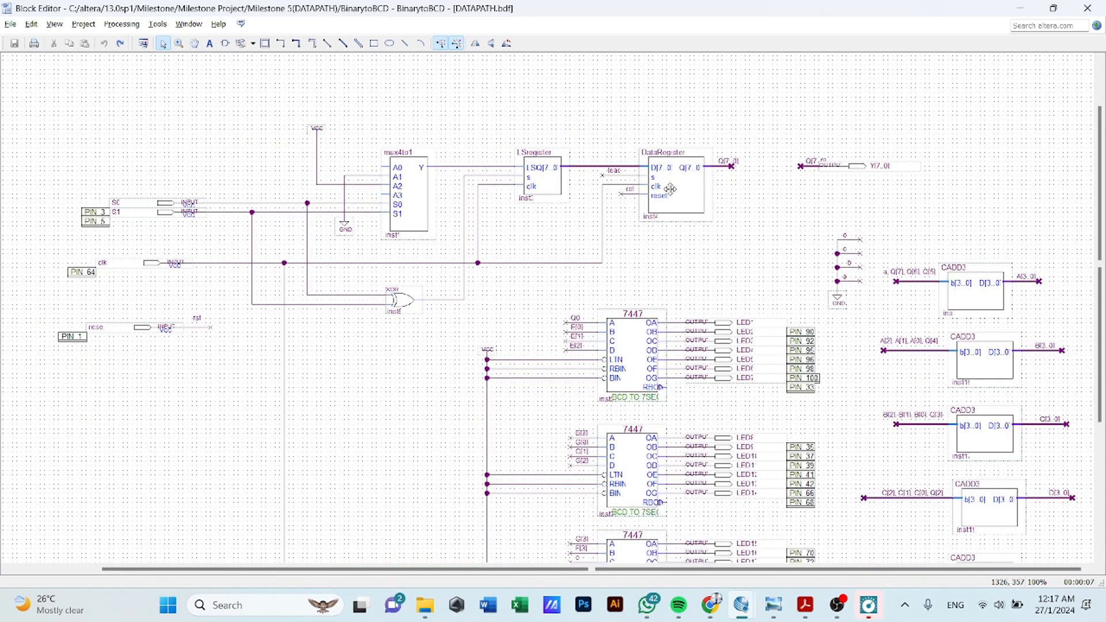
{"action": "mouse_move", "coordinate": [705, 193]}
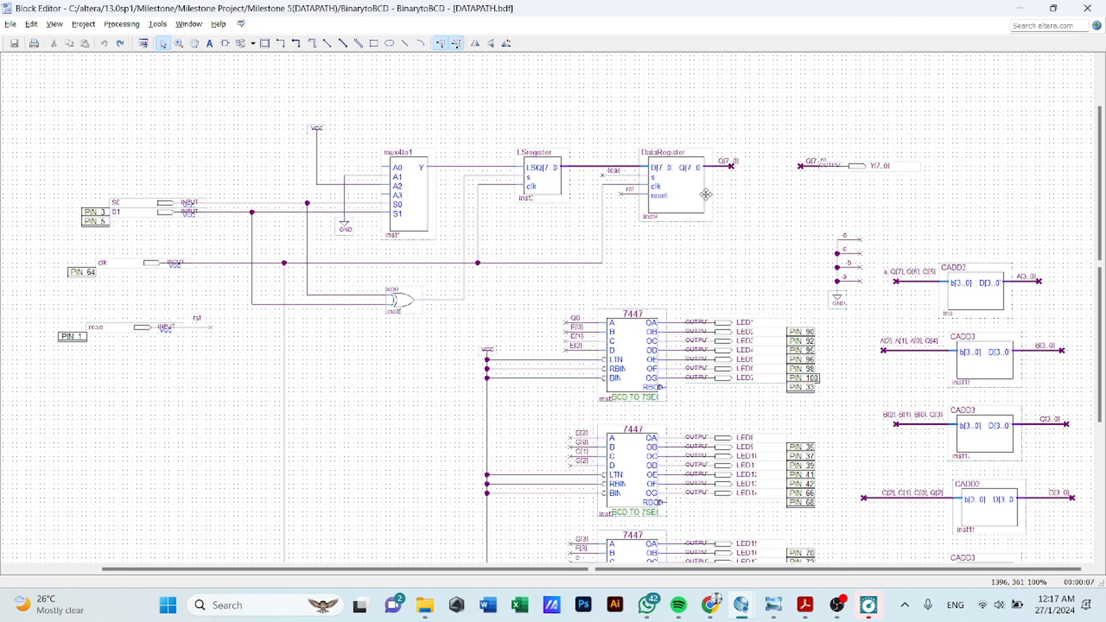
{"action": "scroll", "scroll_direction": "down", "scroll_amount": 3}
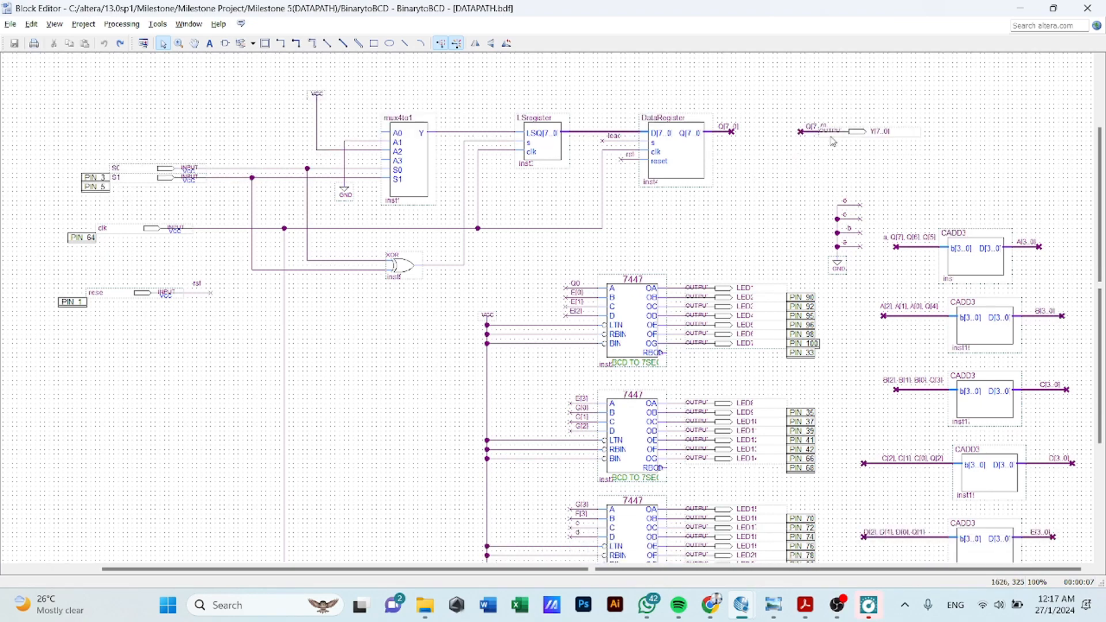
{"action": "mouse_move", "coordinate": [872, 150]}
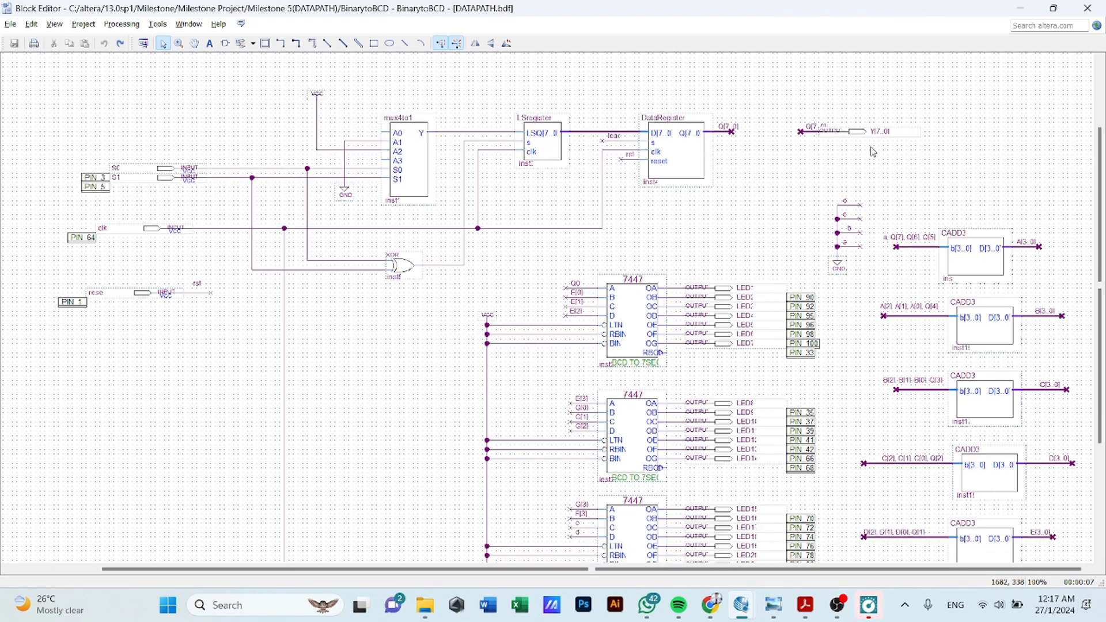
{"action": "mouse_move", "coordinate": [874, 147]}
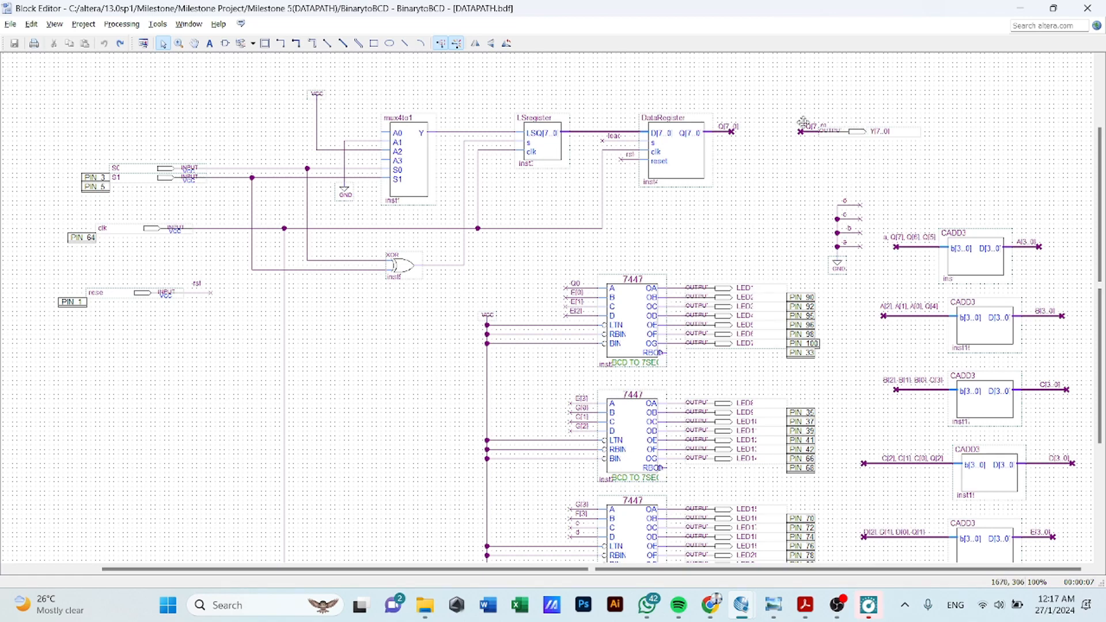
{"action": "mouse_move", "coordinate": [744, 146]}
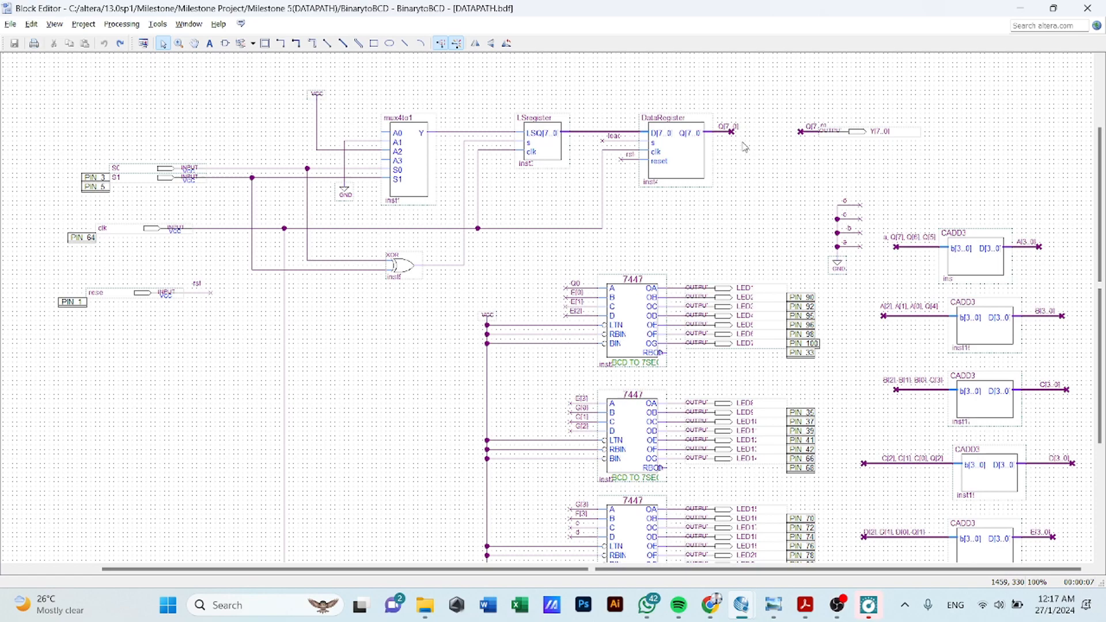
{"action": "mouse_move", "coordinate": [771, 160]}
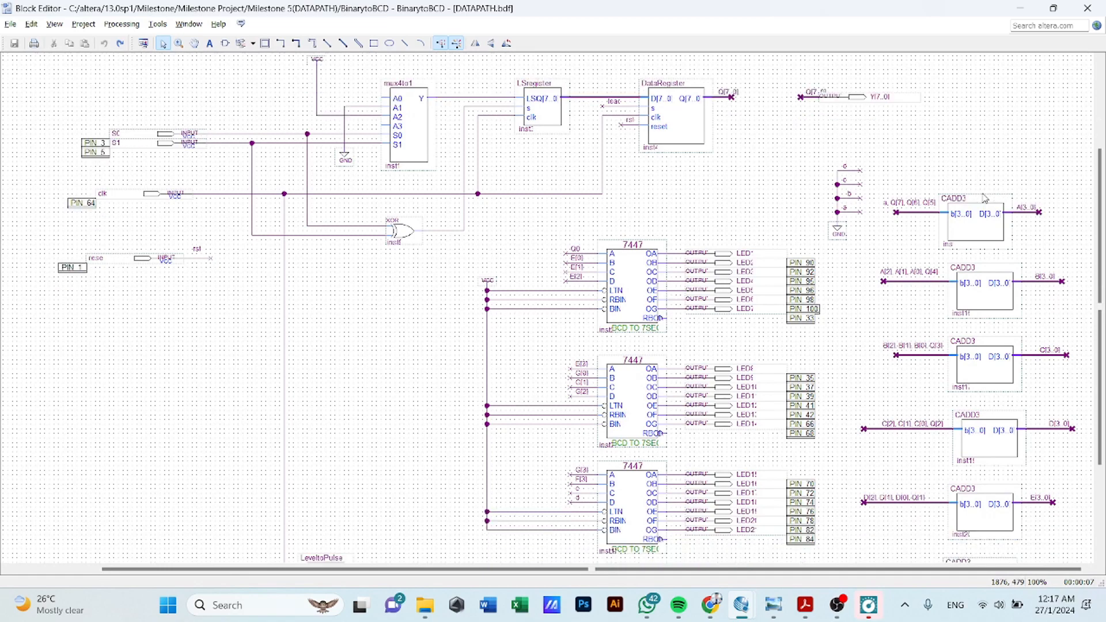
{"action": "scroll", "scroll_direction": "down", "scroll_amount": 3}
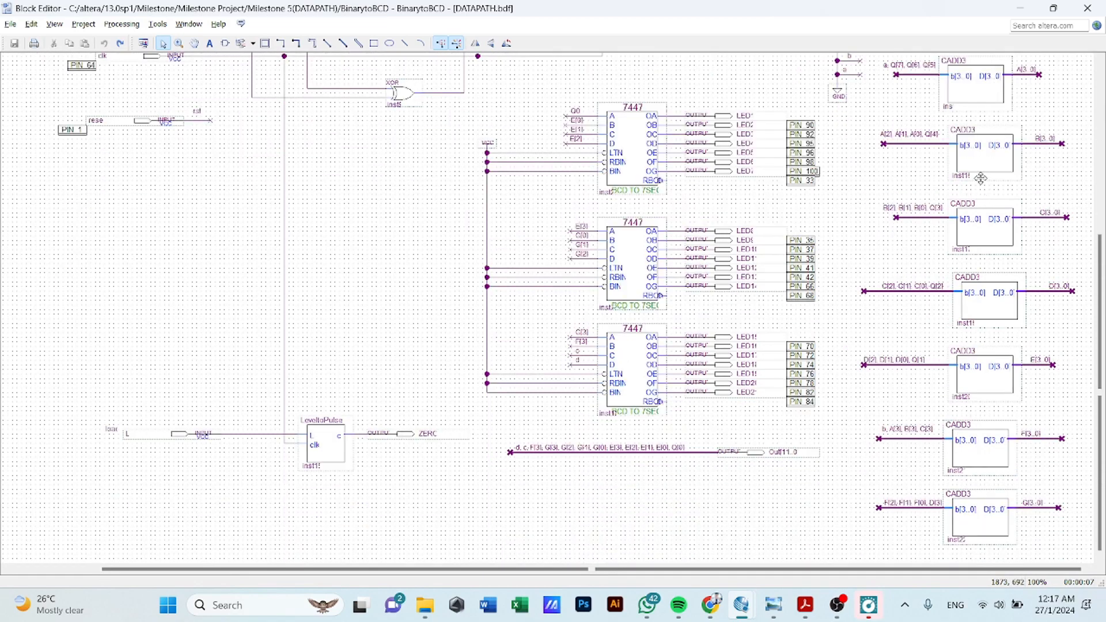
{"action": "scroll", "scroll_direction": "down", "scroll_amount": 3}
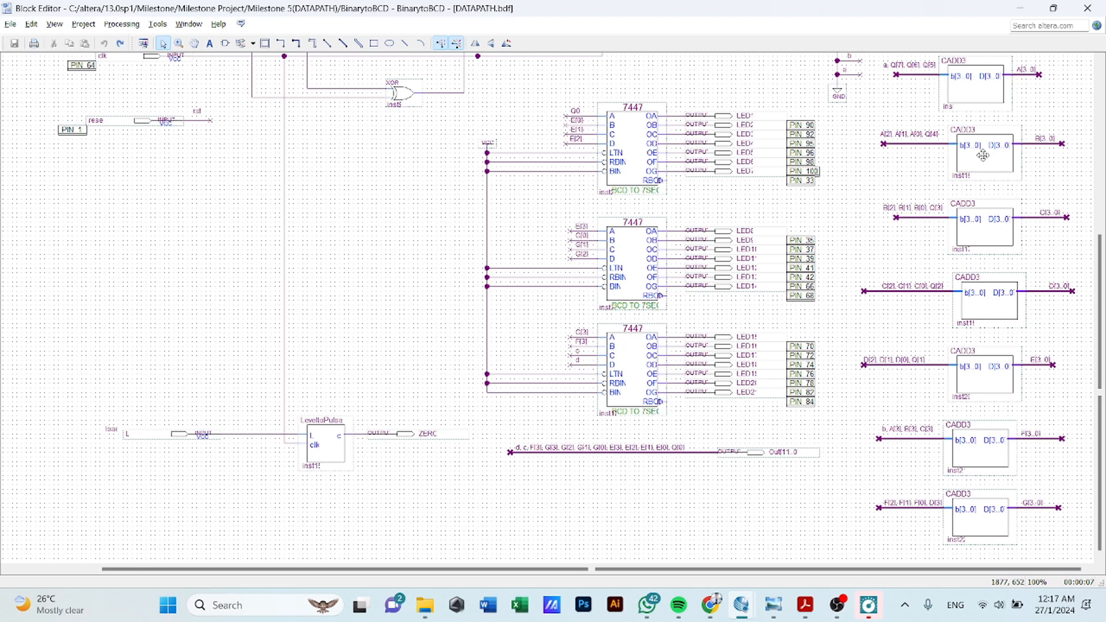
{"action": "mouse_move", "coordinate": [969, 360]}
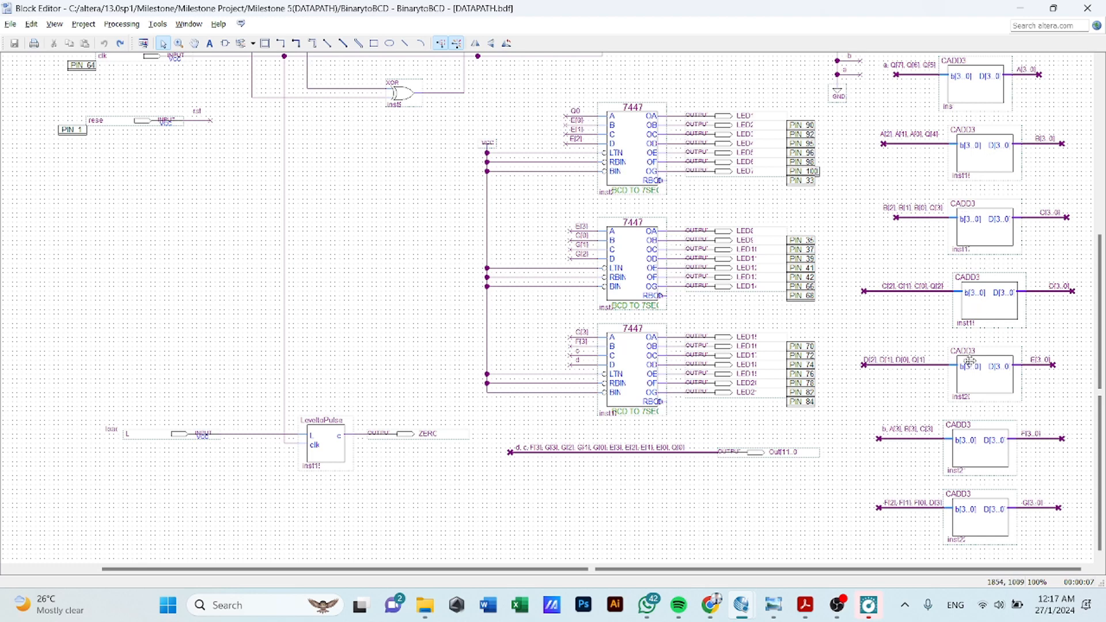
{"action": "mouse_move", "coordinate": [978, 379]}
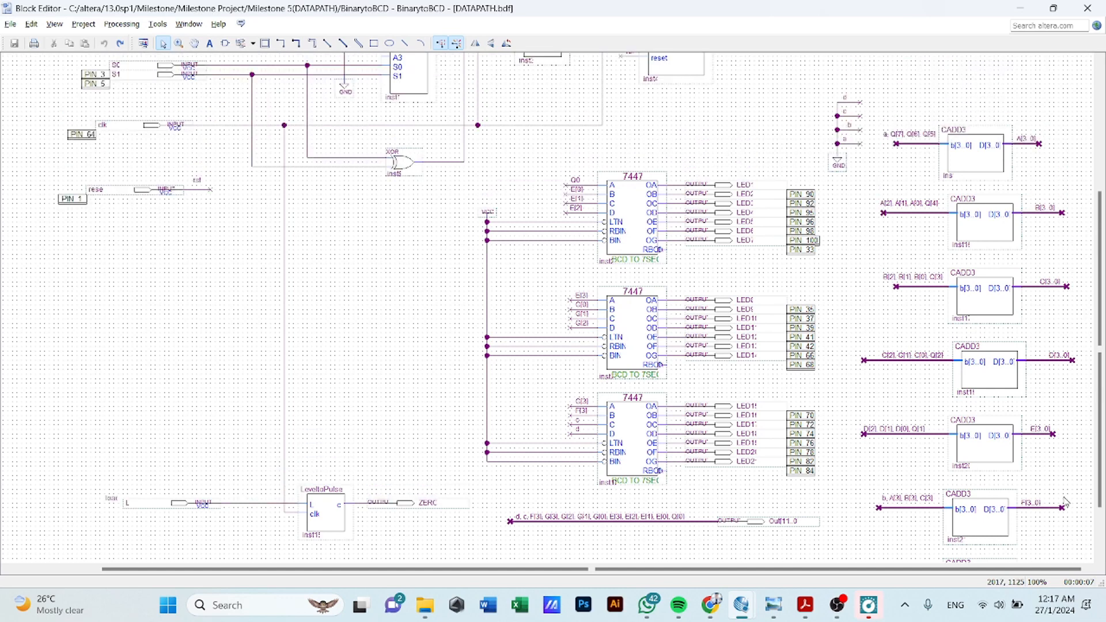
{"action": "scroll", "scroll_direction": "up", "scroll_amount": 3}
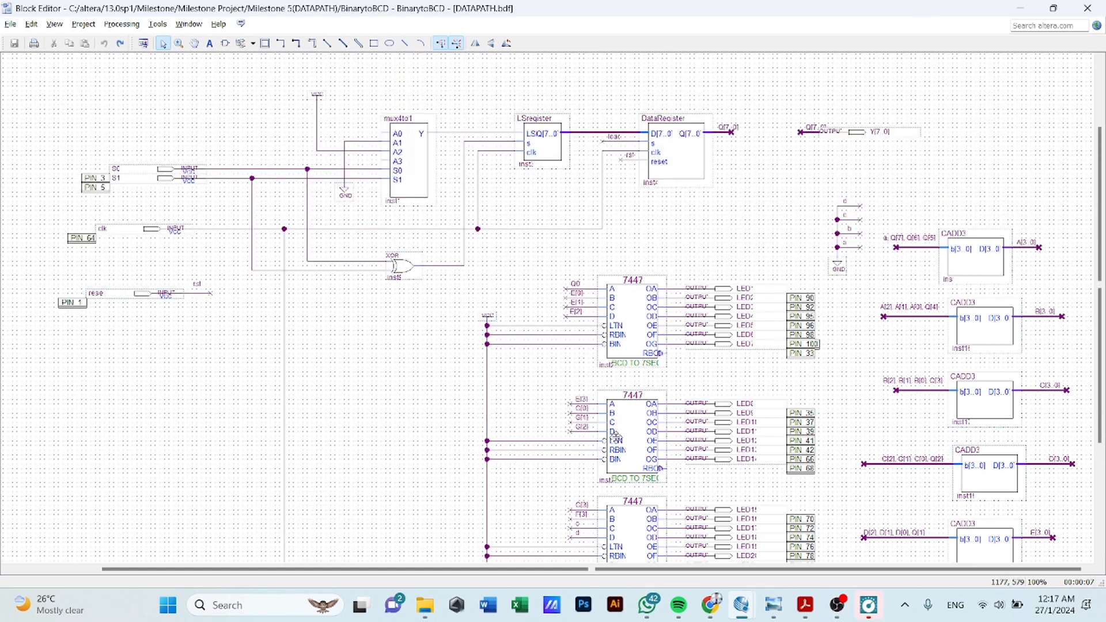
{"action": "mouse_move", "coordinate": [781, 194]}
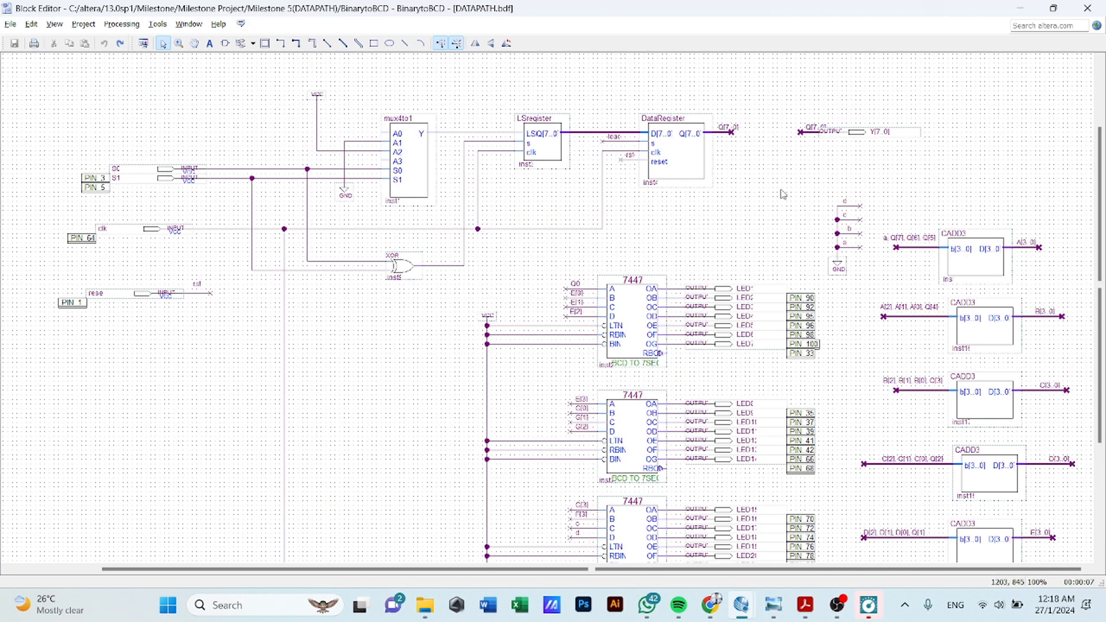
{"action": "scroll", "scroll_direction": "down", "scroll_amount": 3}
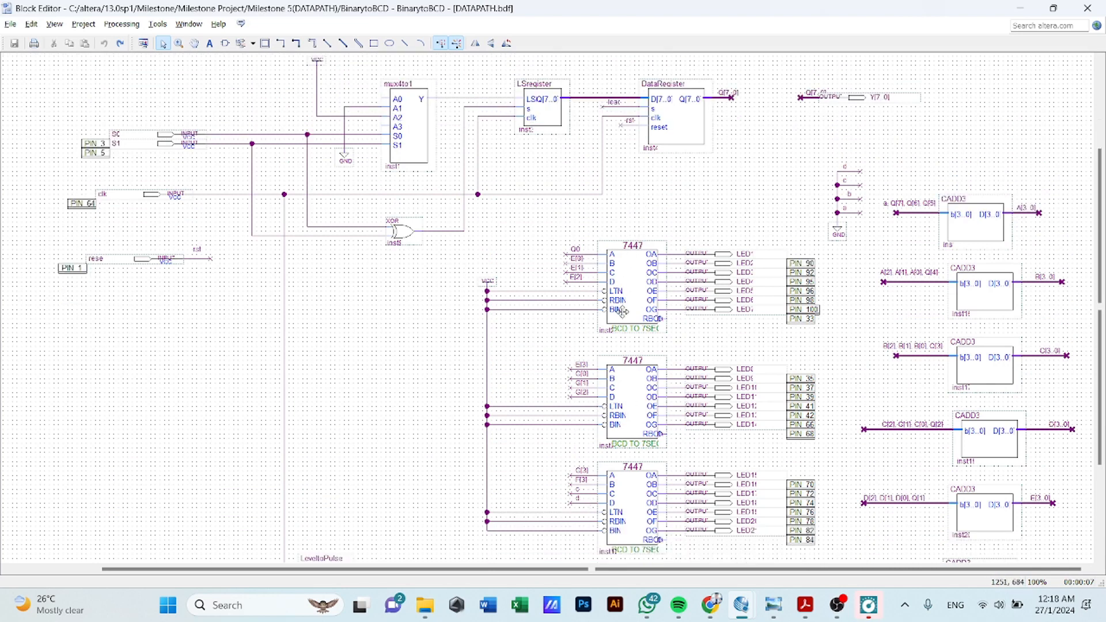
{"action": "mouse_move", "coordinate": [594, 263]}
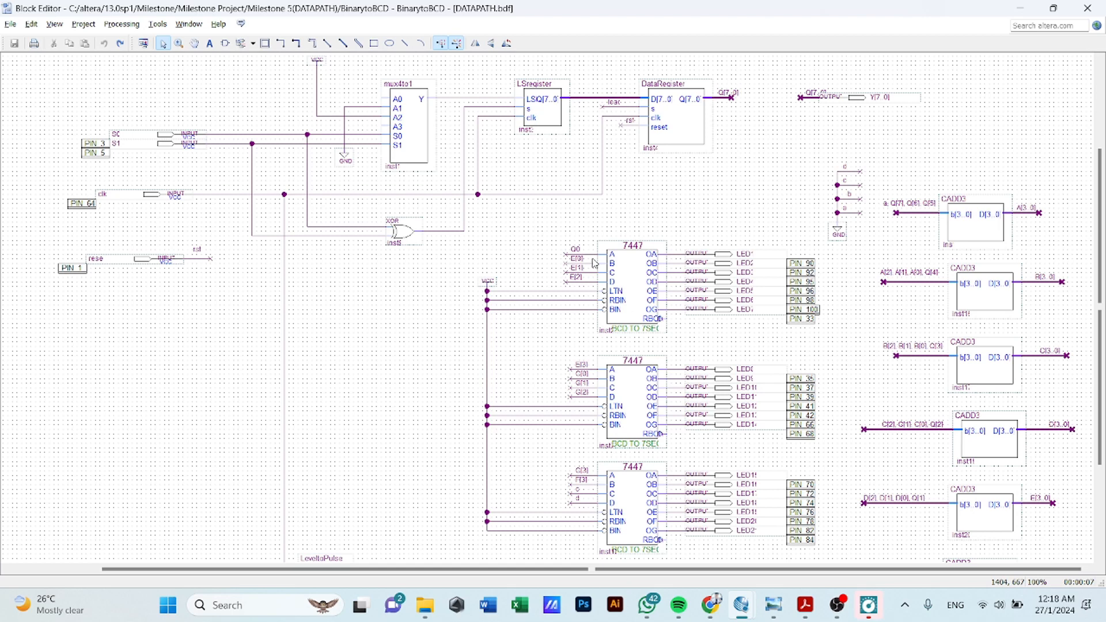
{"action": "mouse_move", "coordinate": [600, 292]}
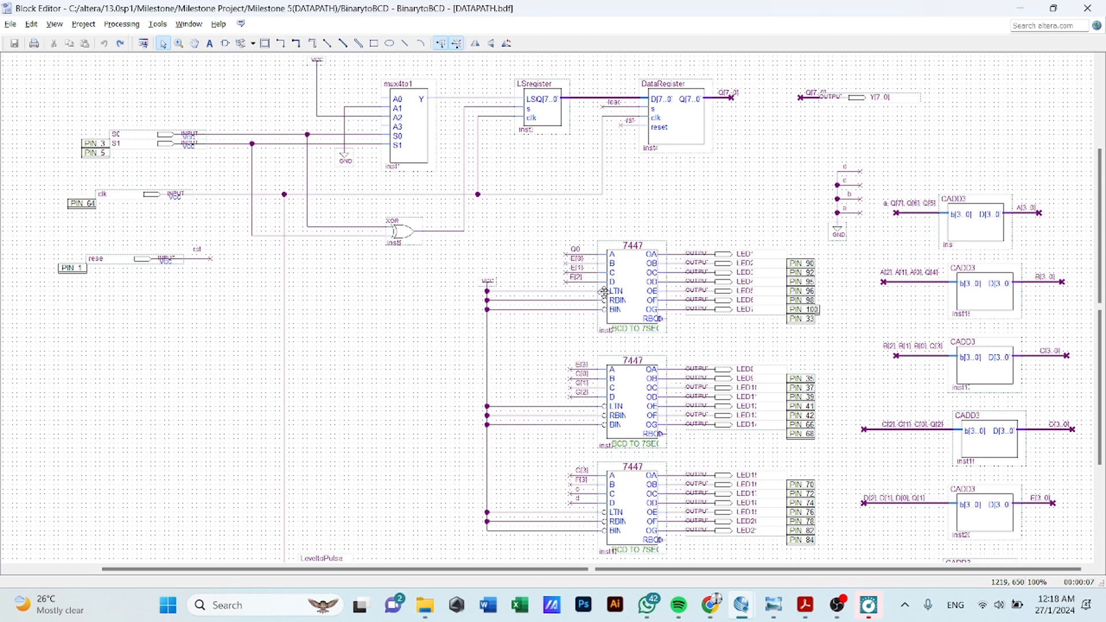
{"action": "mouse_move", "coordinate": [602, 291]}
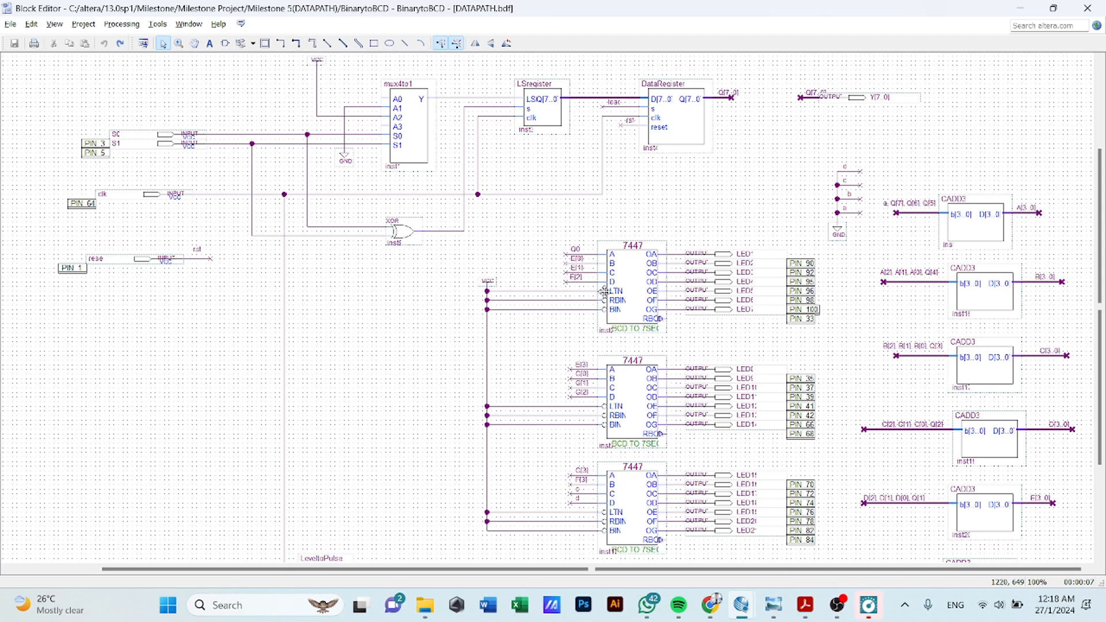
{"action": "mouse_move", "coordinate": [602, 291]}
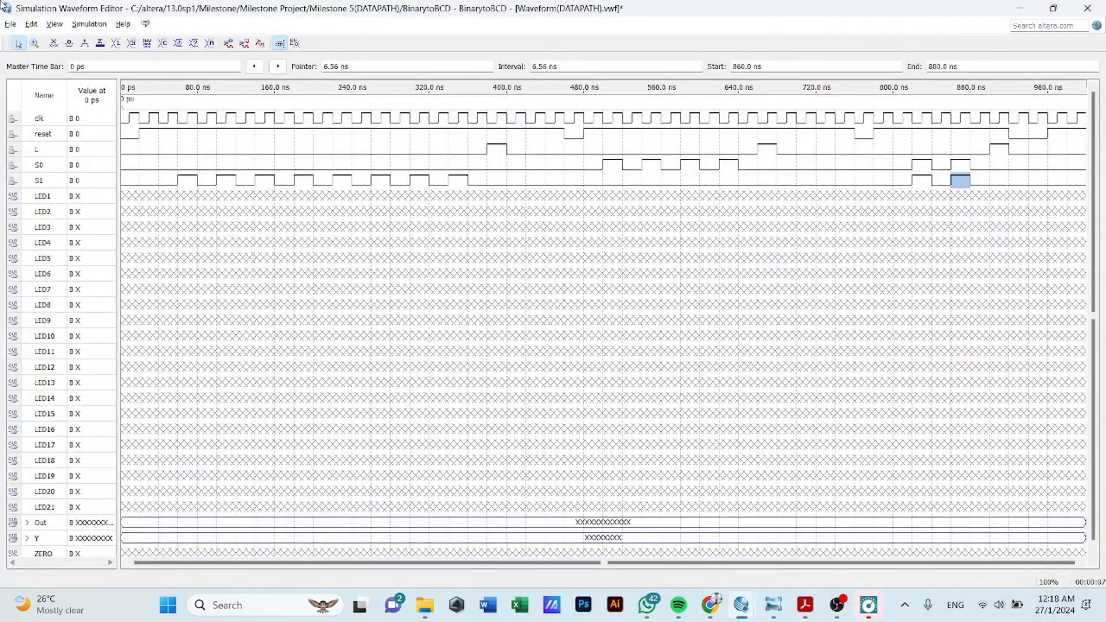
{"action": "mouse_move", "coordinate": [228, 43]}
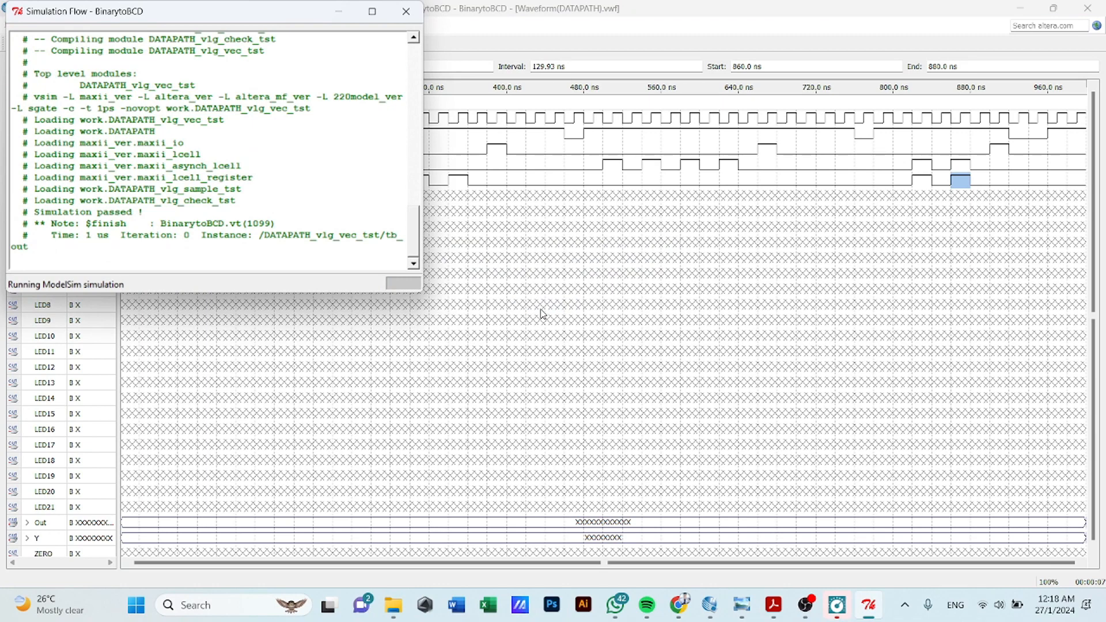
- Run the functional simulation of DATAPATH.vwf from the Simulation menu
{"action": "left_click", "coordinate": [406, 11]}
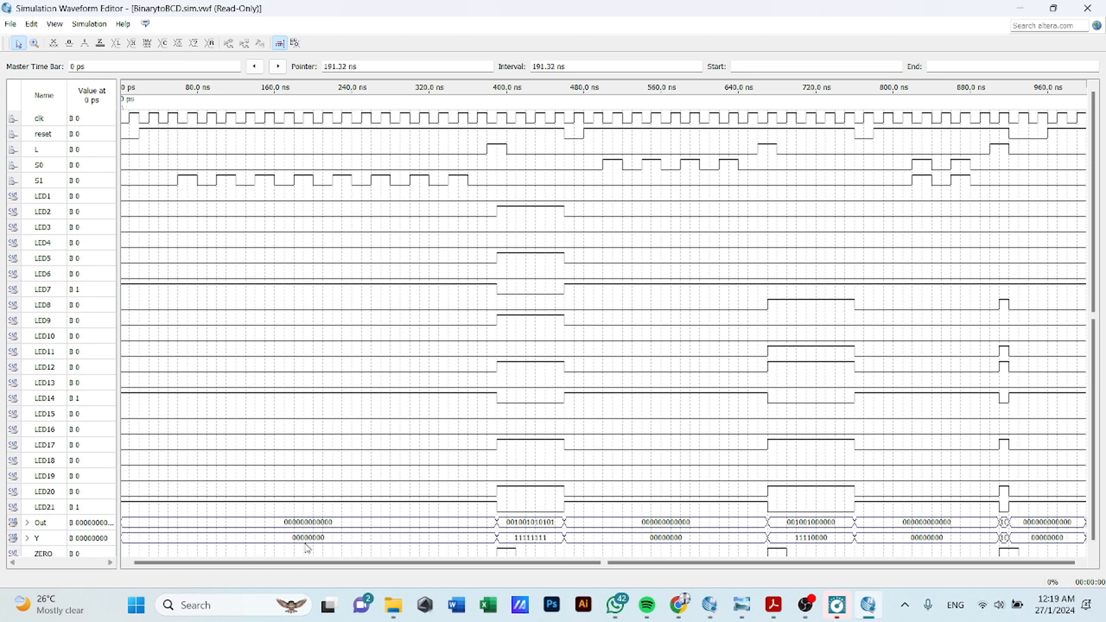
{"action": "mouse_move", "coordinate": [326, 482]}
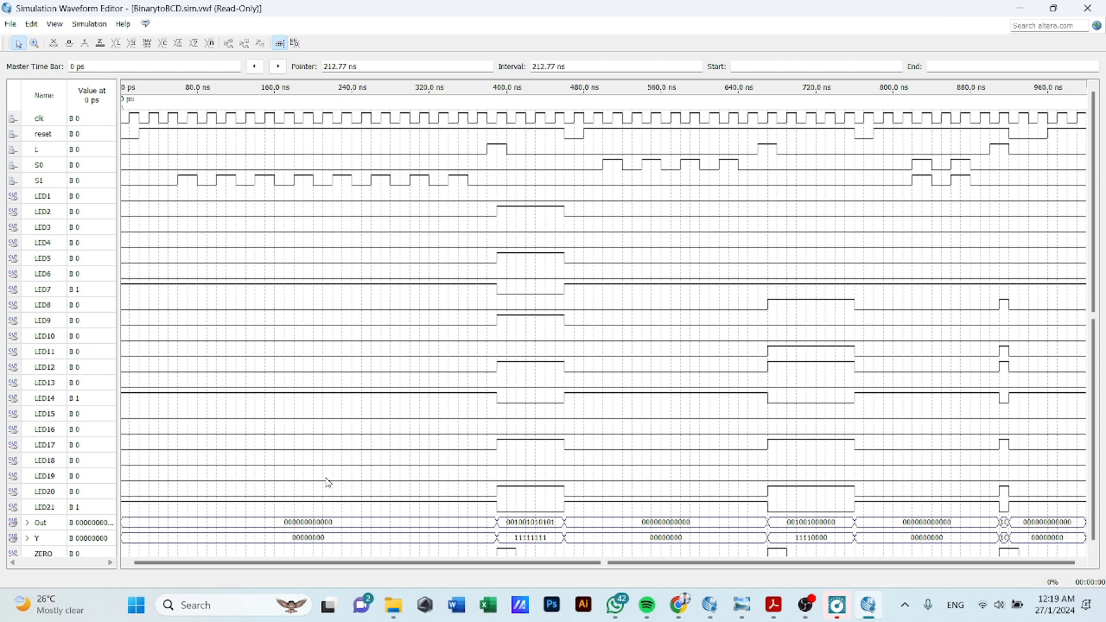
{"action": "mouse_move", "coordinate": [318, 298]}
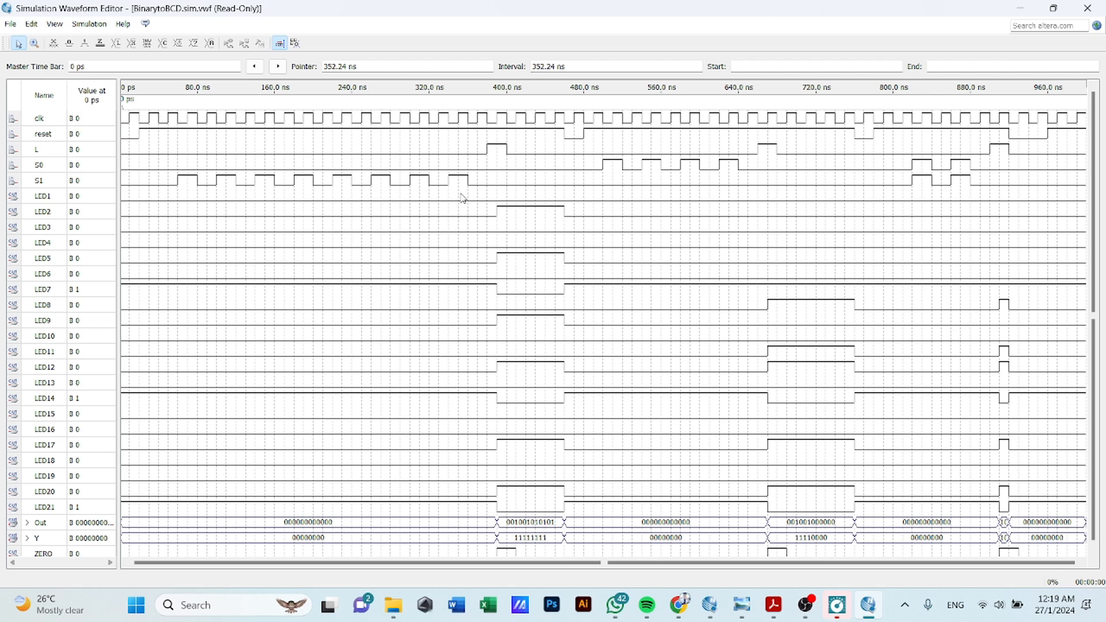
{"action": "mouse_move", "coordinate": [462, 198]}
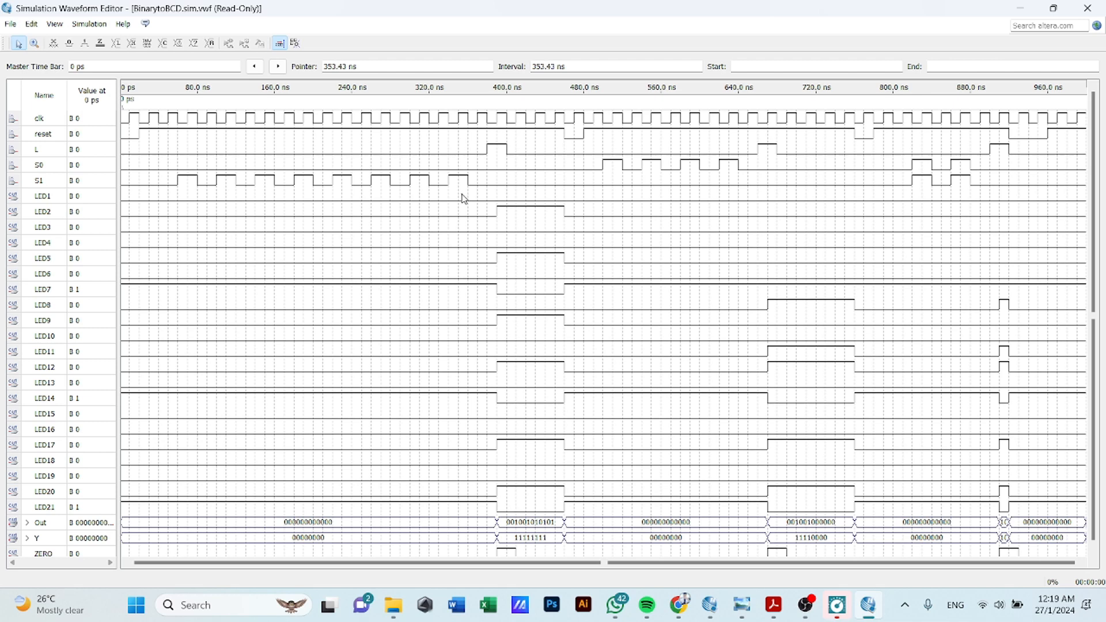
{"action": "mouse_move", "coordinate": [468, 209]}
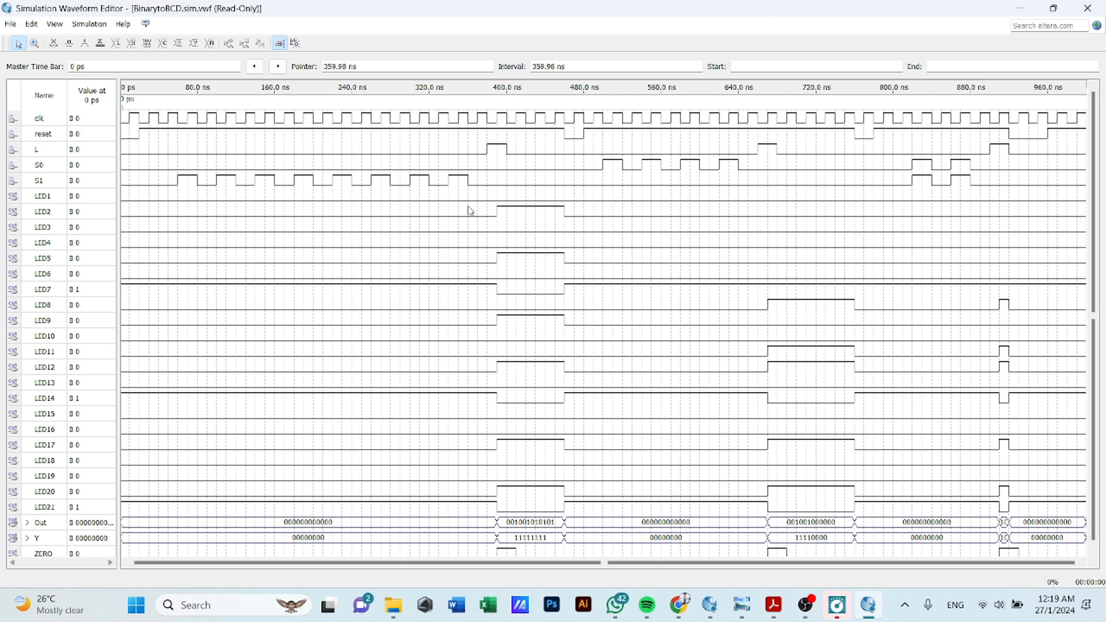
{"action": "mouse_move", "coordinate": [470, 214]}
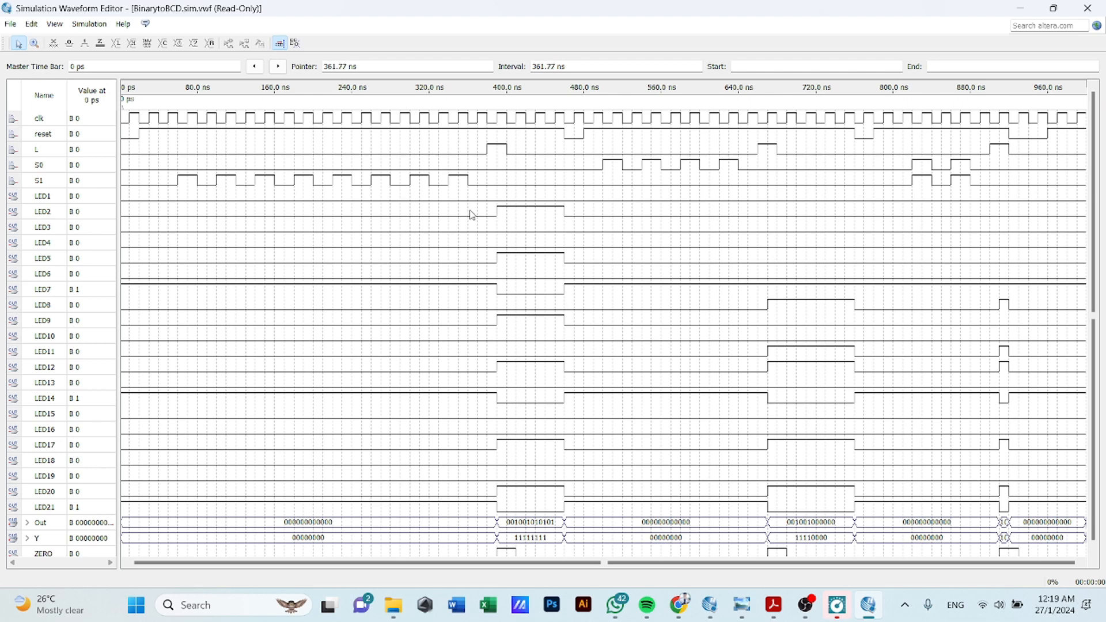
{"action": "mouse_move", "coordinate": [466, 210]}
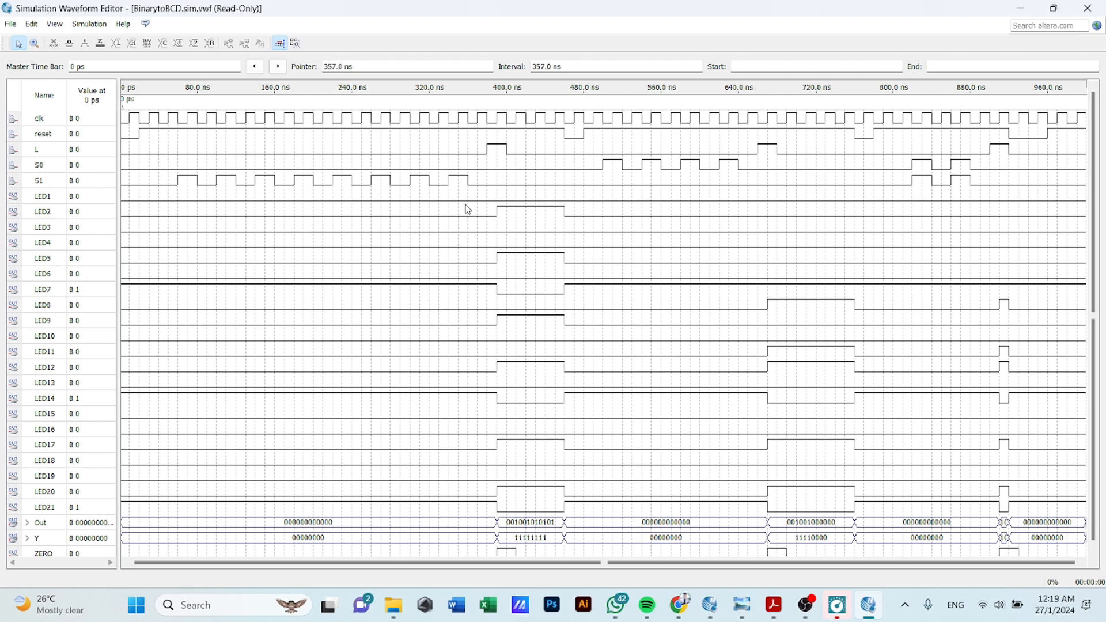
{"action": "left_click_drag", "start_coordinate": [138, 180], "coordinate": [322, 180]}
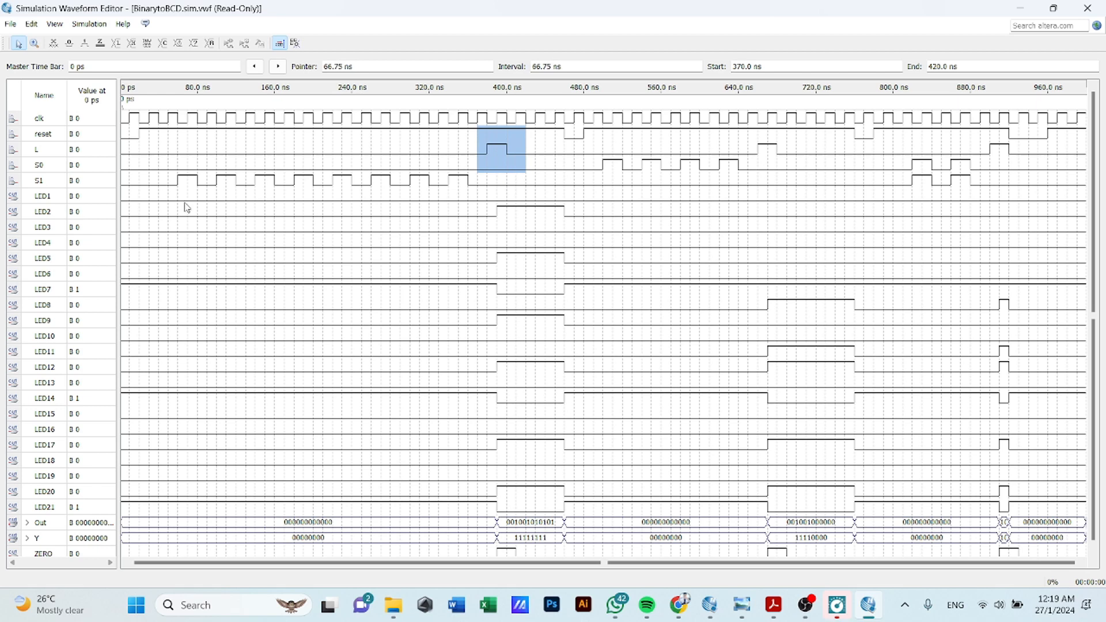
{"action": "mouse_move", "coordinate": [166, 187]}
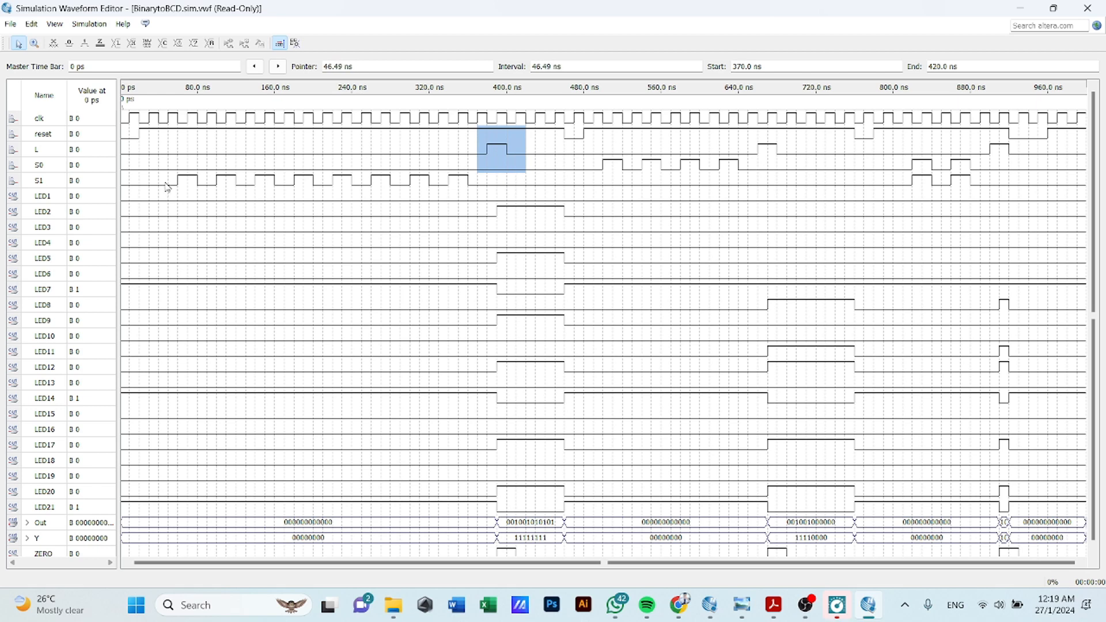
{"action": "mouse_move", "coordinate": [225, 179]}
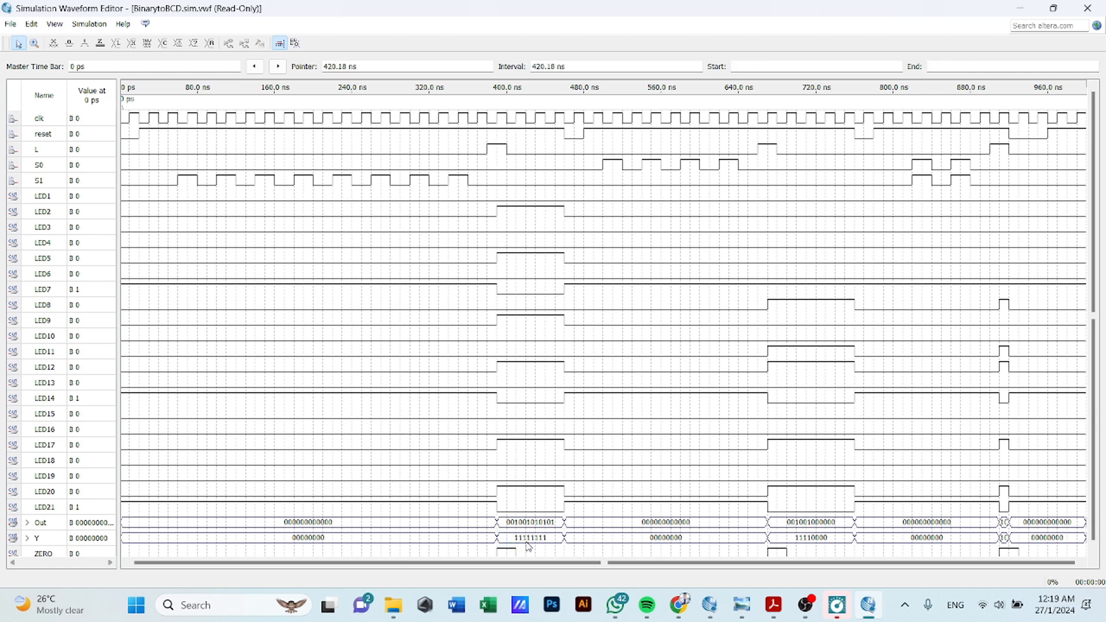
{"action": "mouse_move", "coordinate": [559, 541]}
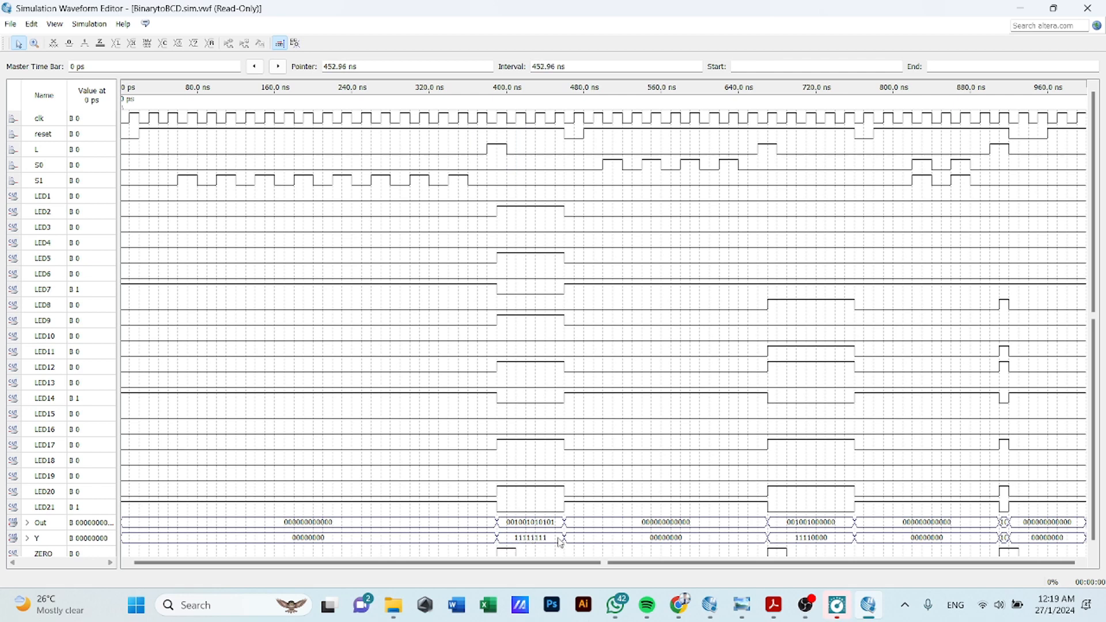
{"action": "mouse_move", "coordinate": [478, 539]}
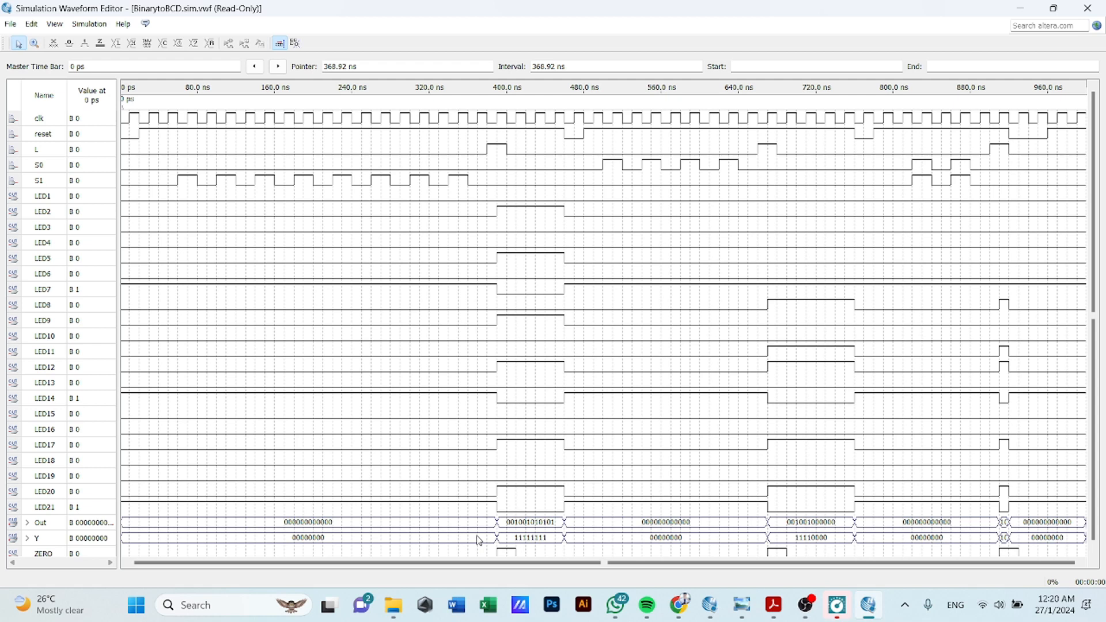
{"action": "mouse_move", "coordinate": [428, 485]}
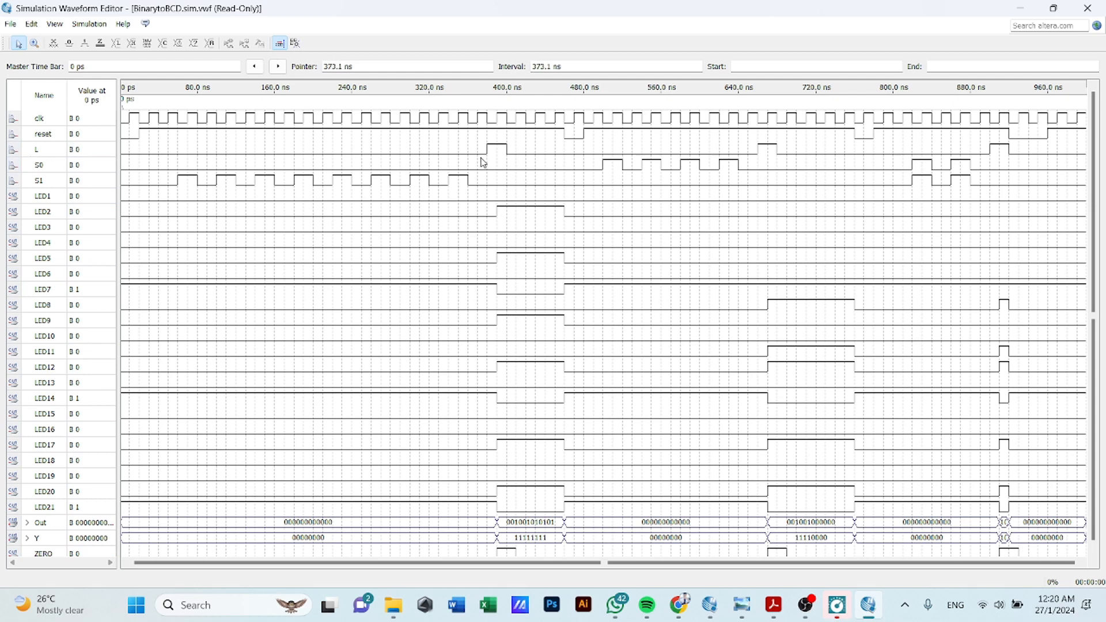
{"action": "mouse_move", "coordinate": [485, 158]}
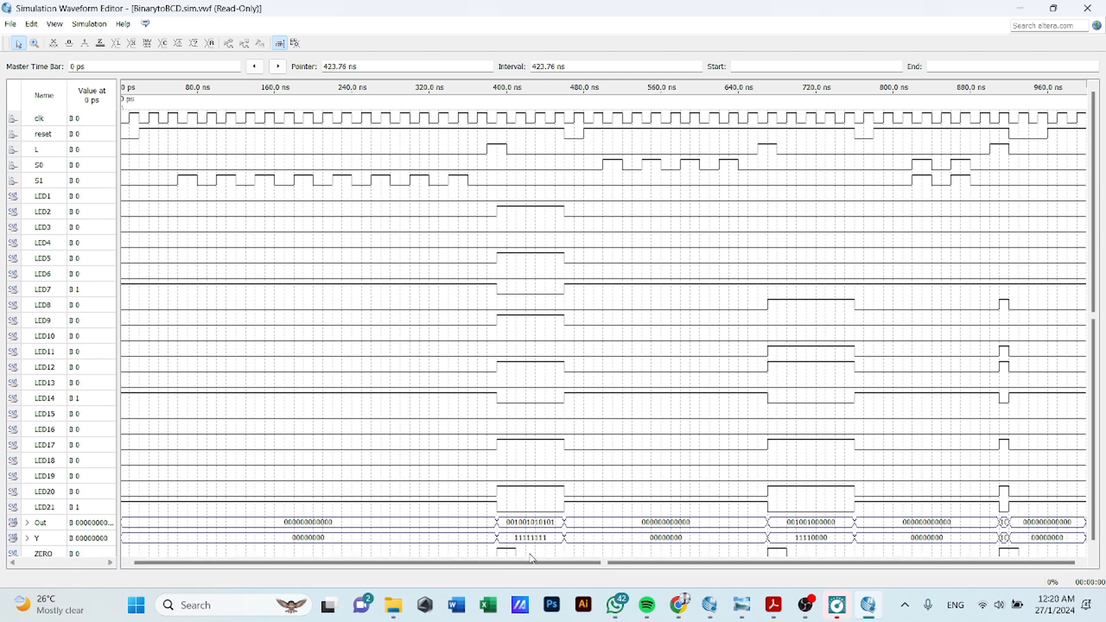
{"action": "mouse_move", "coordinate": [530, 554]}
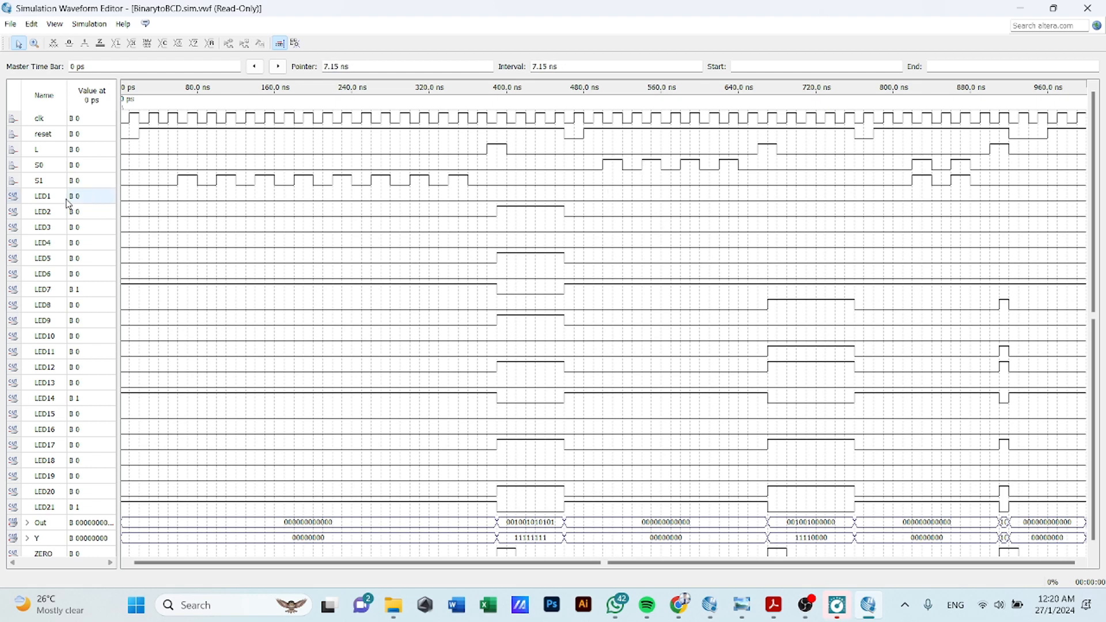
{"action": "mouse_move", "coordinate": [784, 193]}
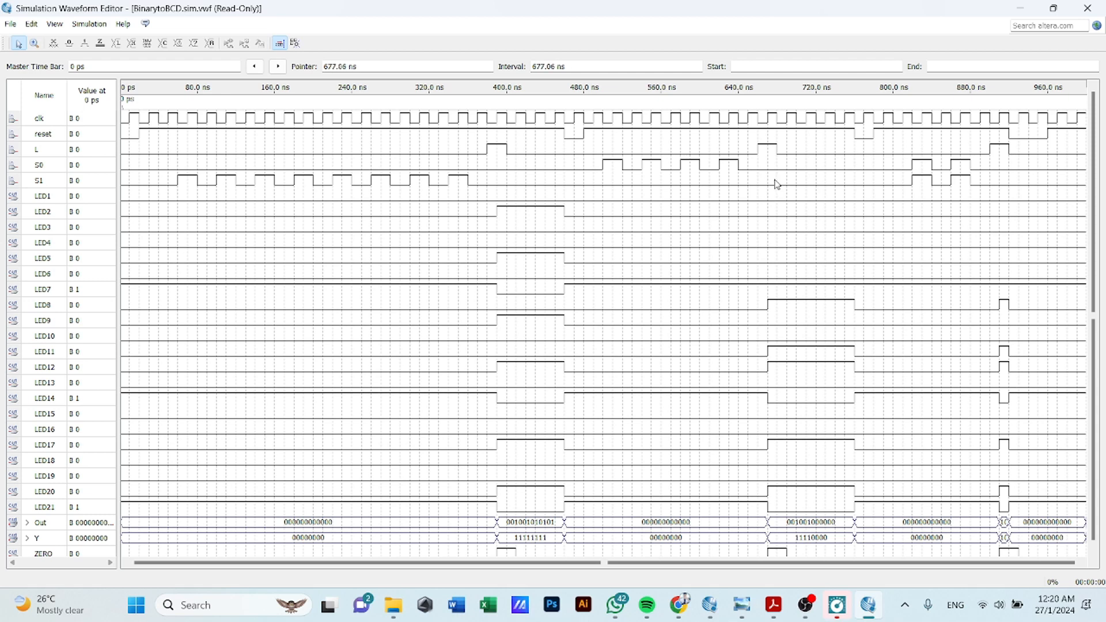
{"action": "mouse_move", "coordinate": [762, 178]}
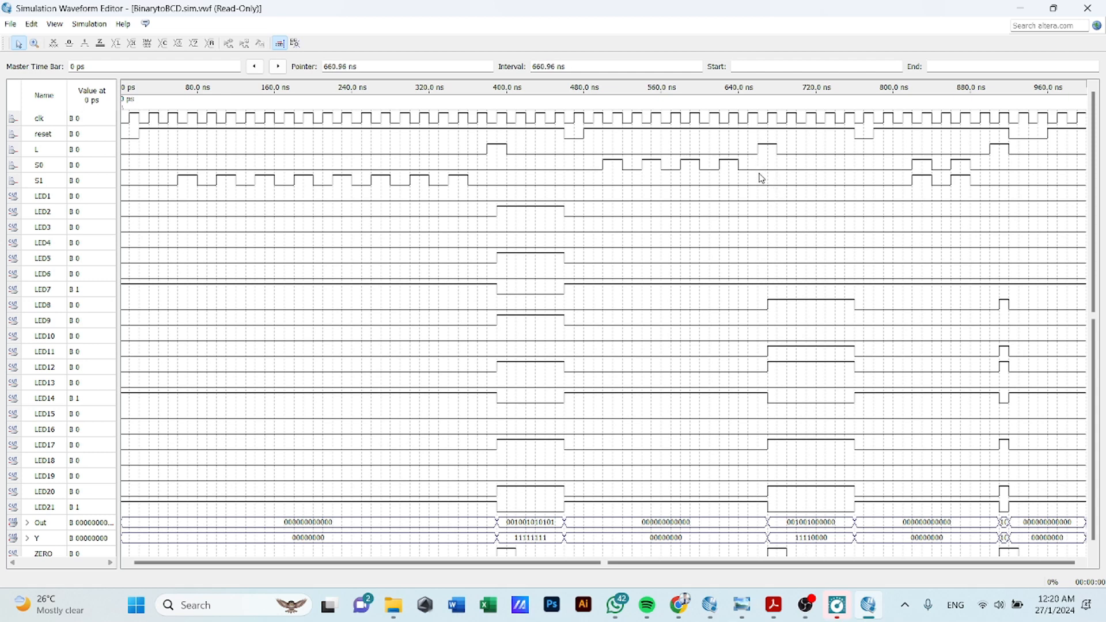
{"action": "mouse_move", "coordinate": [608, 166]}
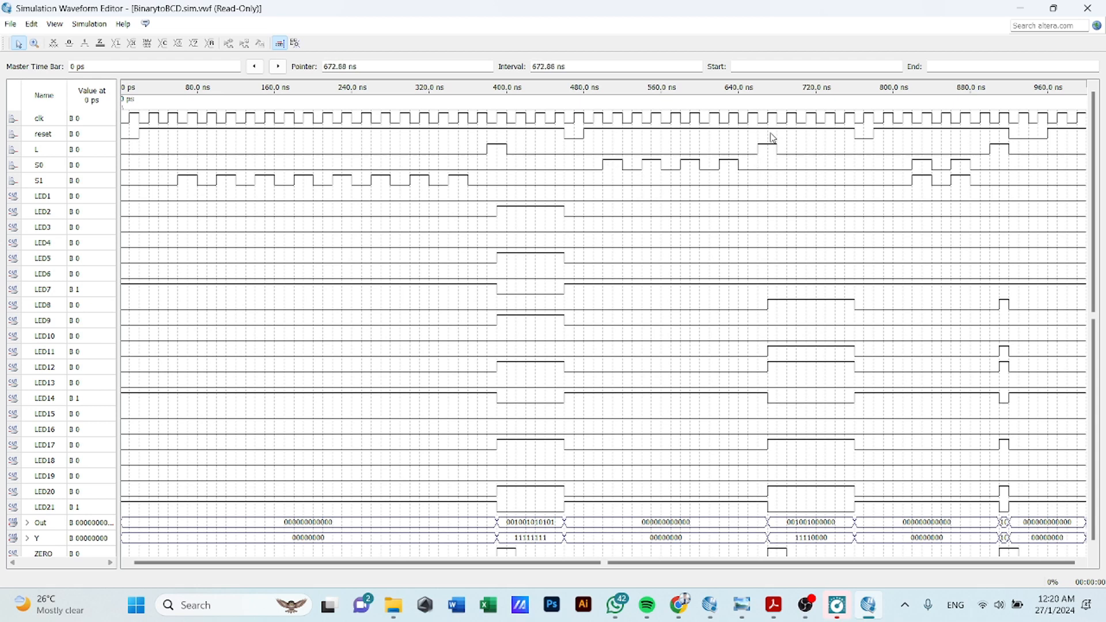
{"action": "mouse_move", "coordinate": [802, 404]}
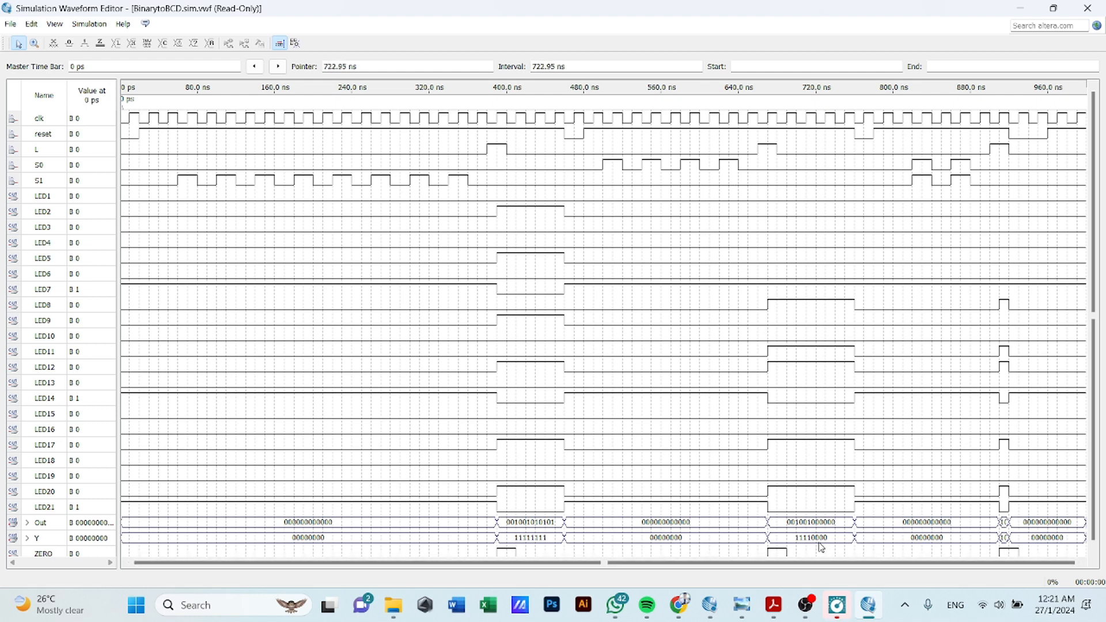
{"action": "mouse_move", "coordinate": [819, 545]}
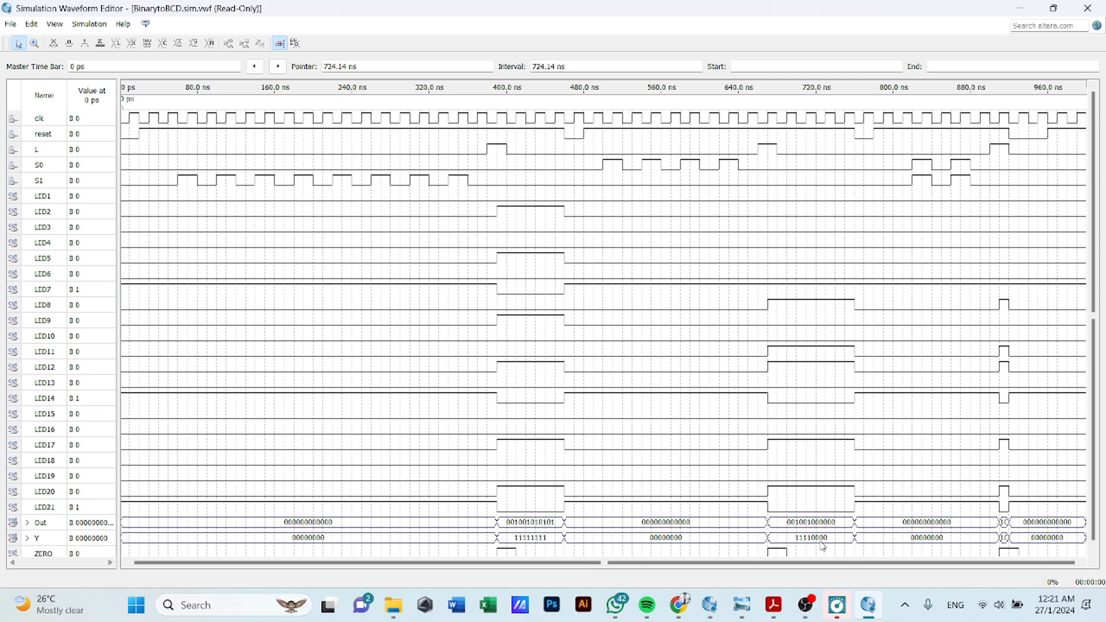
{"action": "mouse_move", "coordinate": [783, 539]}
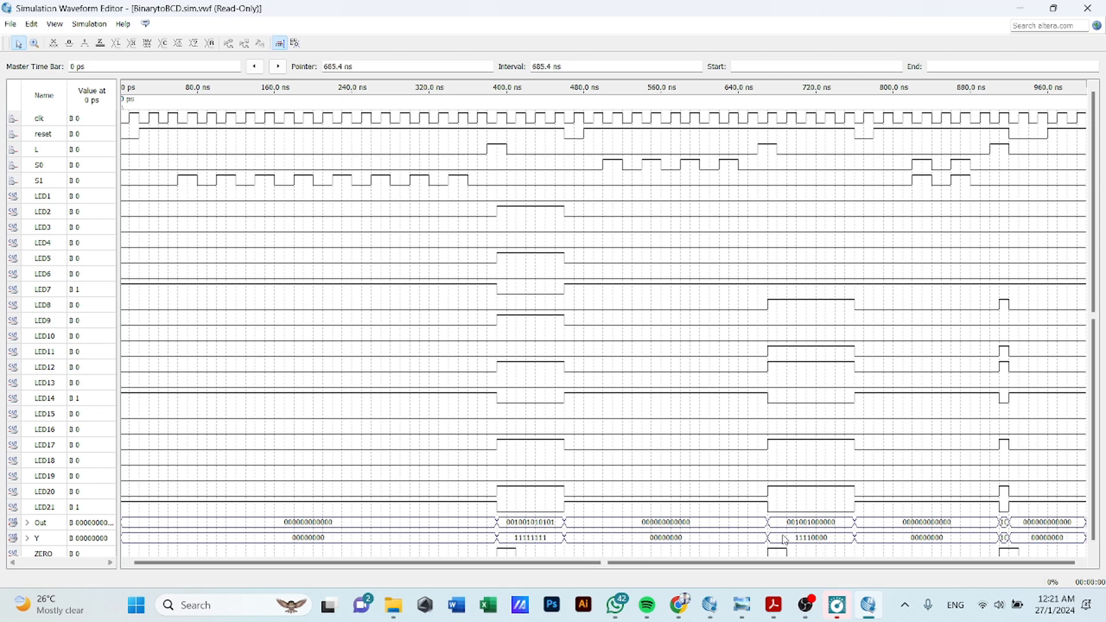
{"action": "mouse_move", "coordinate": [814, 543]}
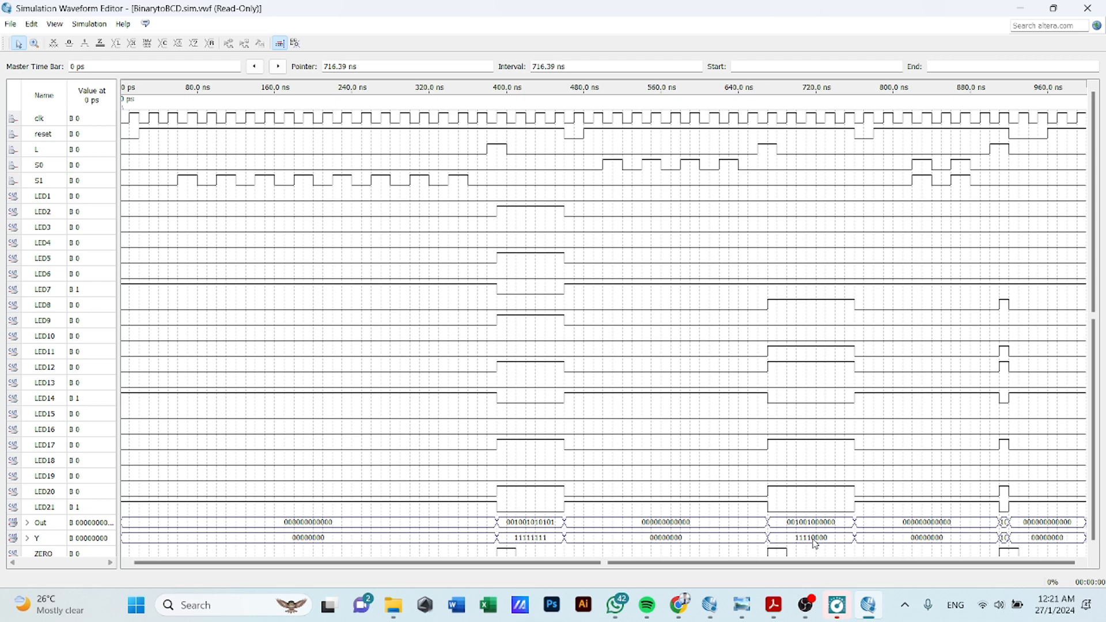
{"action": "mouse_move", "coordinate": [786, 560]}
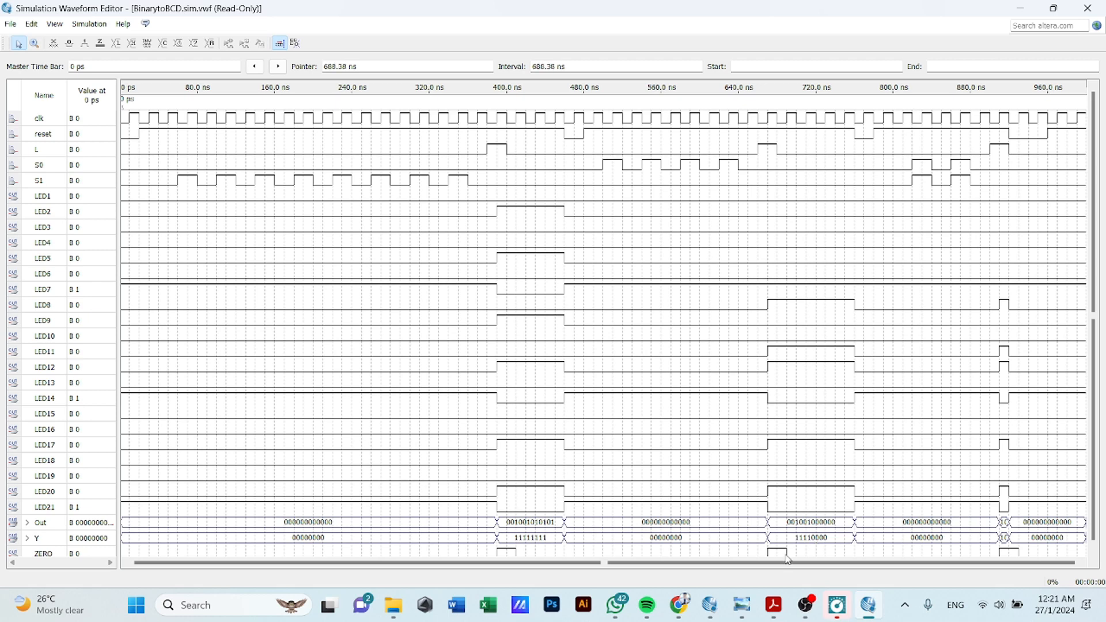
{"action": "mouse_move", "coordinate": [797, 552]}
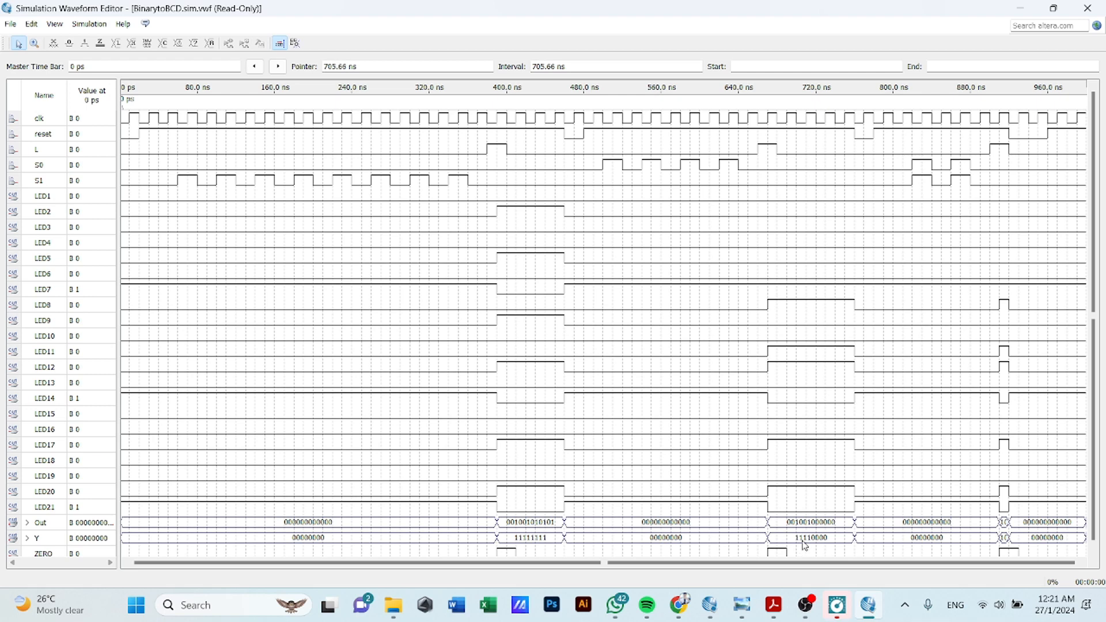
{"action": "mouse_move", "coordinate": [731, 546]}
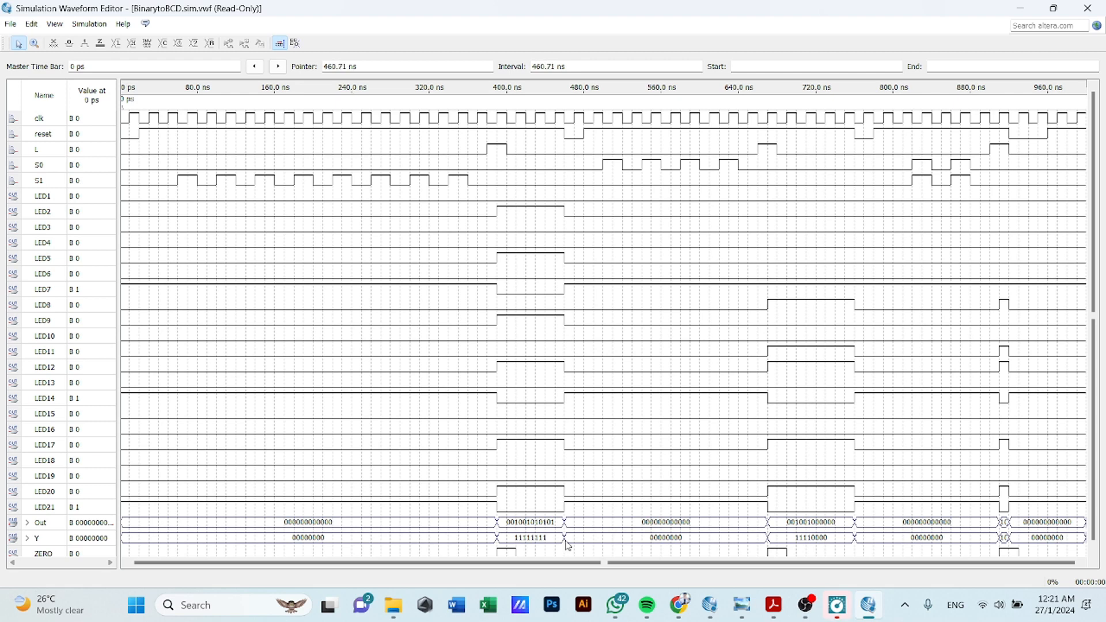
{"action": "mouse_move", "coordinate": [557, 542]}
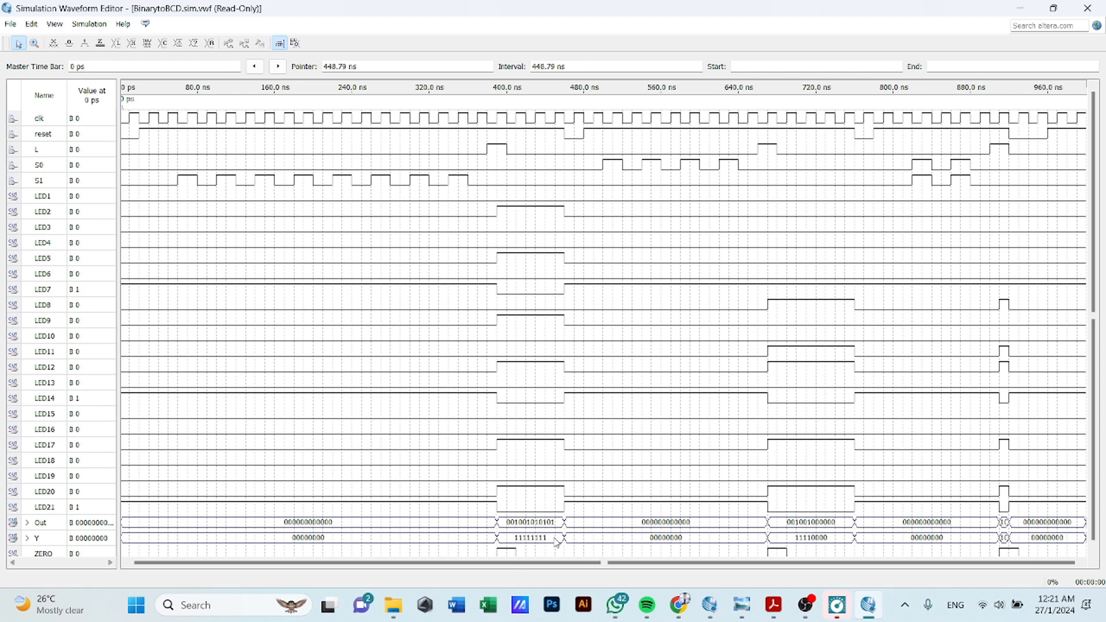
{"action": "mouse_move", "coordinate": [951, 246]}
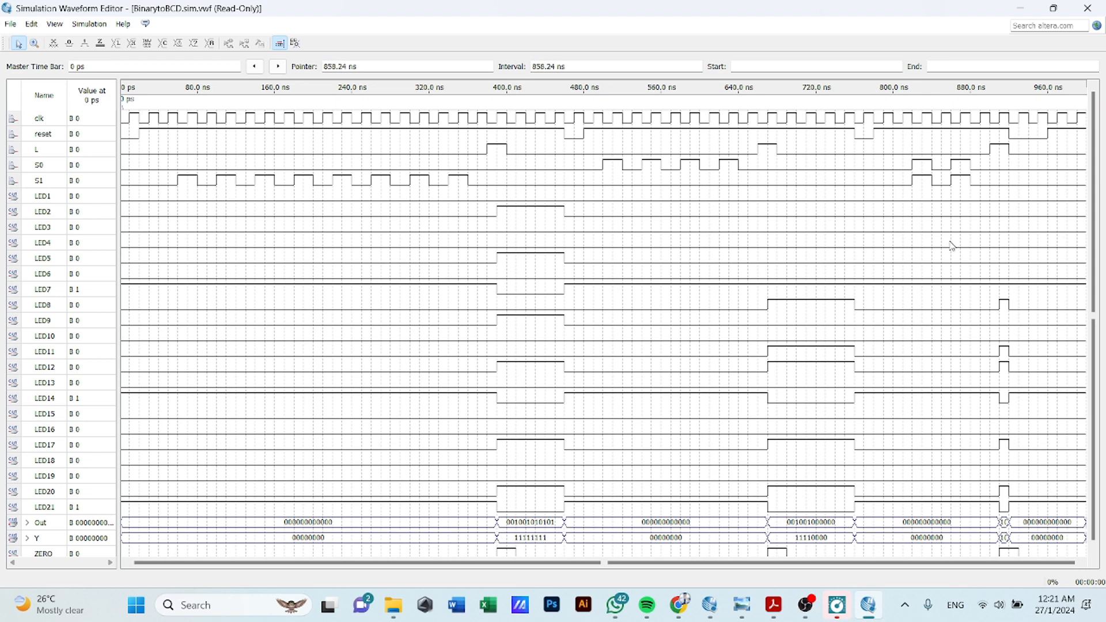
{"action": "mouse_move", "coordinate": [892, 176]}
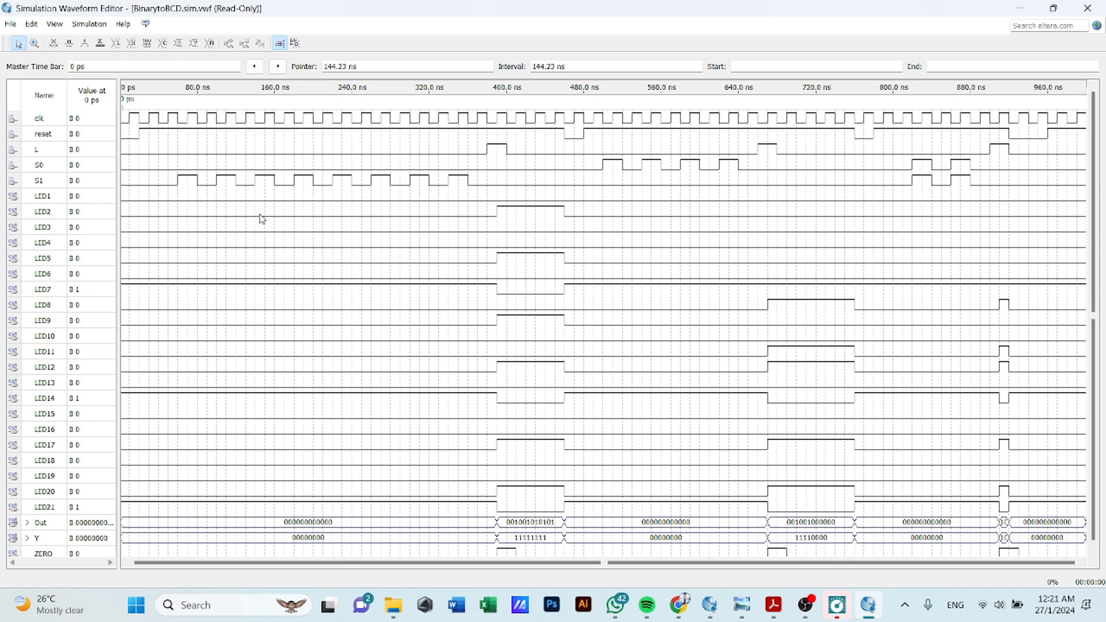
{"action": "mouse_move", "coordinate": [928, 190]}
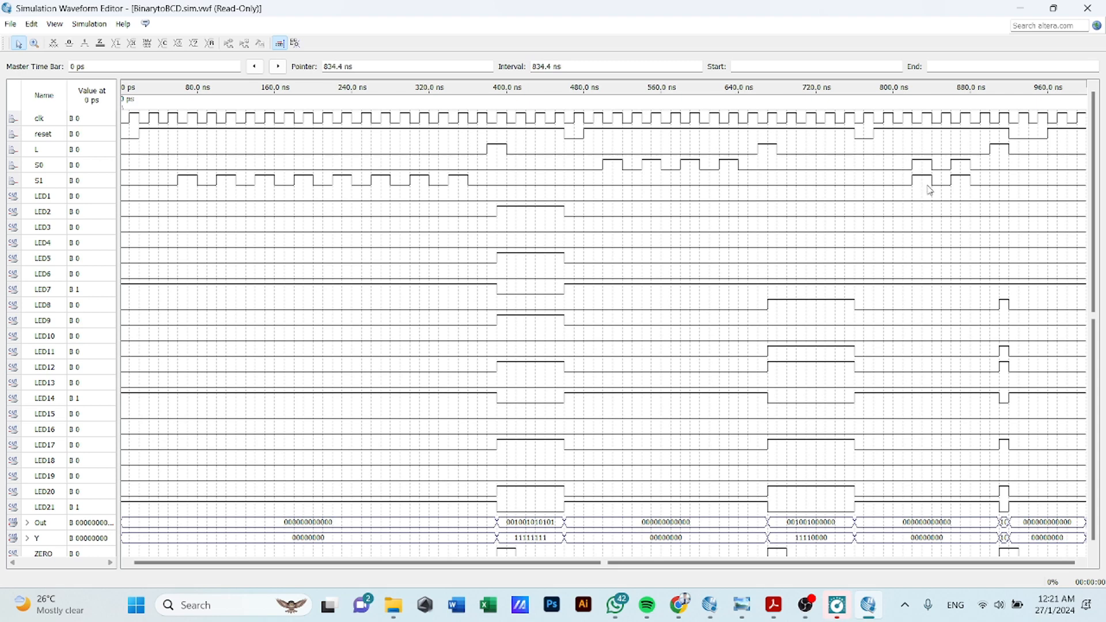
{"action": "mouse_move", "coordinate": [947, 184]}
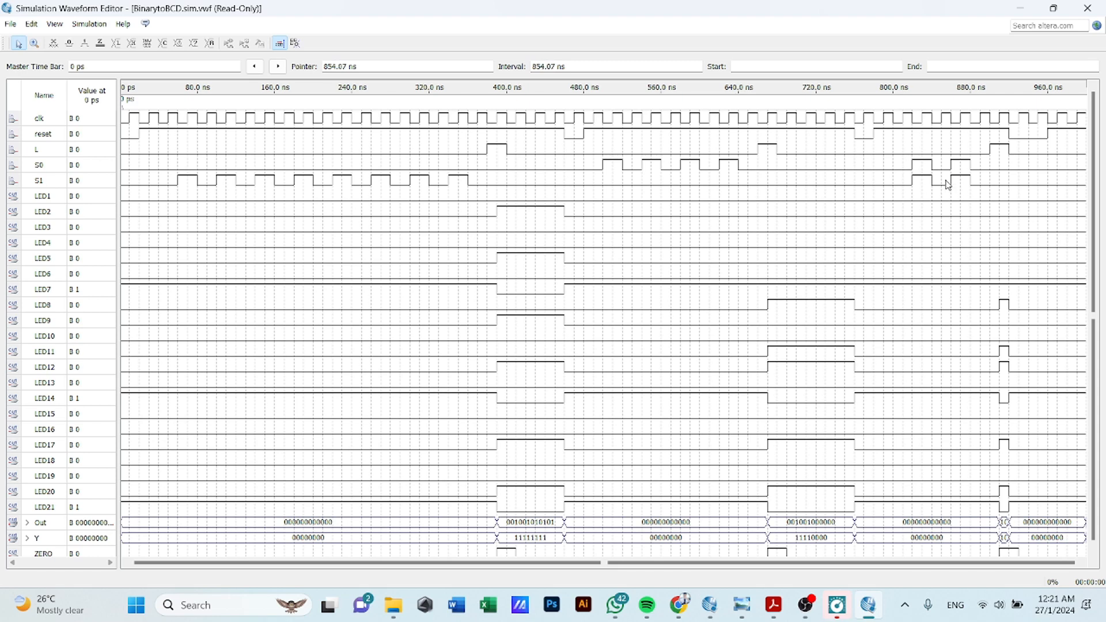
{"action": "mouse_move", "coordinate": [1017, 543]}
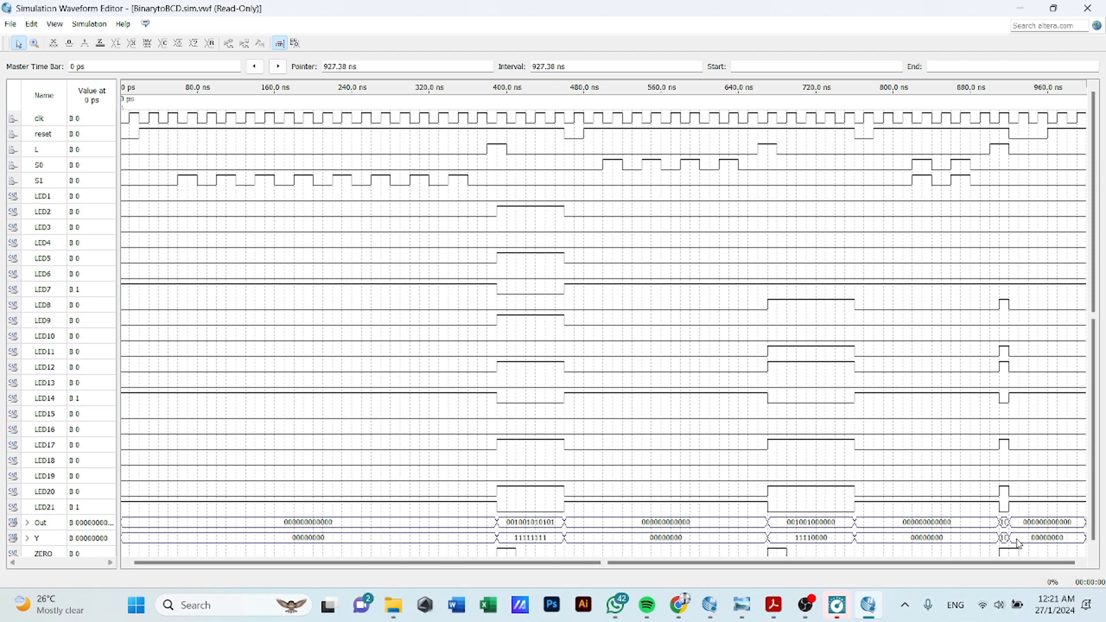
{"action": "mouse_move", "coordinate": [982, 545]}
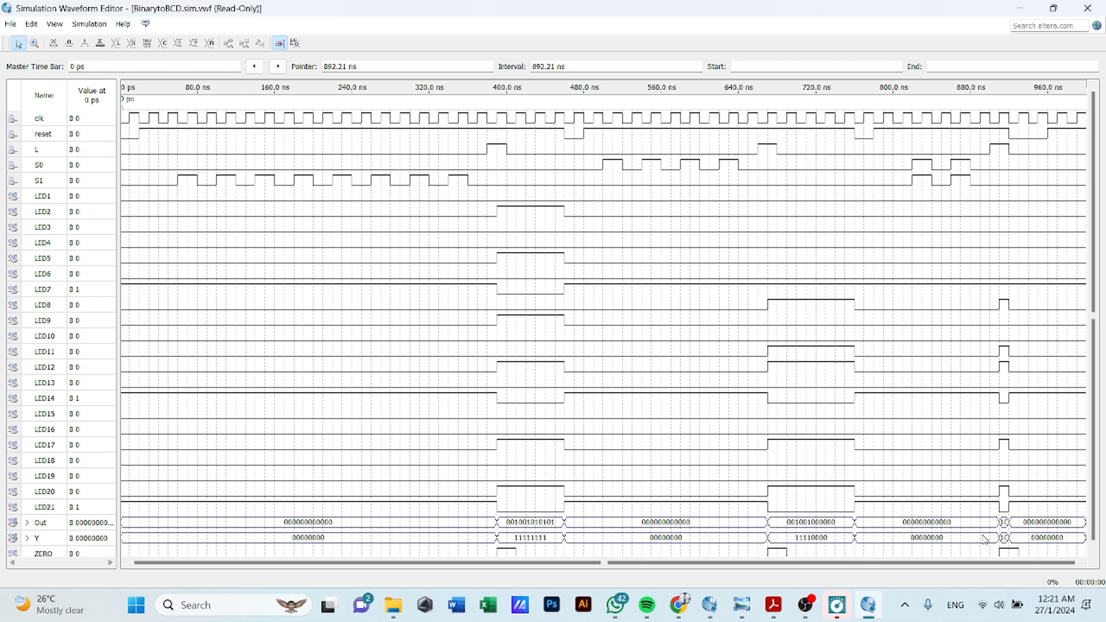
{"action": "mouse_move", "coordinate": [815, 482]}
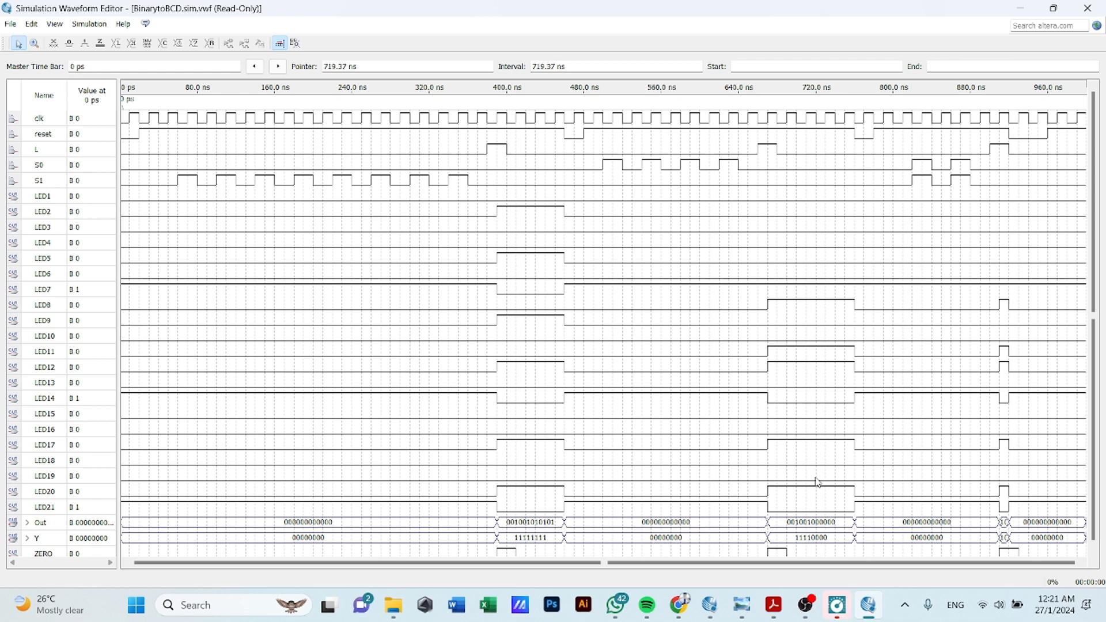
{"action": "mouse_move", "coordinate": [736, 429]}
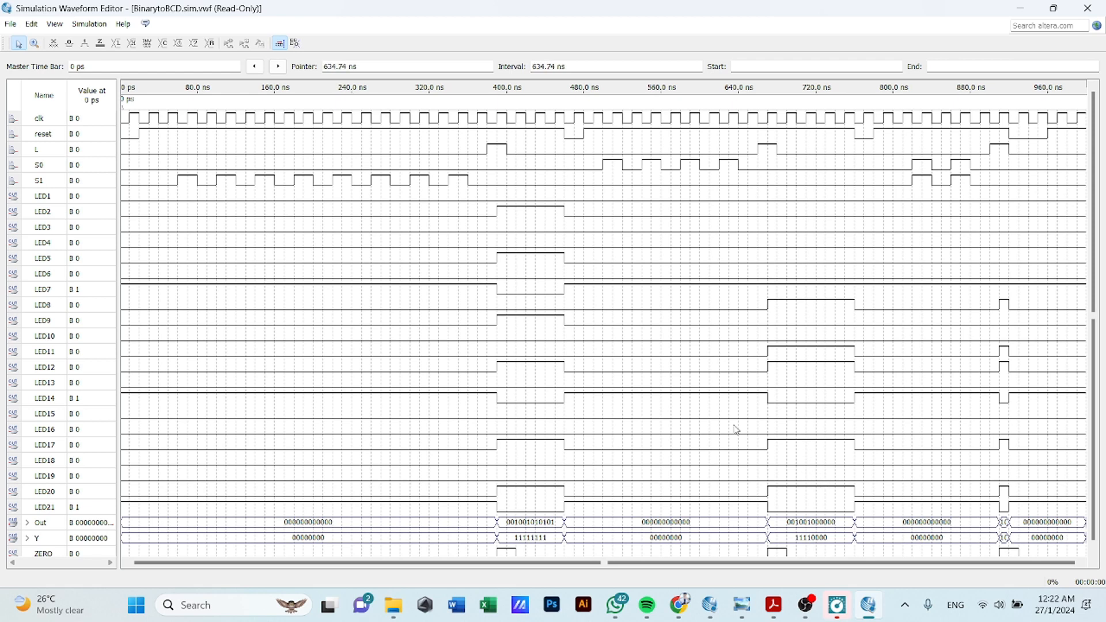